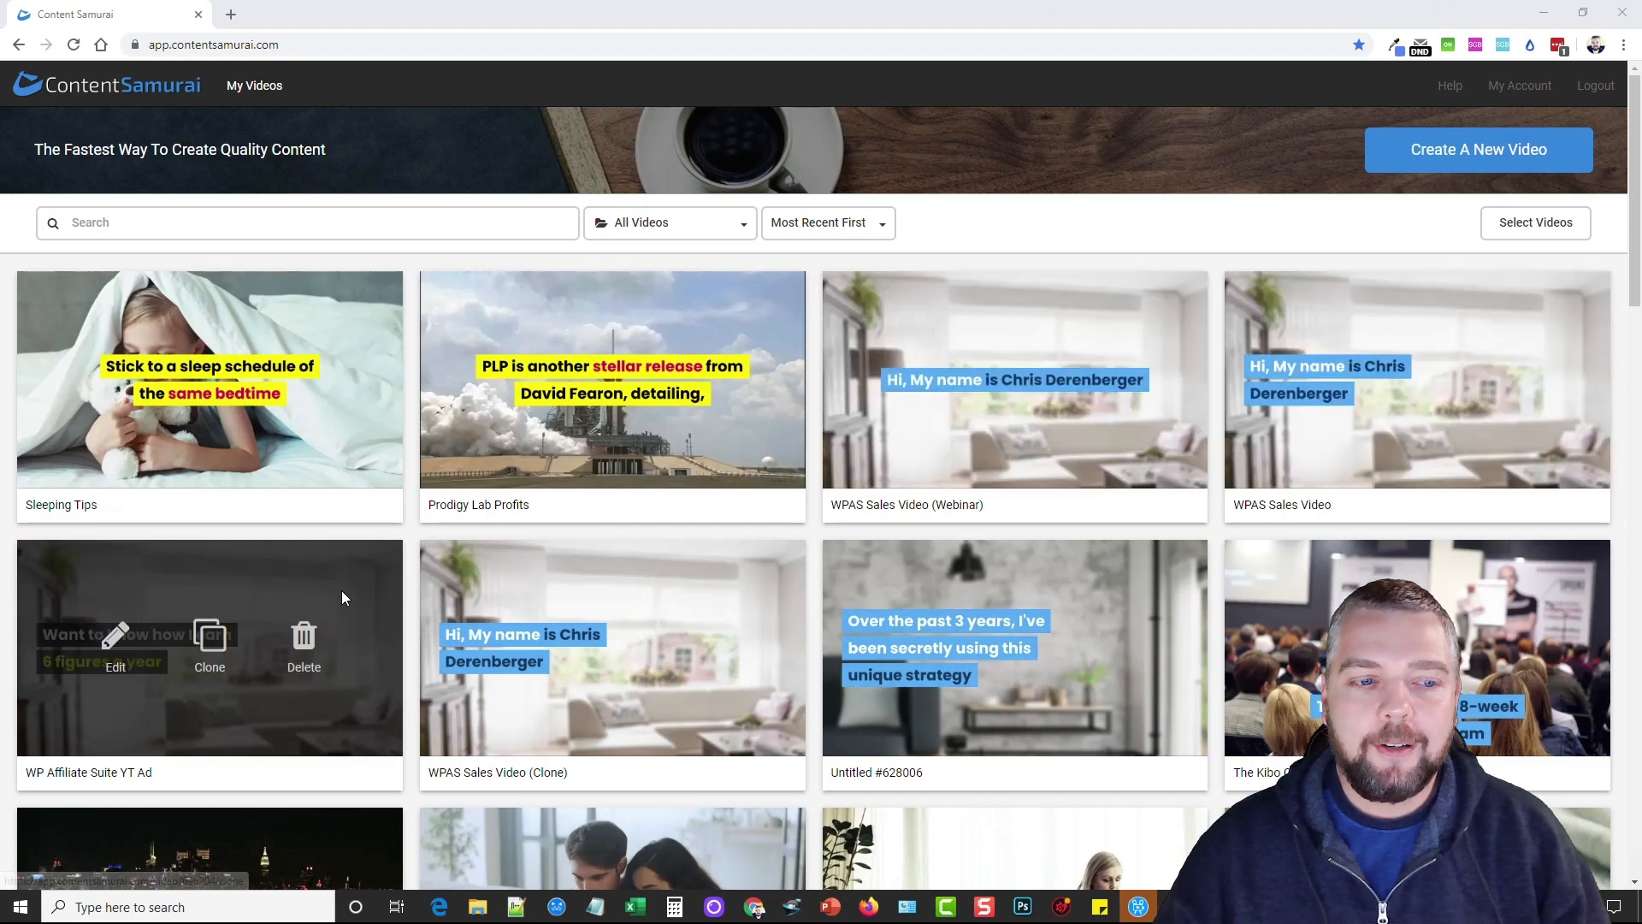
pyautogui.moveTo(1083, 171)
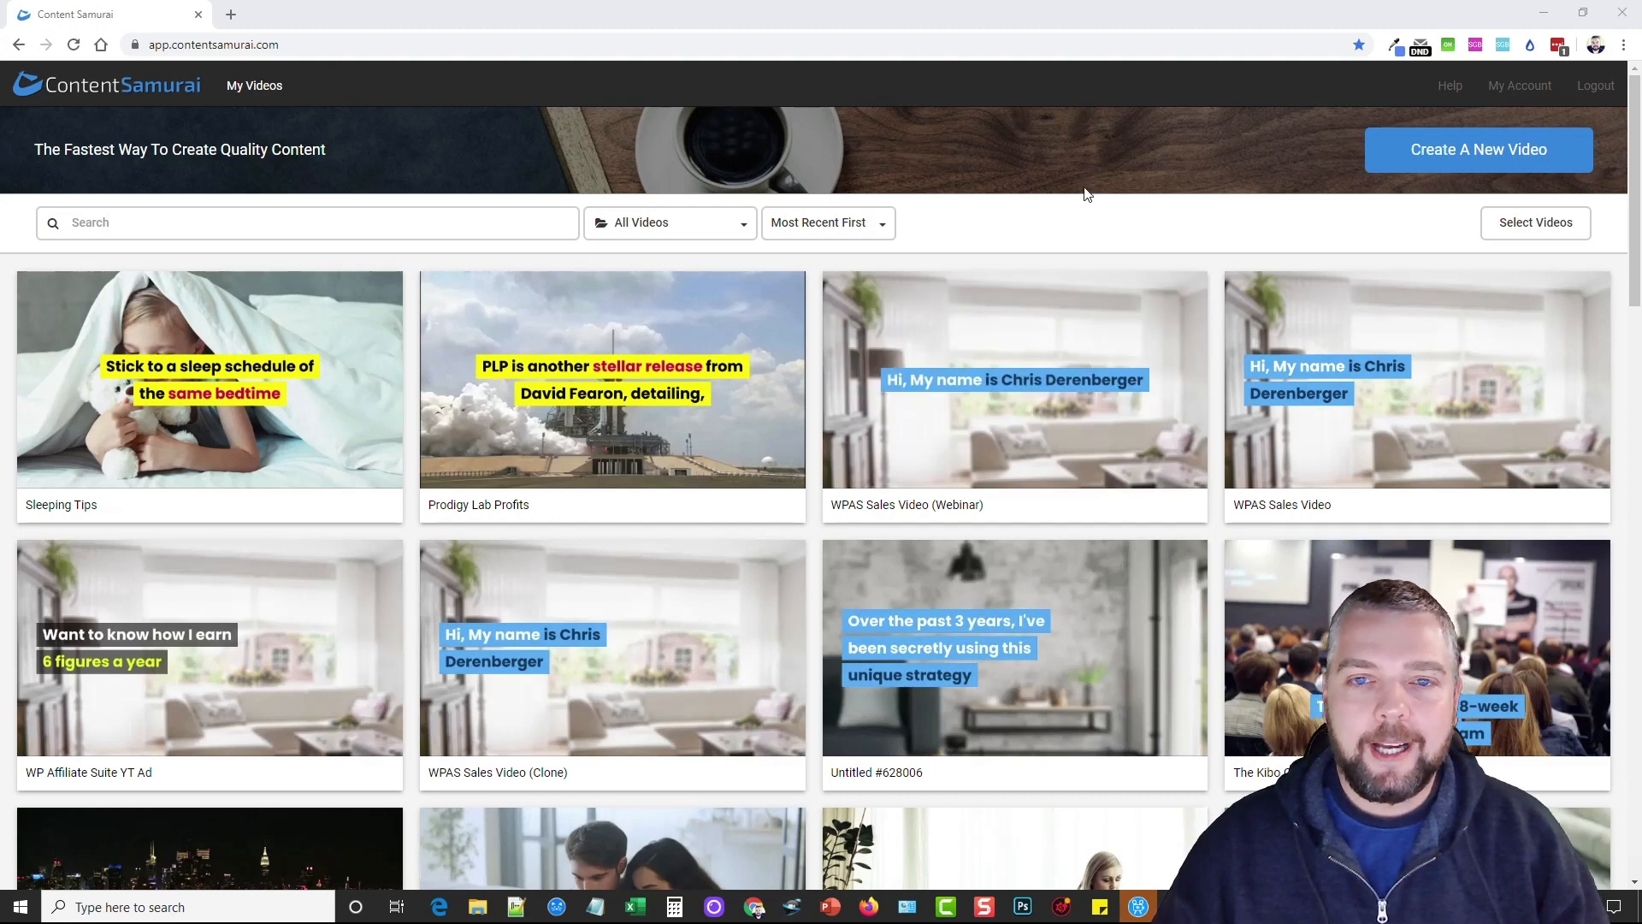
pyautogui.moveTo(1074, 216)
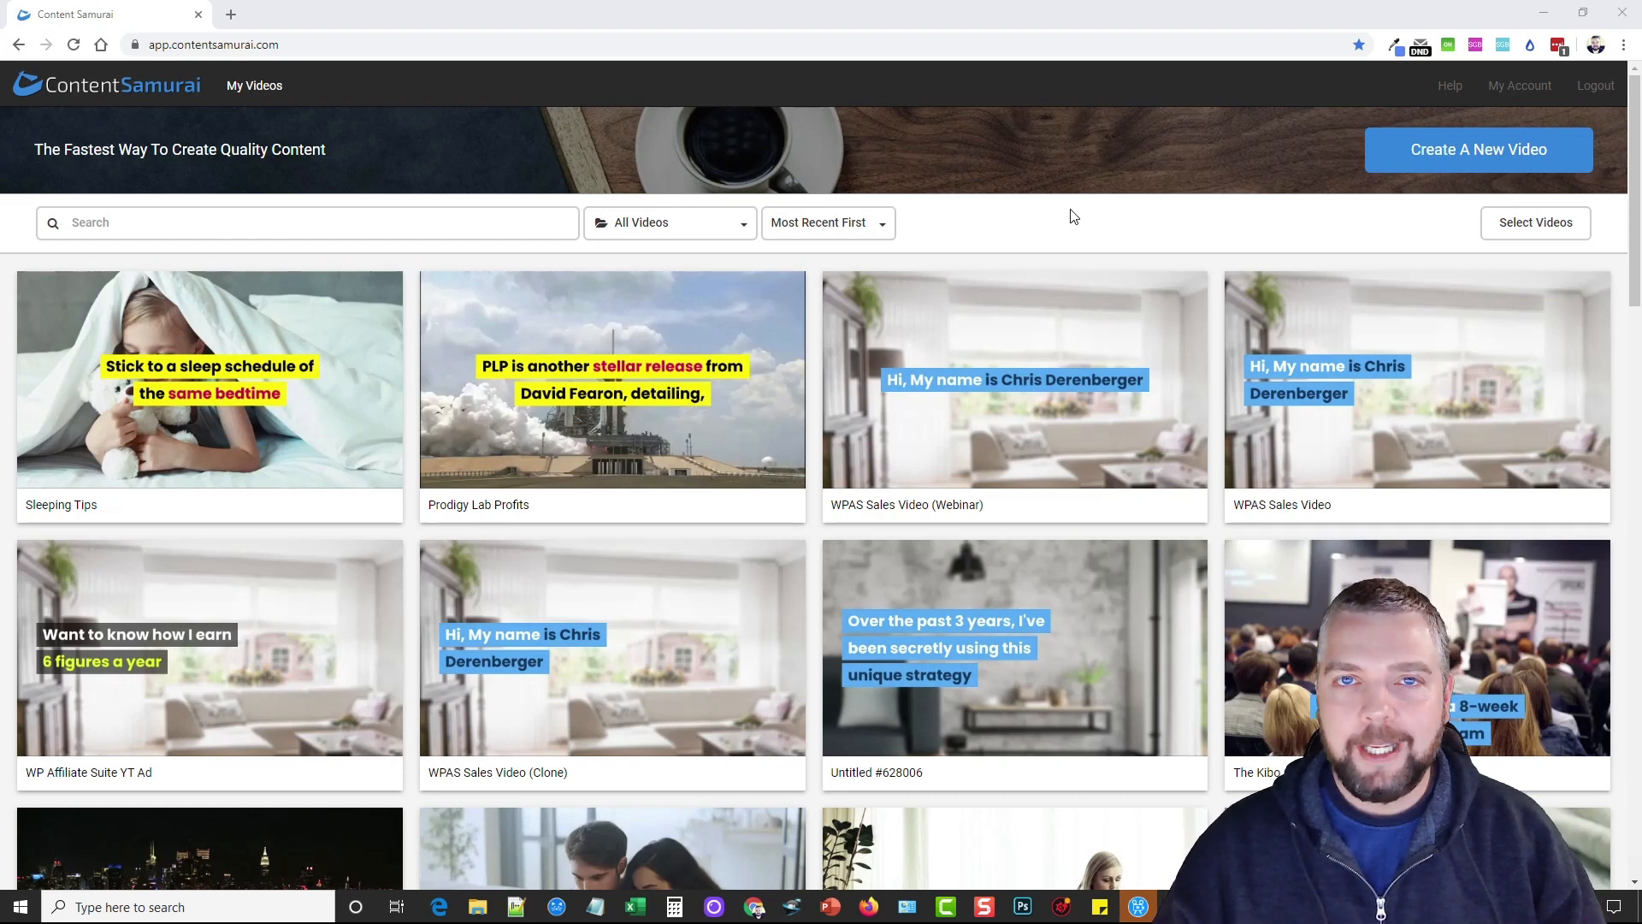
pyautogui.moveTo(1043, 217)
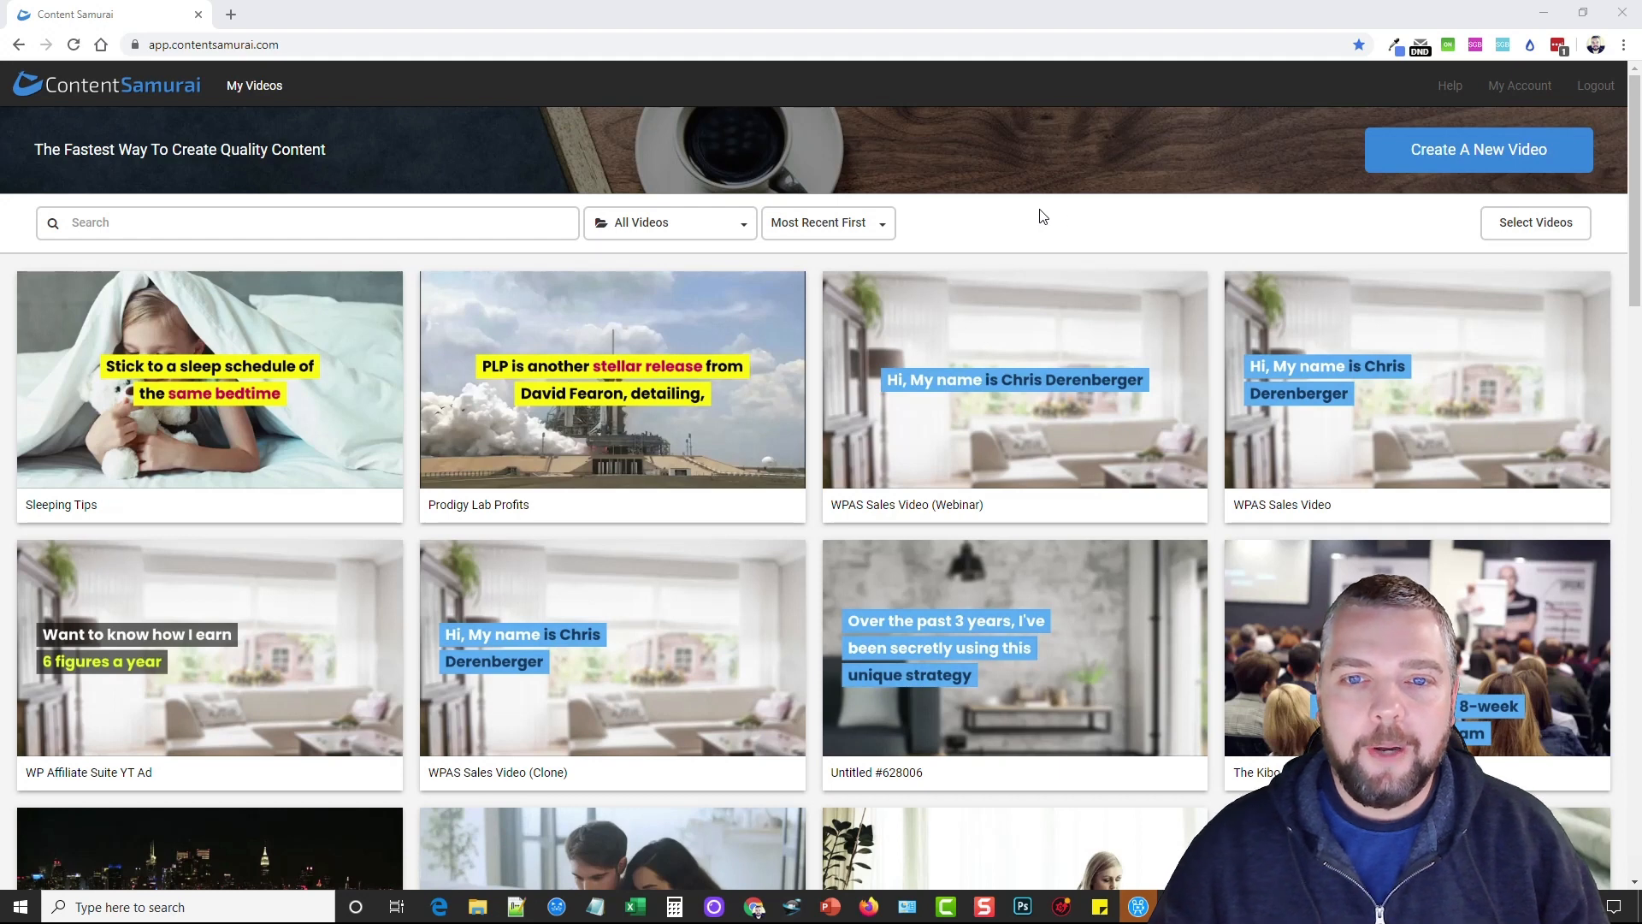
pyautogui.moveTo(1086, 217)
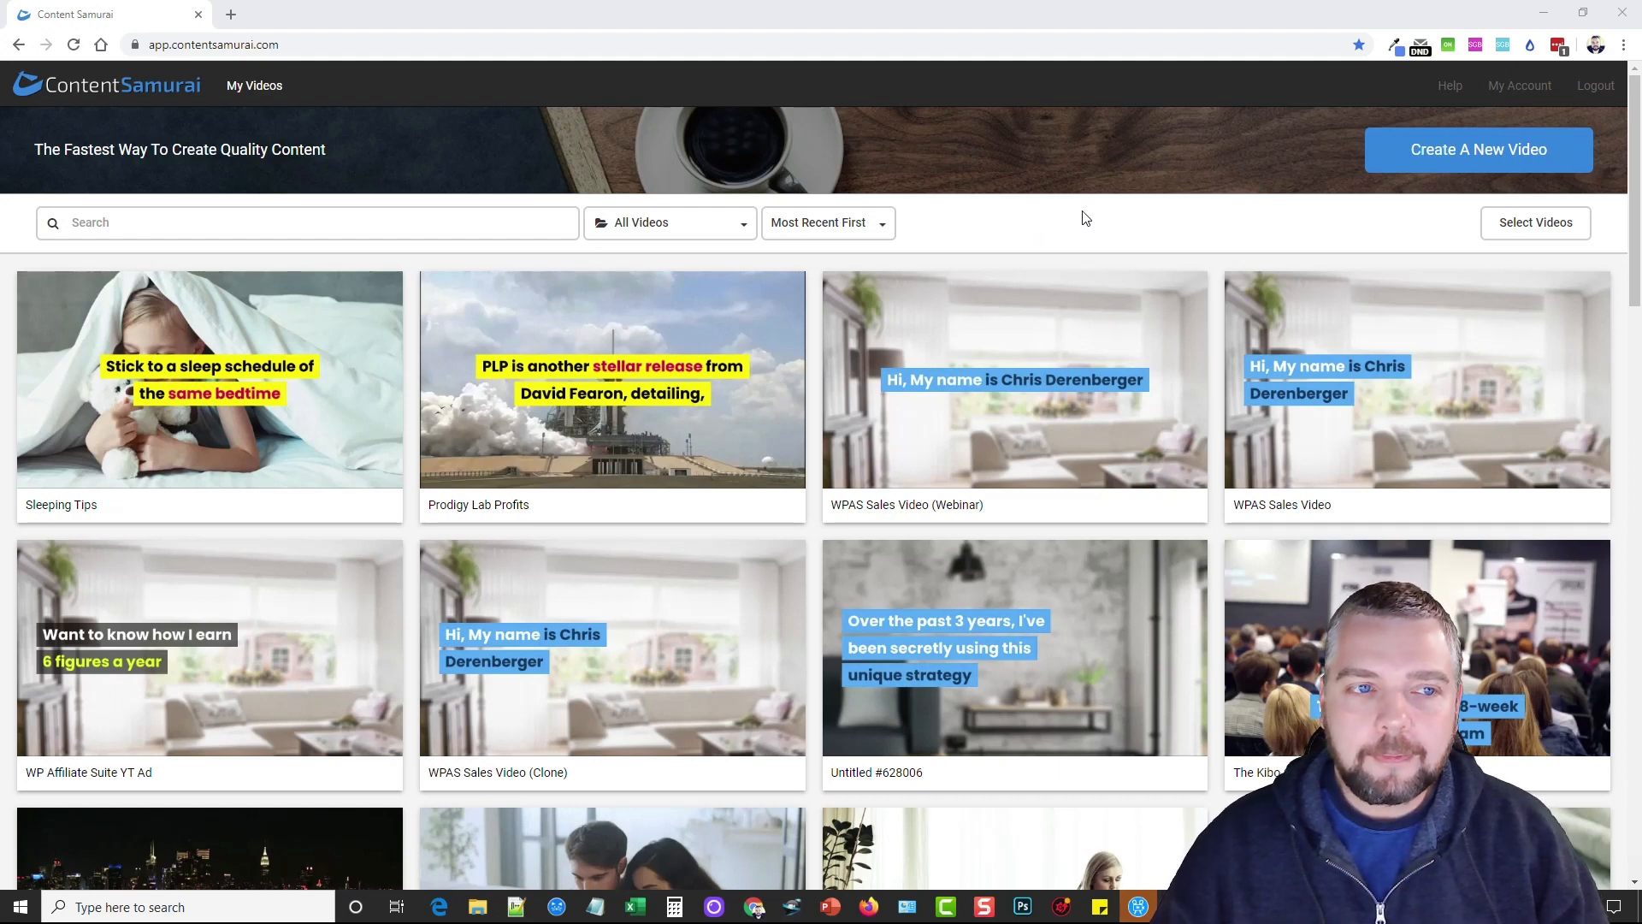
pyautogui.moveTo(1393, 240)
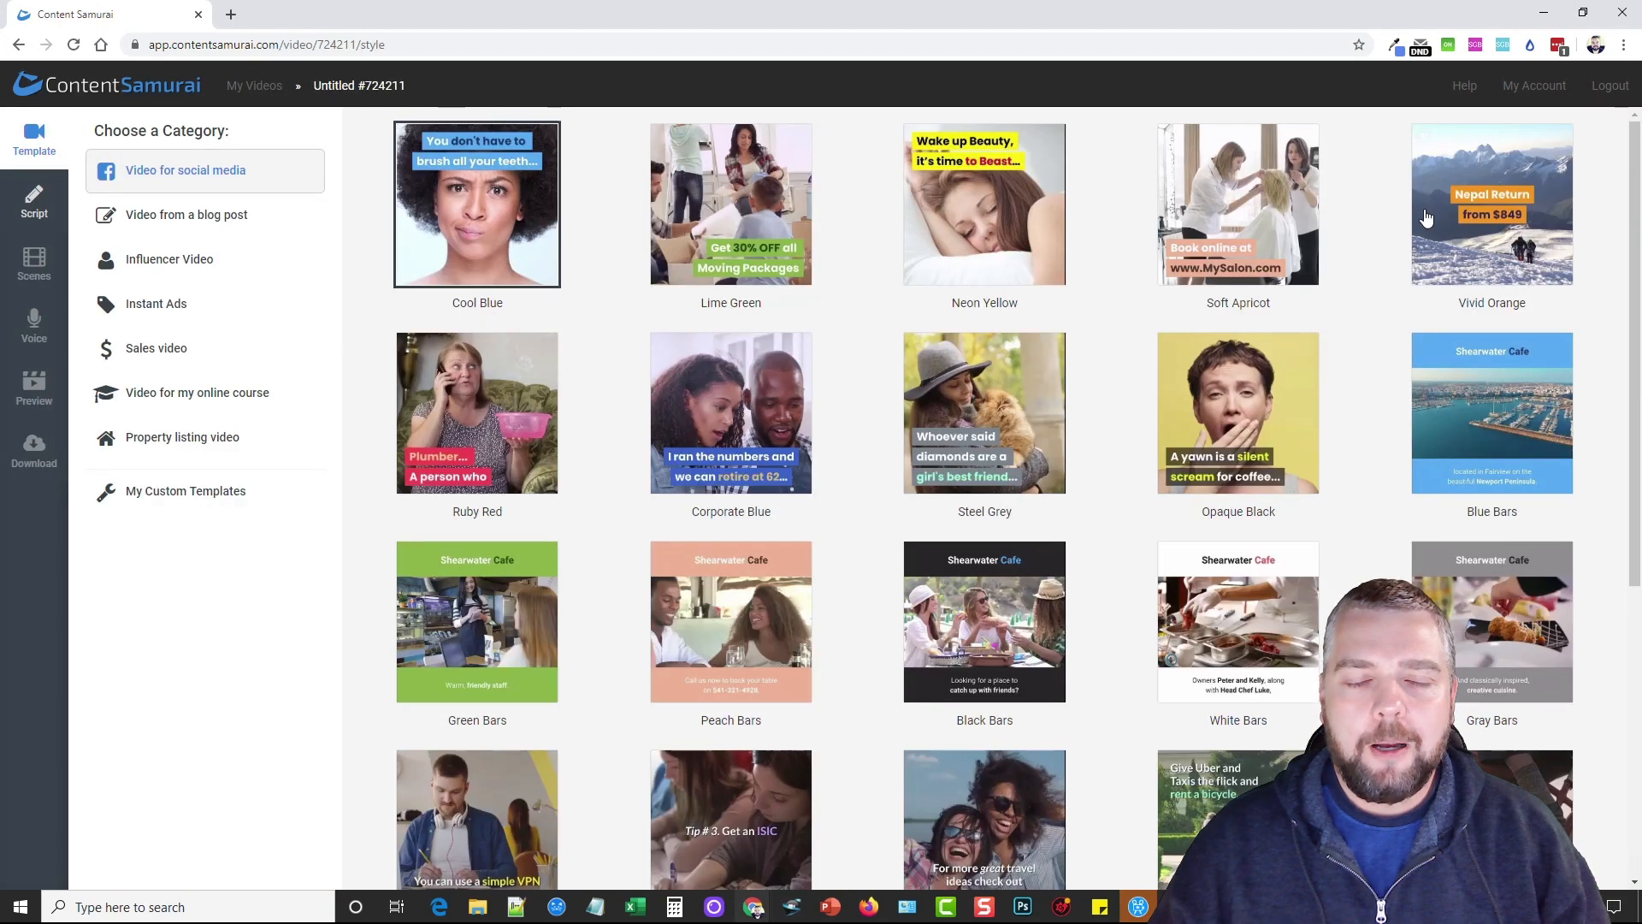
pyautogui.moveTo(590, 335)
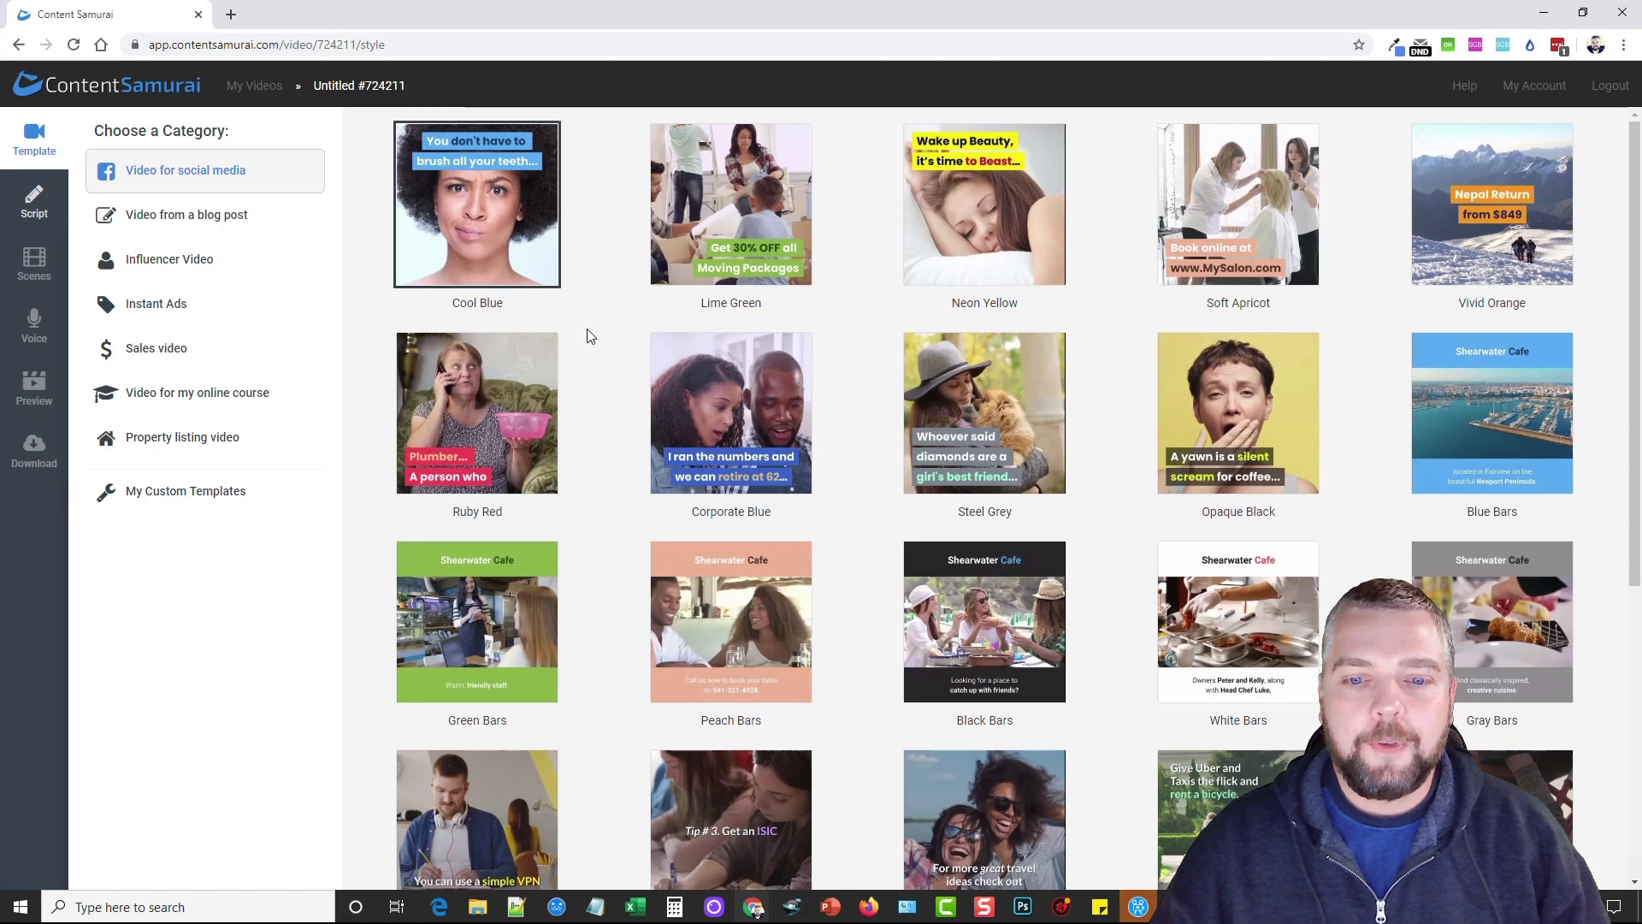
pyautogui.moveTo(961, 304)
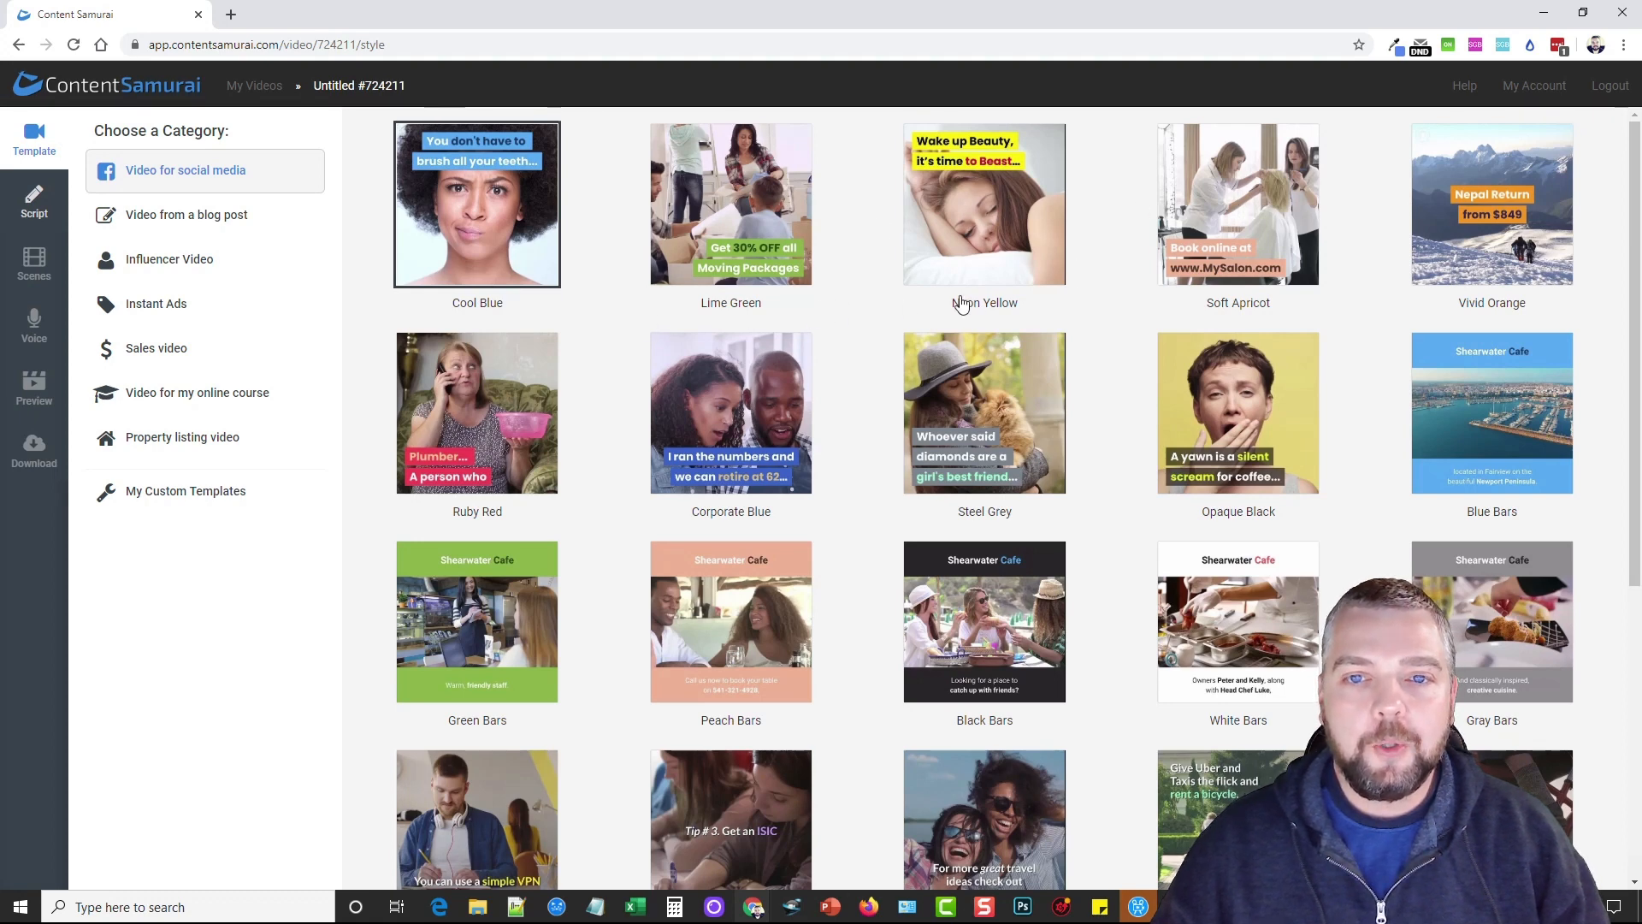
pyautogui.moveTo(554, 489)
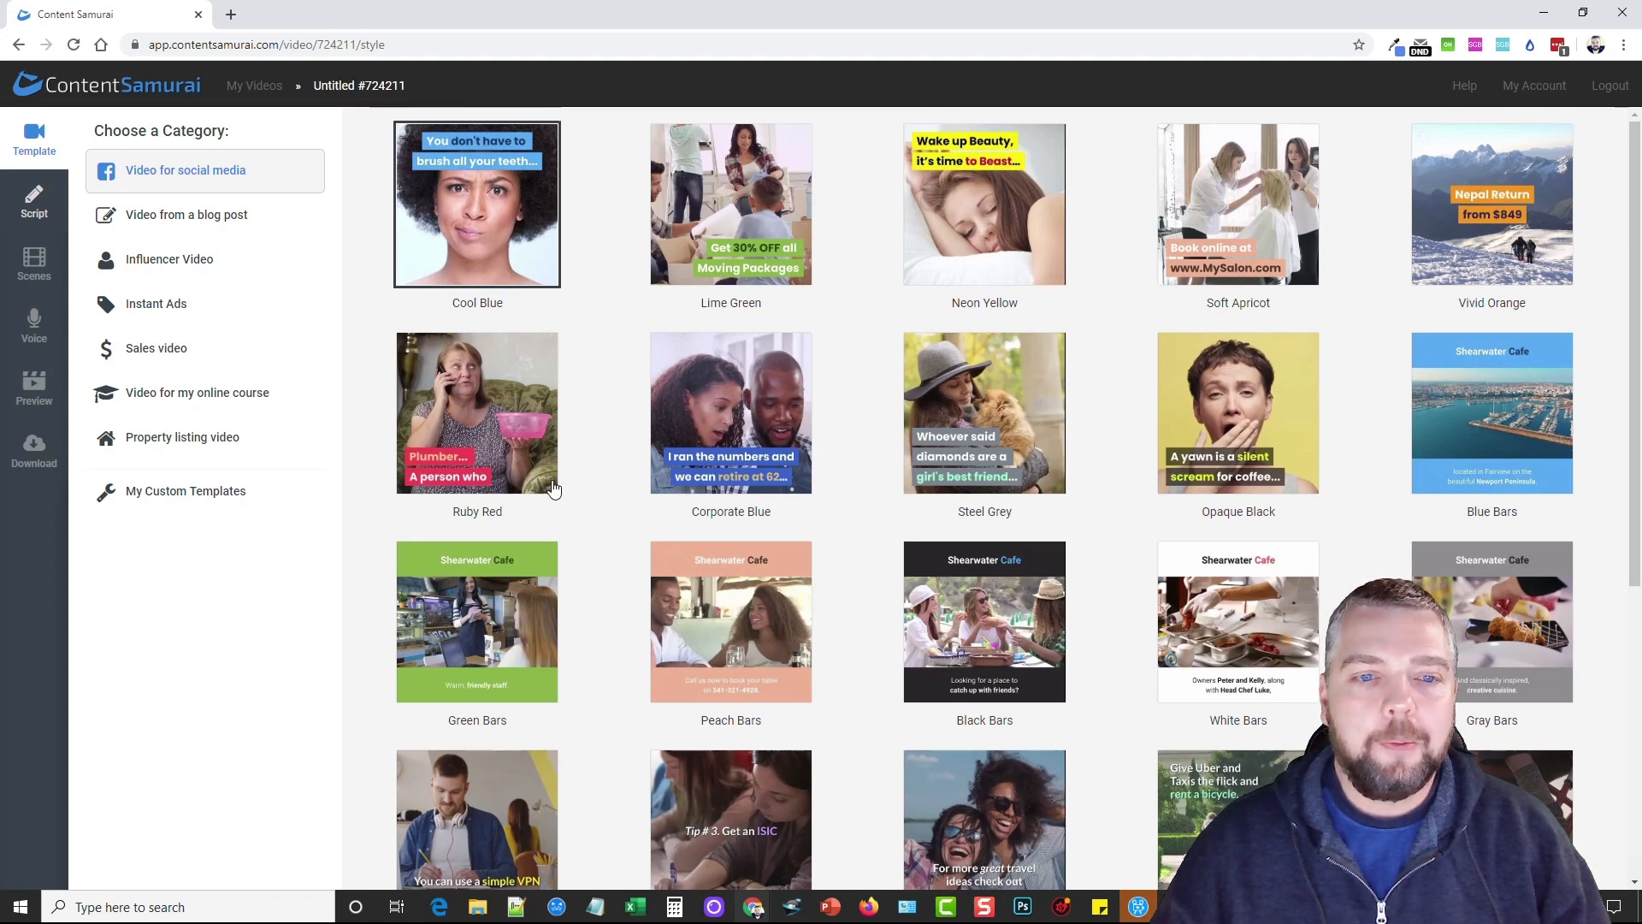
# - Browse the blog post, influencer, sales and property listing templates, then return to My Videos
pyautogui.click(184, 214)
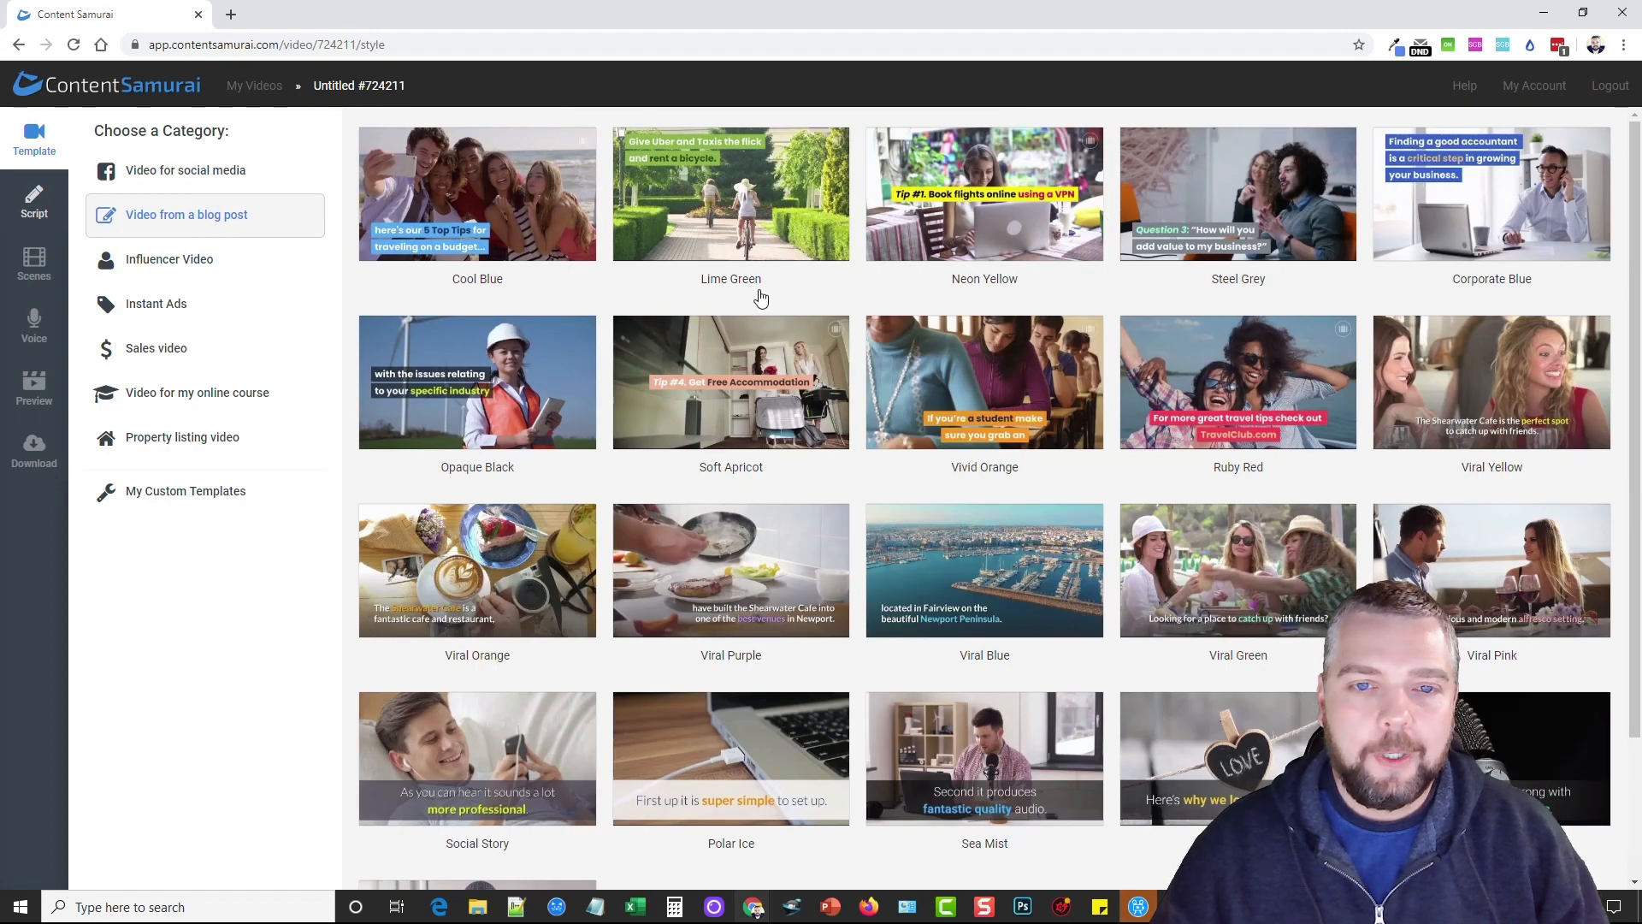
pyautogui.click(169, 259)
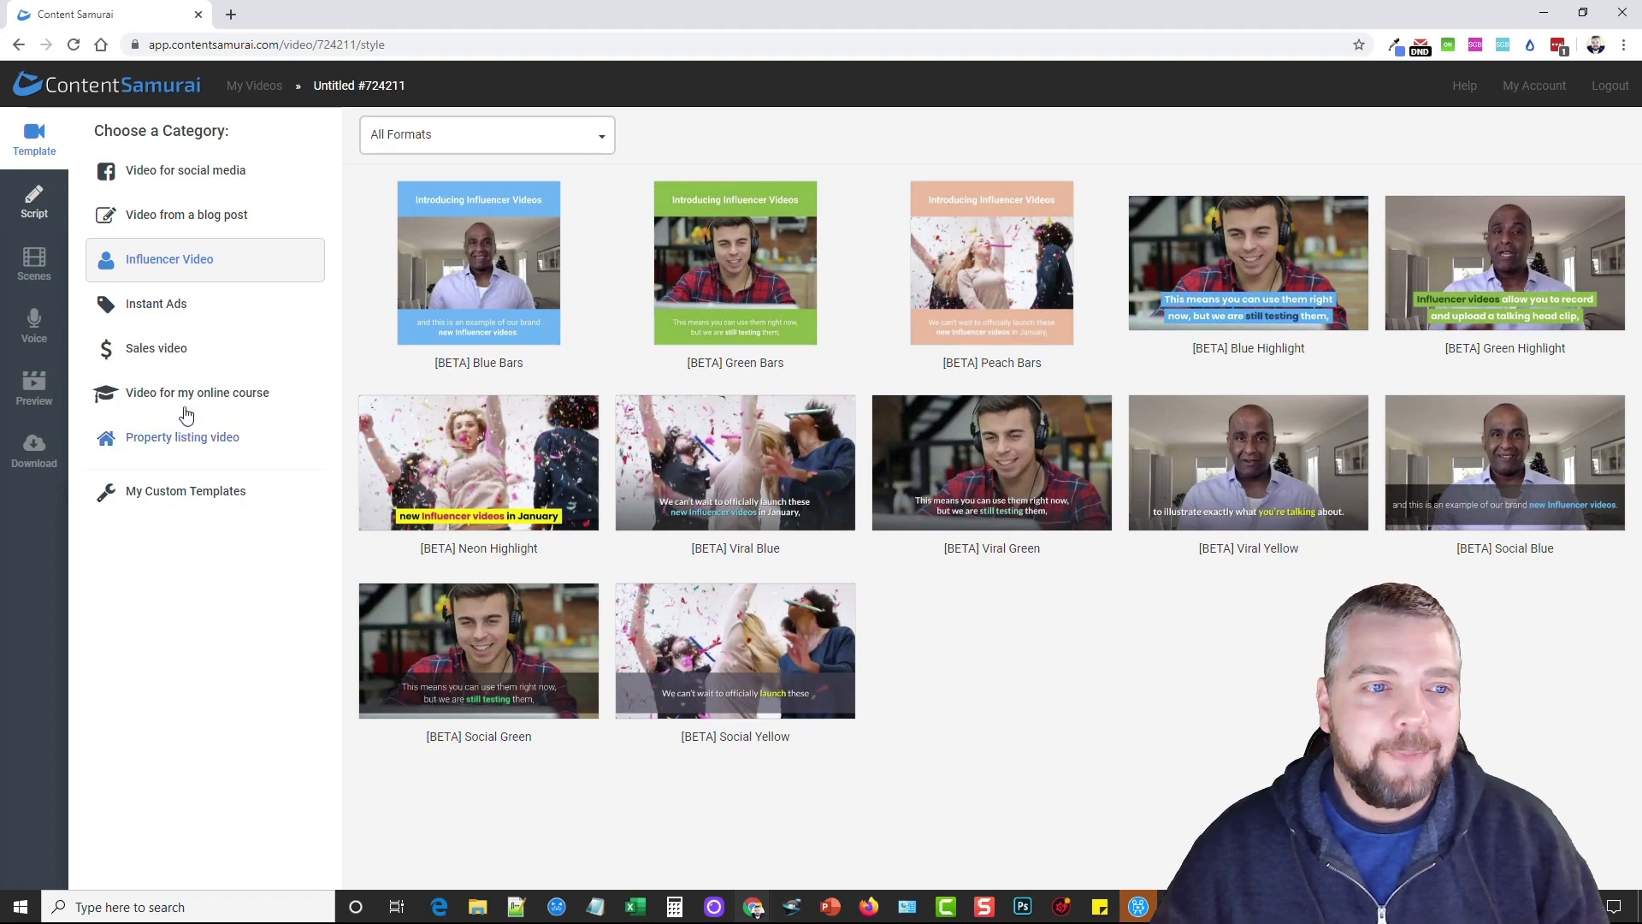
pyautogui.click(156, 348)
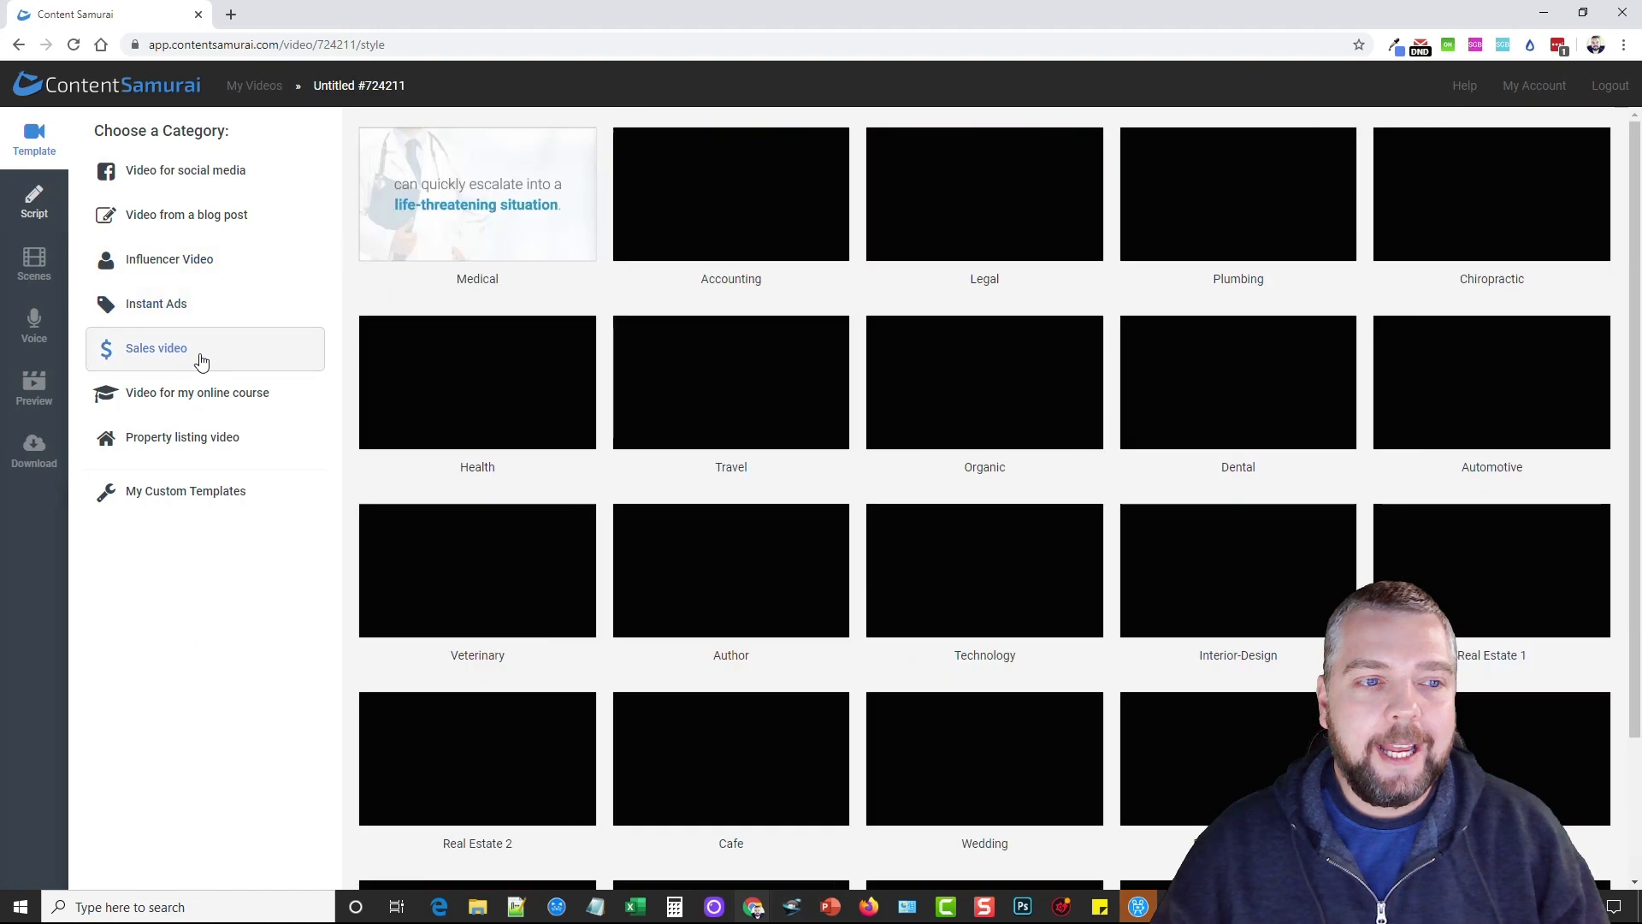
pyautogui.click(183, 437)
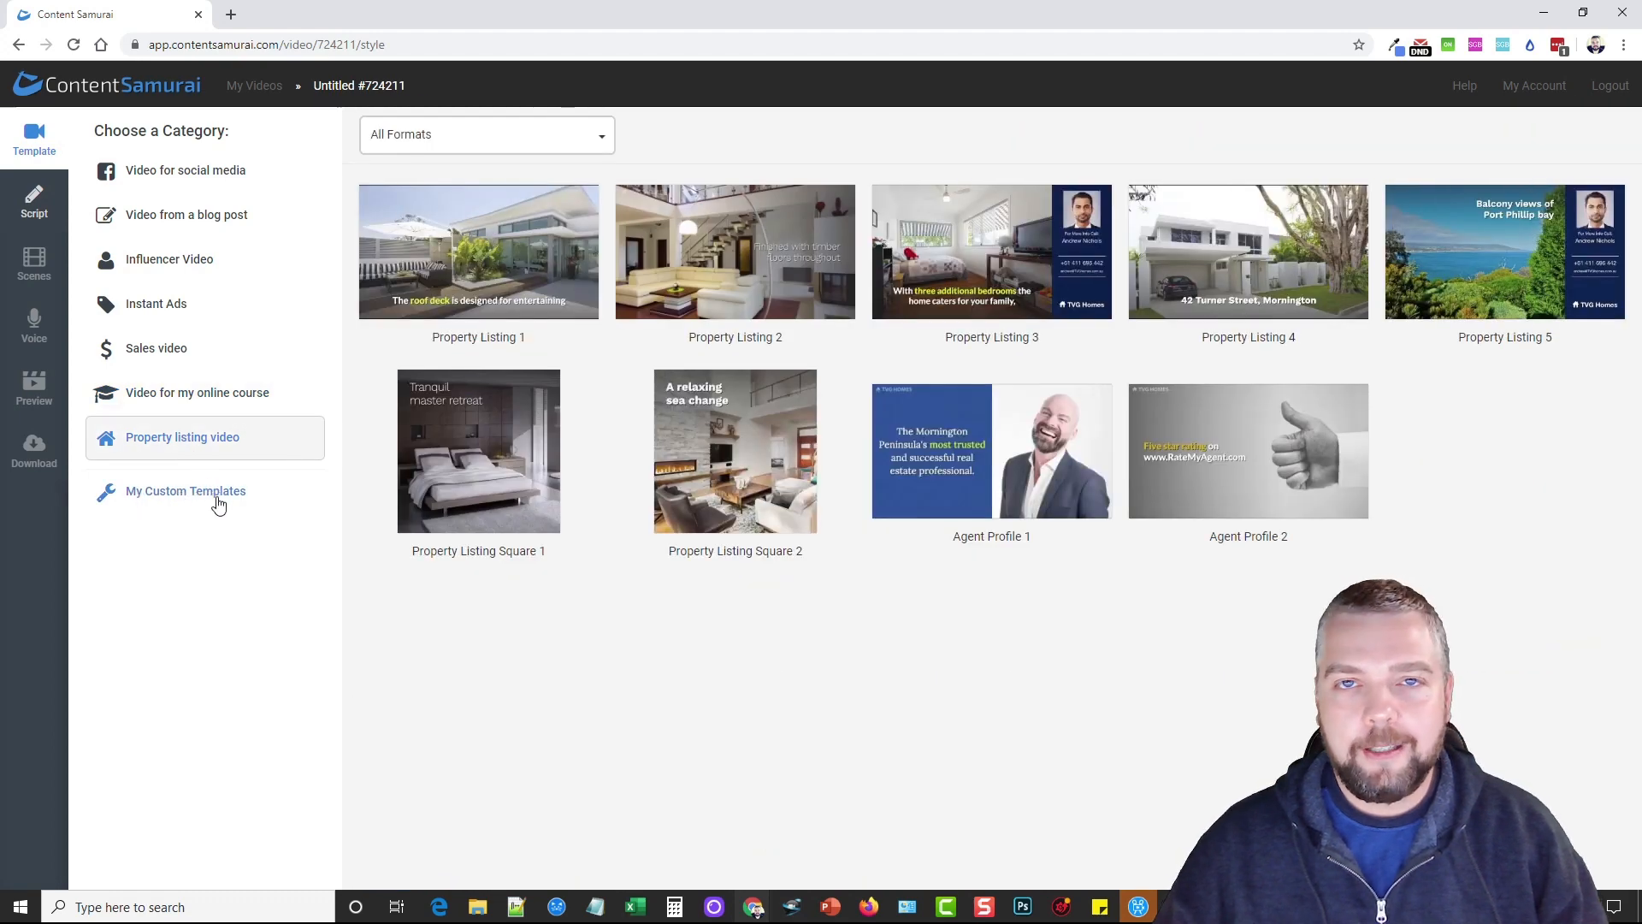
pyautogui.moveTo(192, 266)
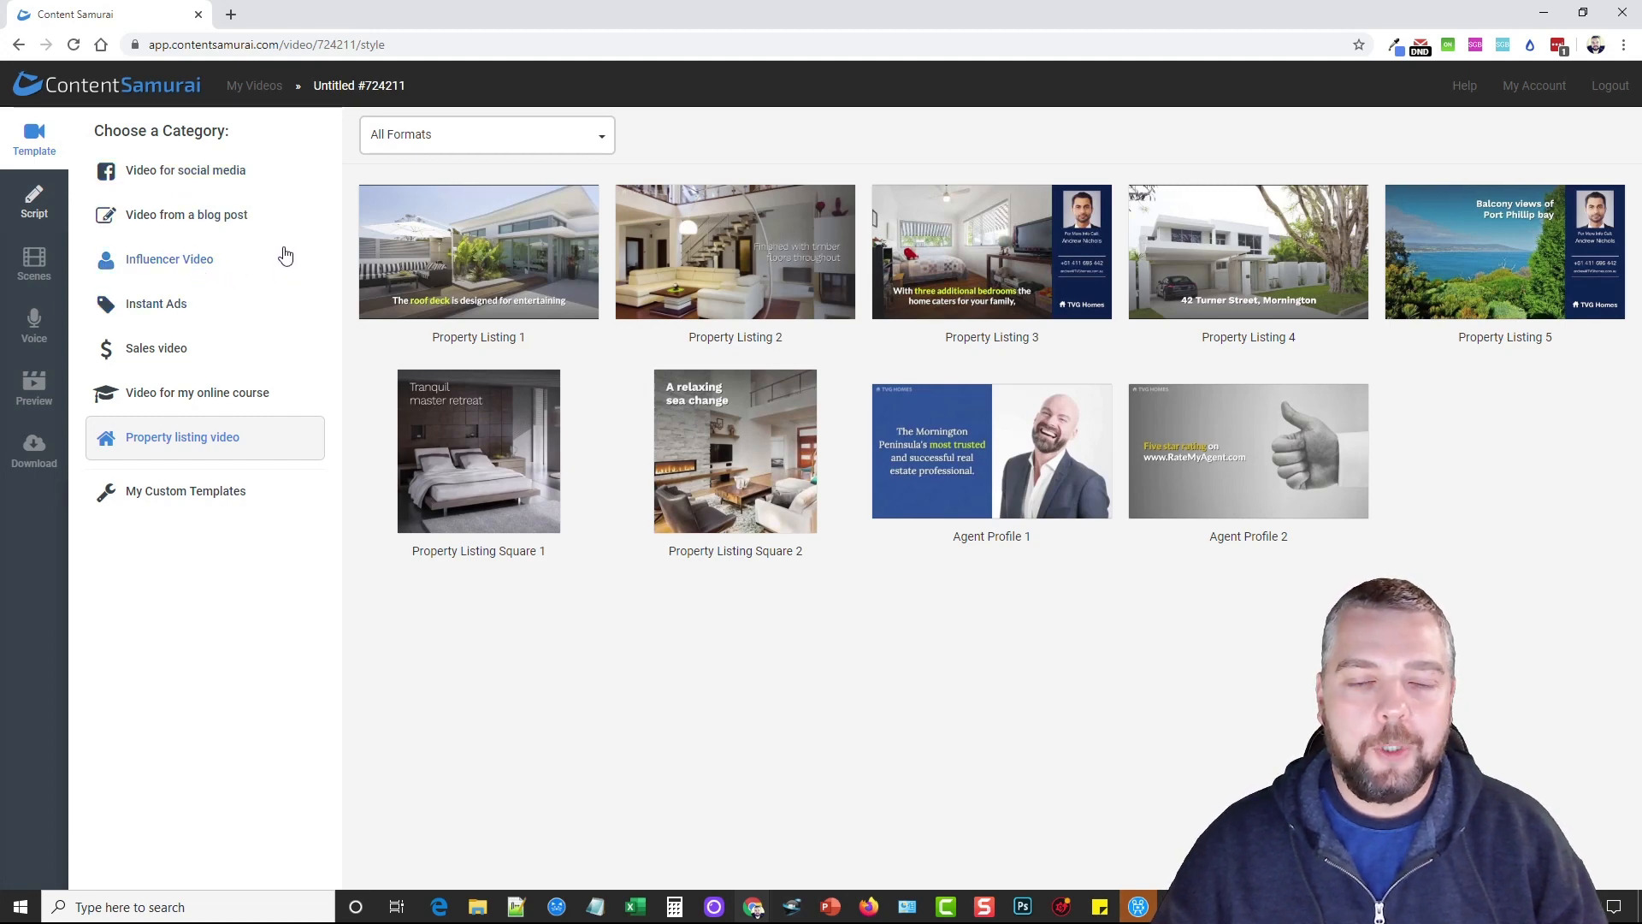
pyautogui.click(254, 84)
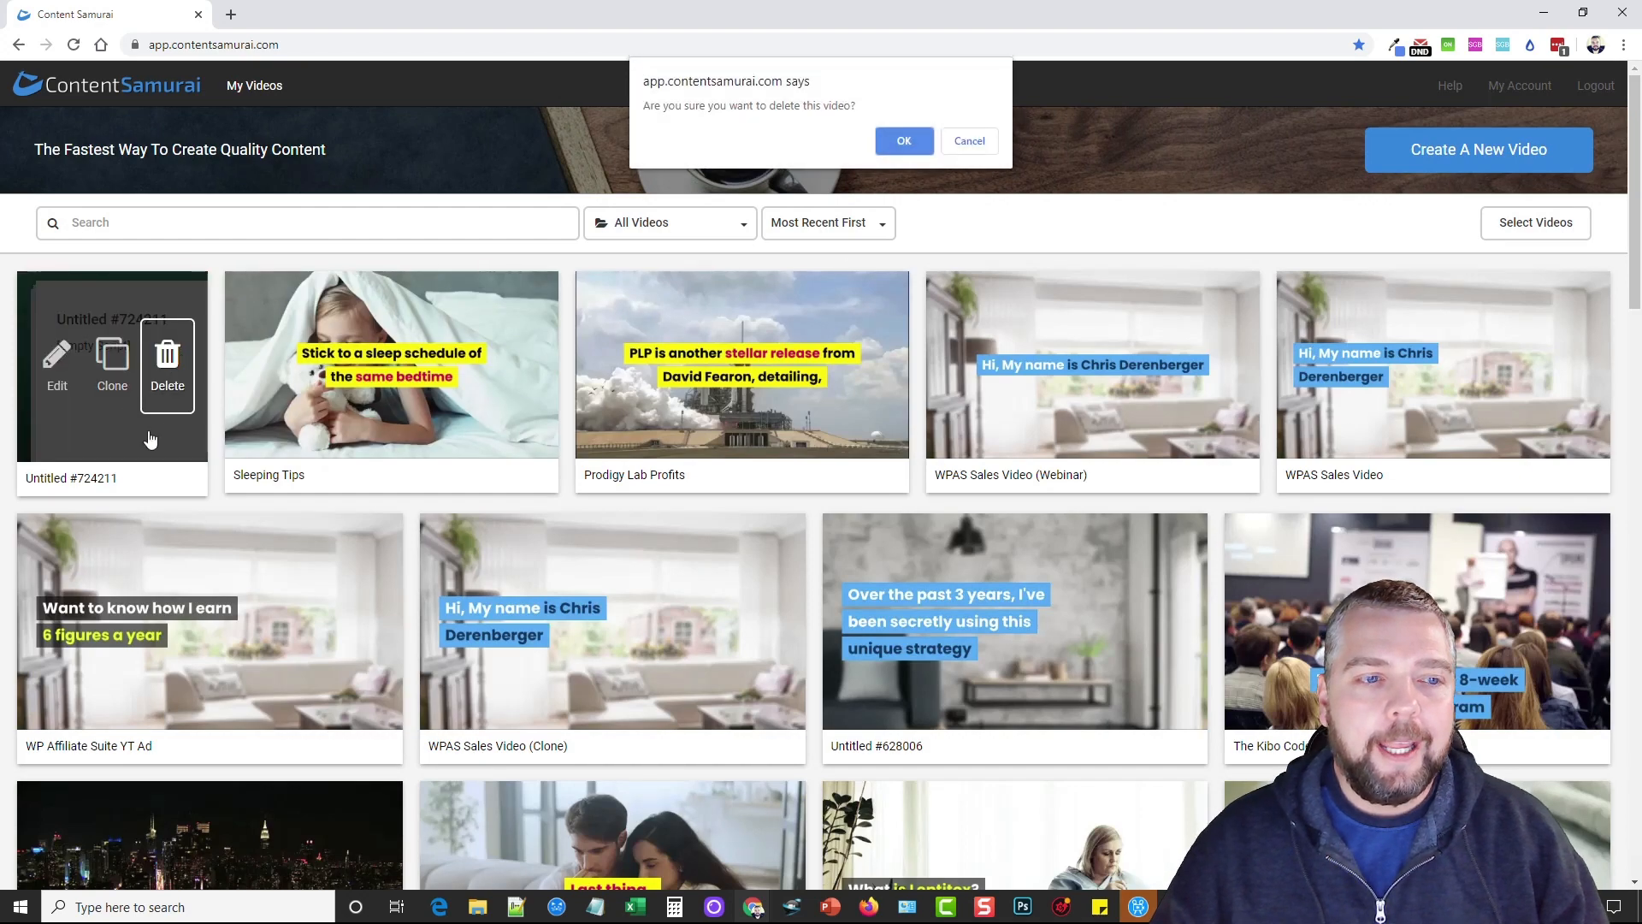
# - Confirm deleting the untitled video and preview the Cool Blue template for Sleeping Tips
pyautogui.click(904, 140)
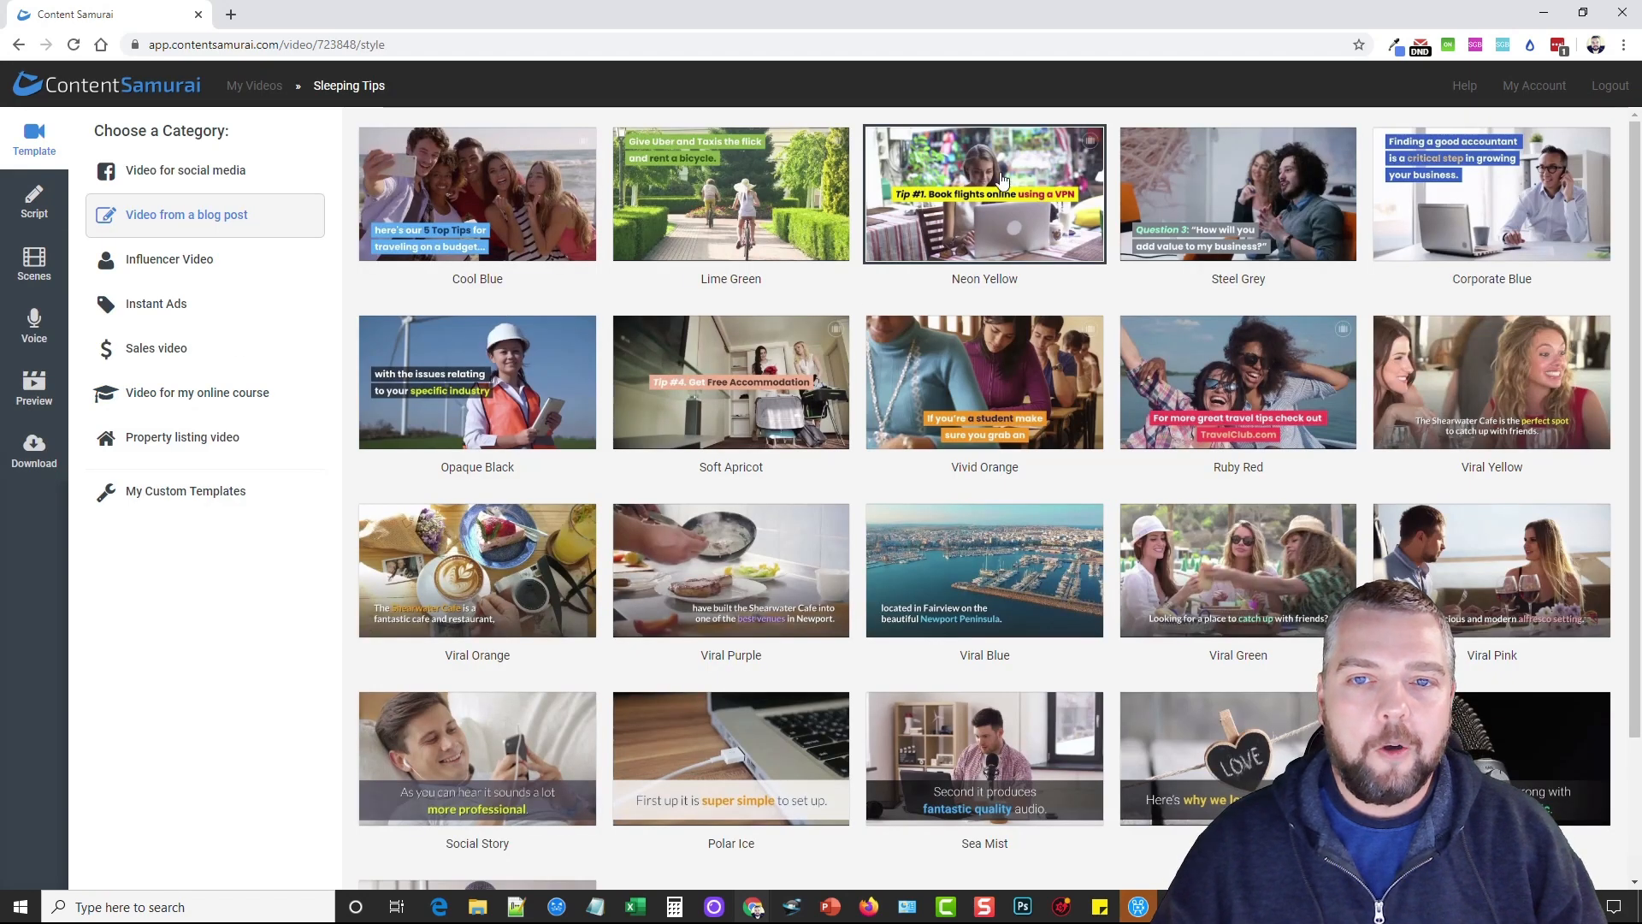
pyautogui.moveTo(1471, 187)
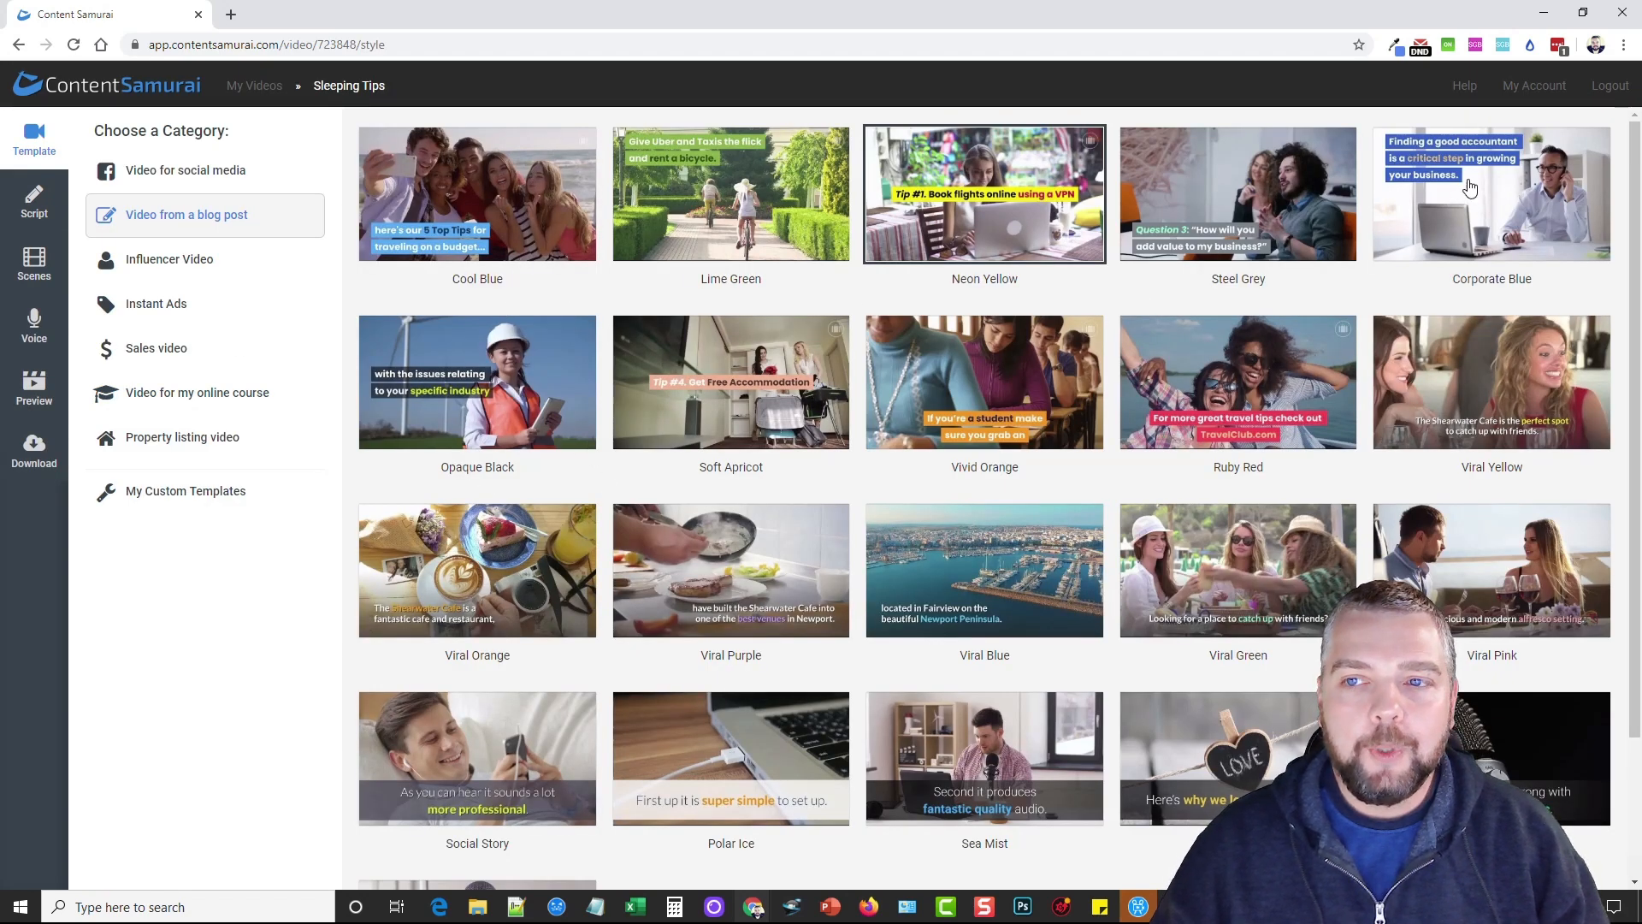
pyautogui.moveTo(570, 199)
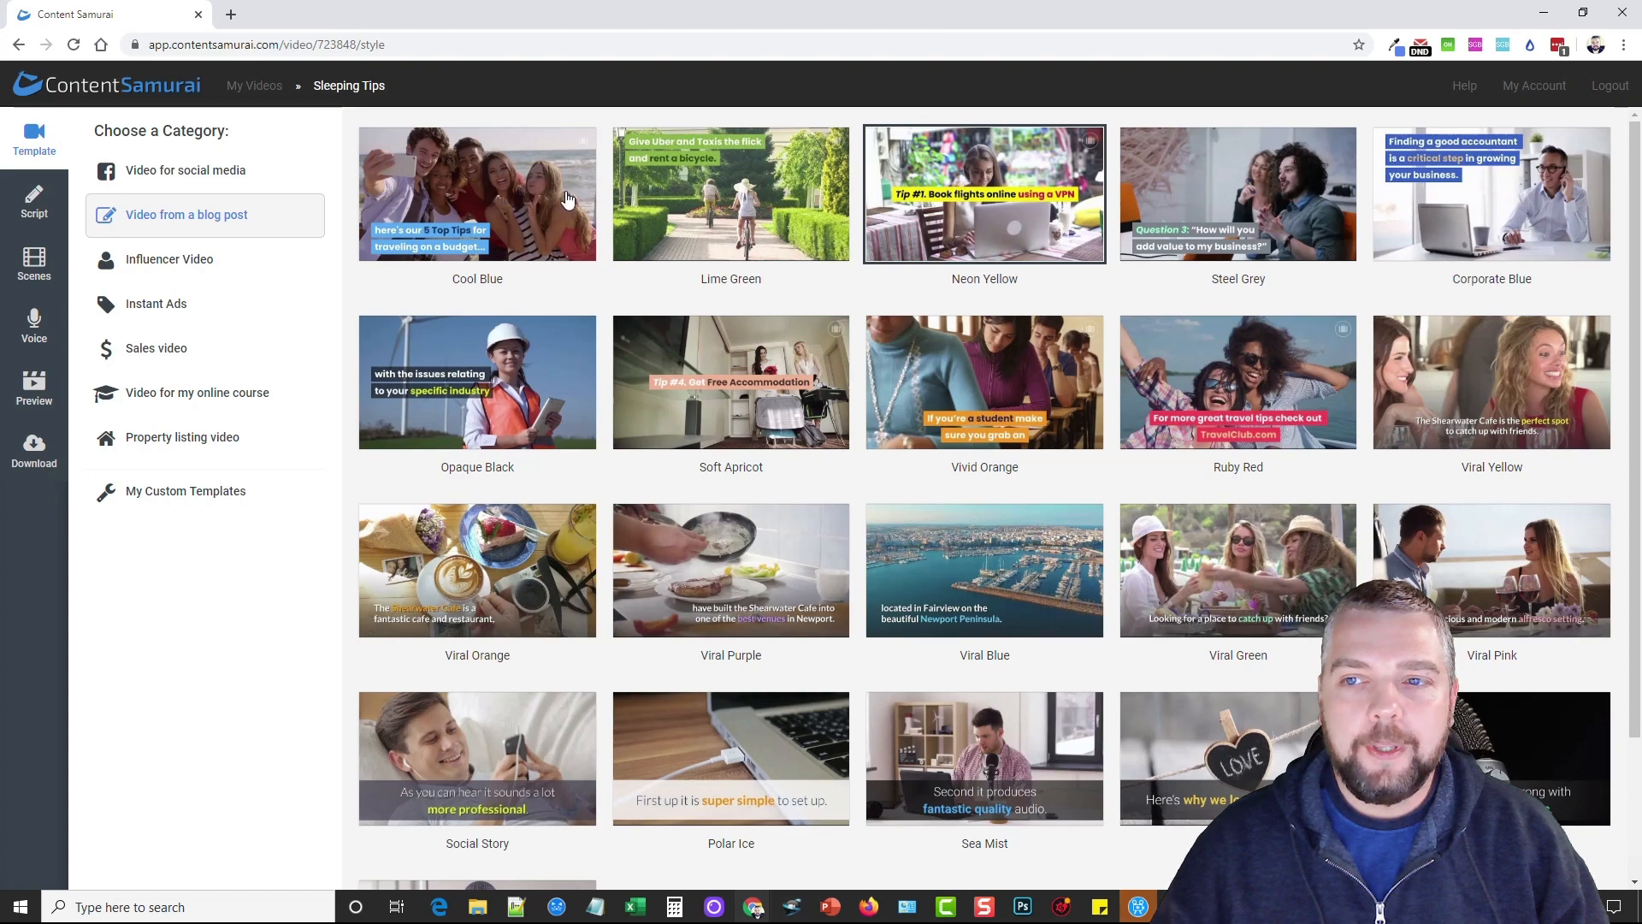
pyautogui.click(477, 194)
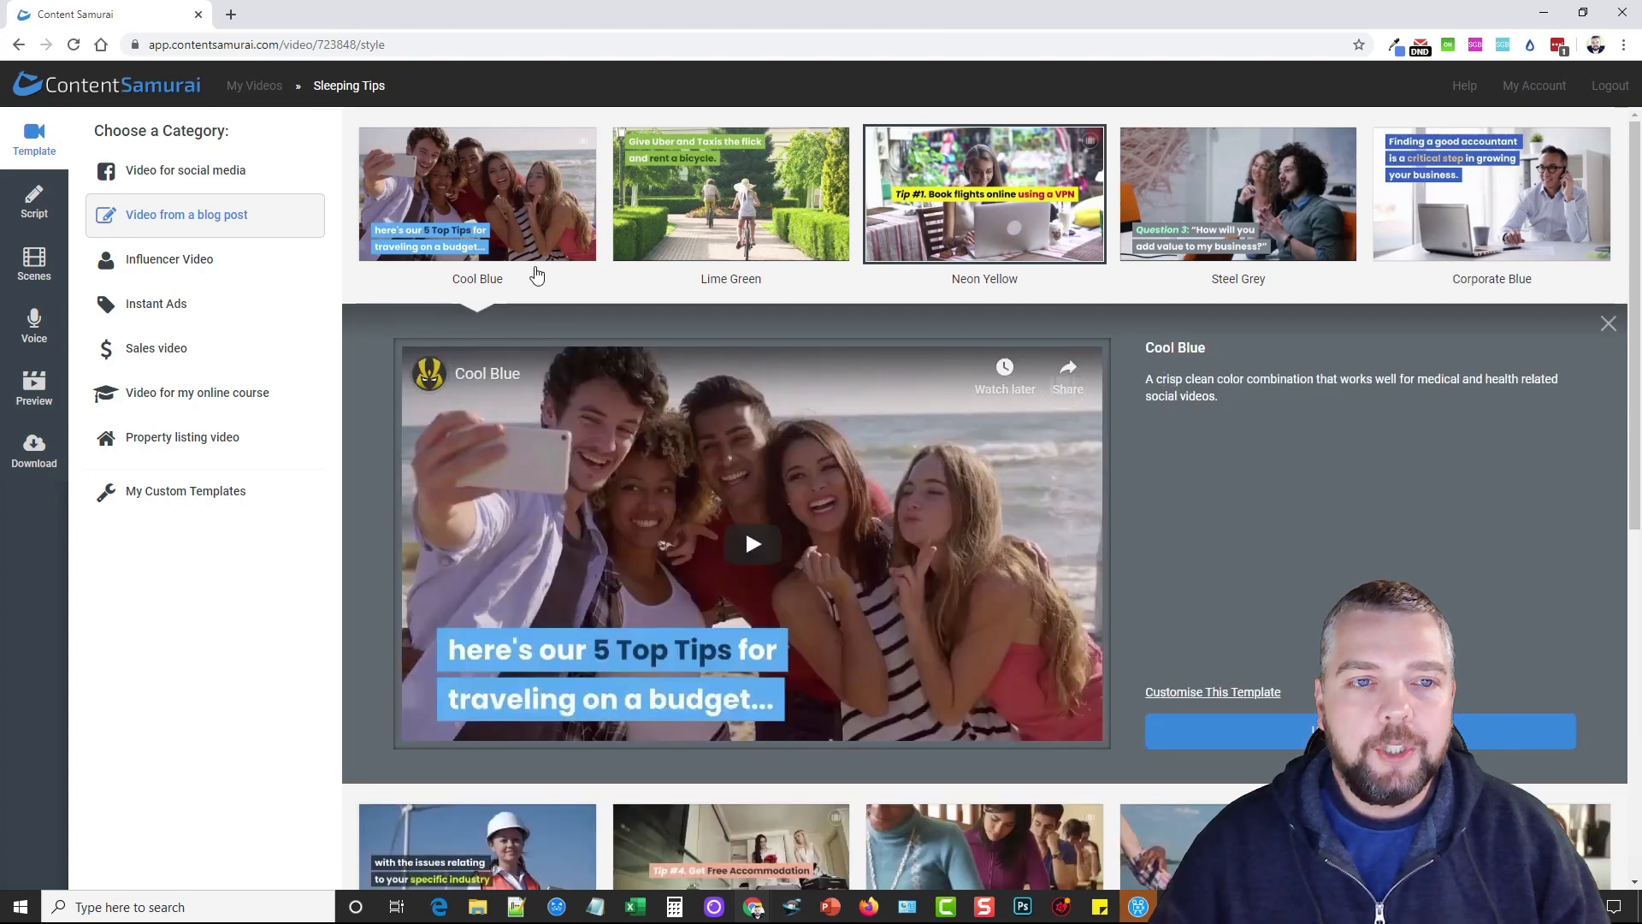
pyautogui.moveTo(776, 568)
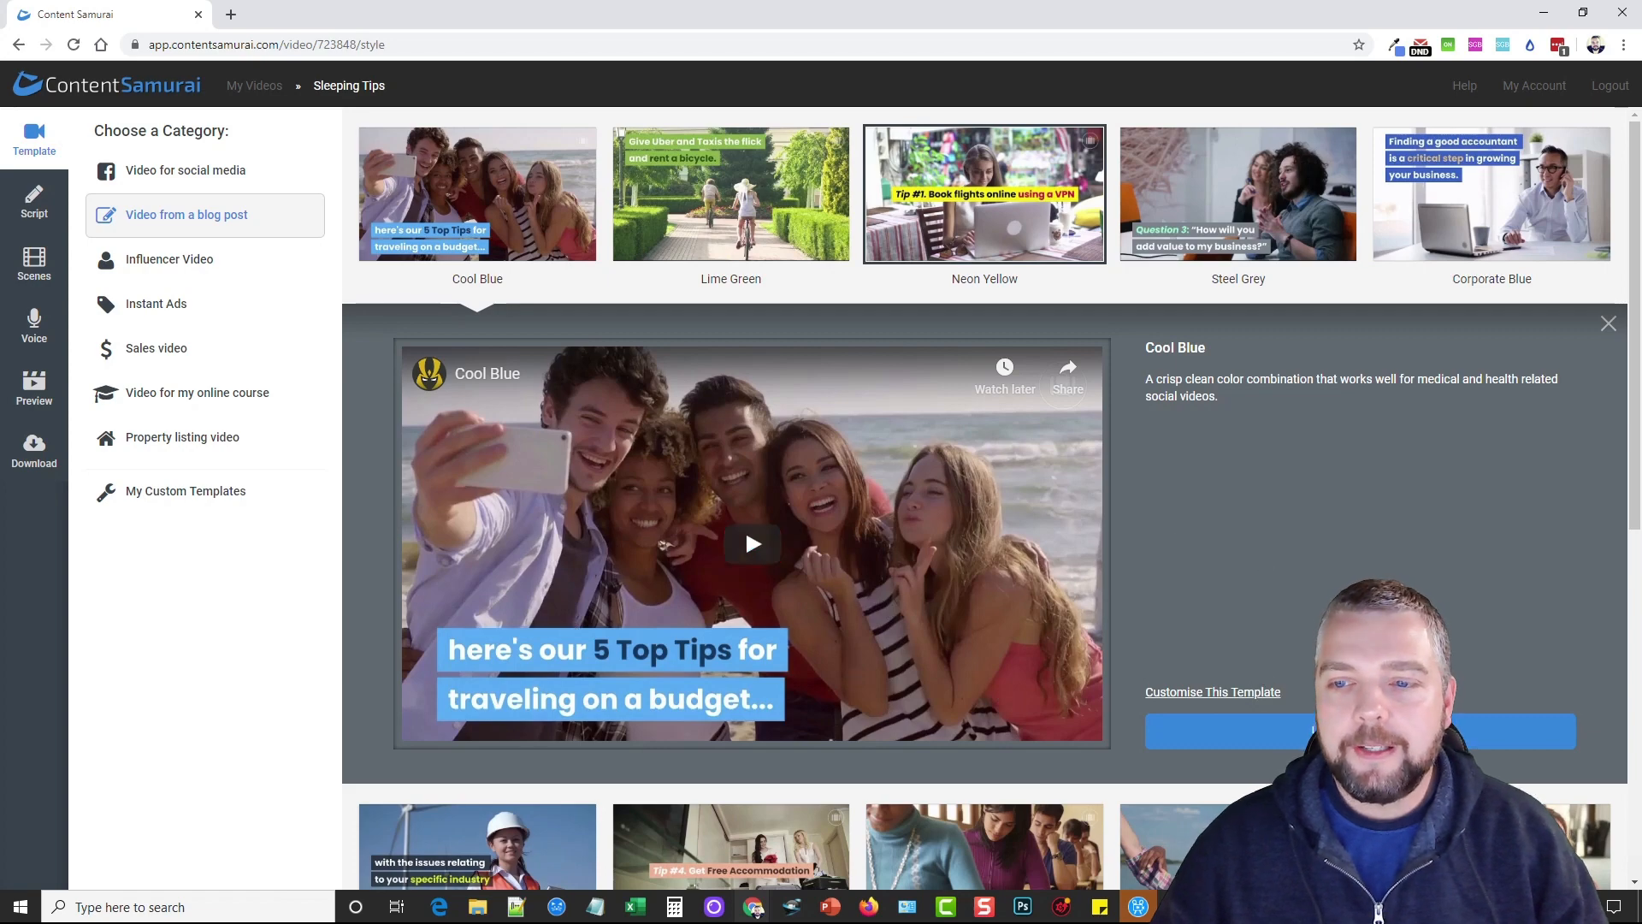
# - Review the five-tip Sleeping Tips script, then open its 23 scenes
pyautogui.click(34, 202)
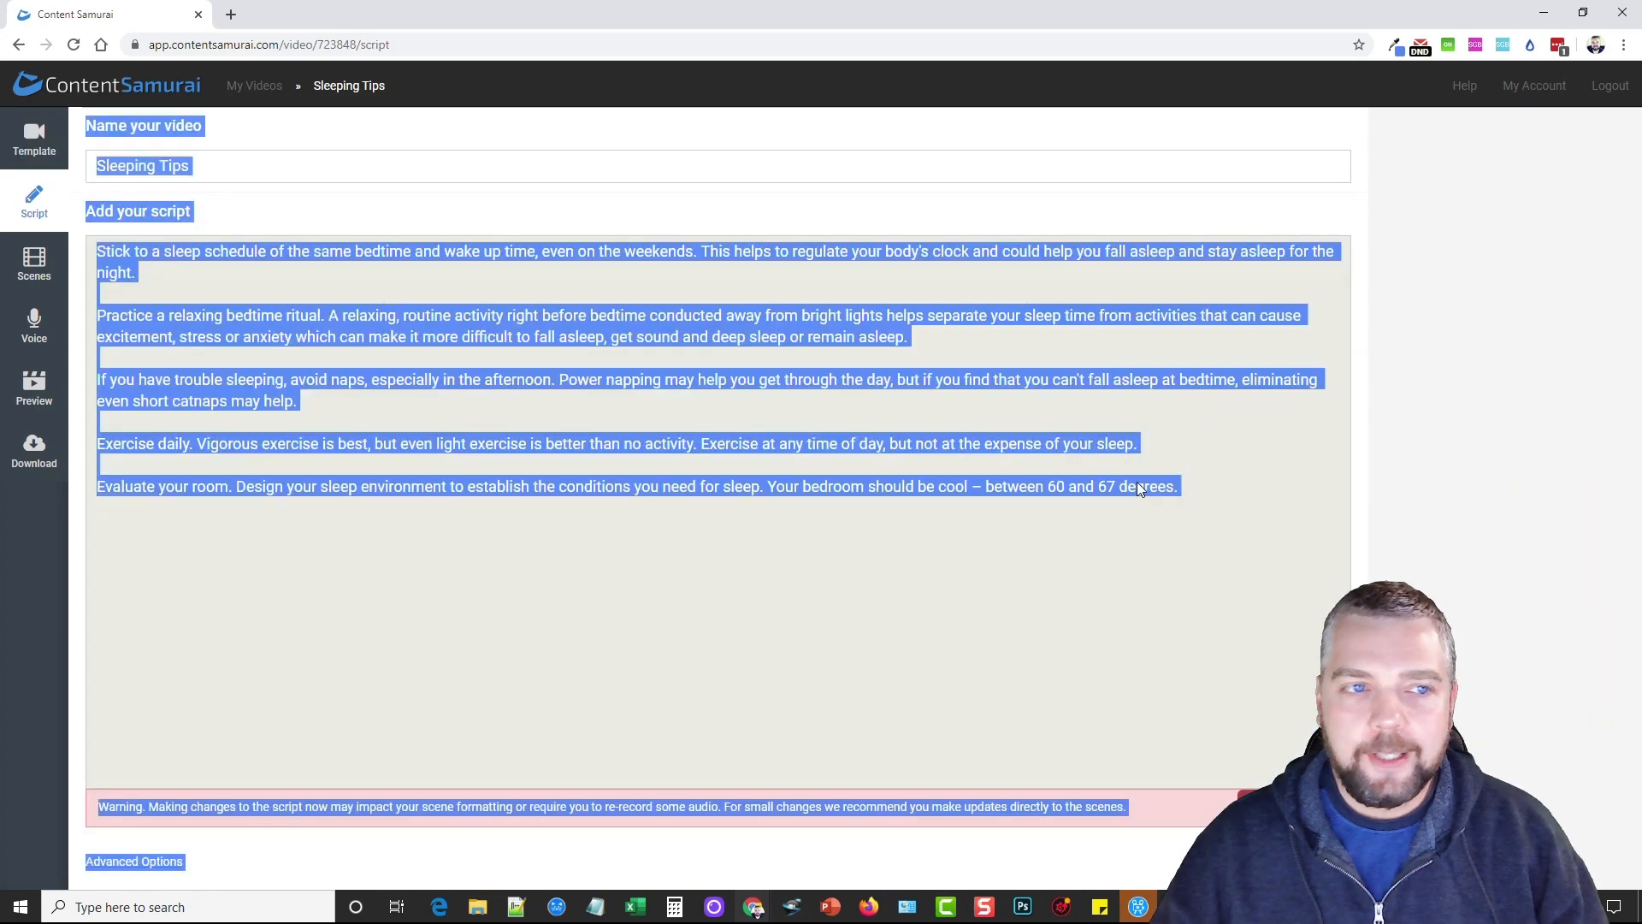
pyautogui.click(195, 251)
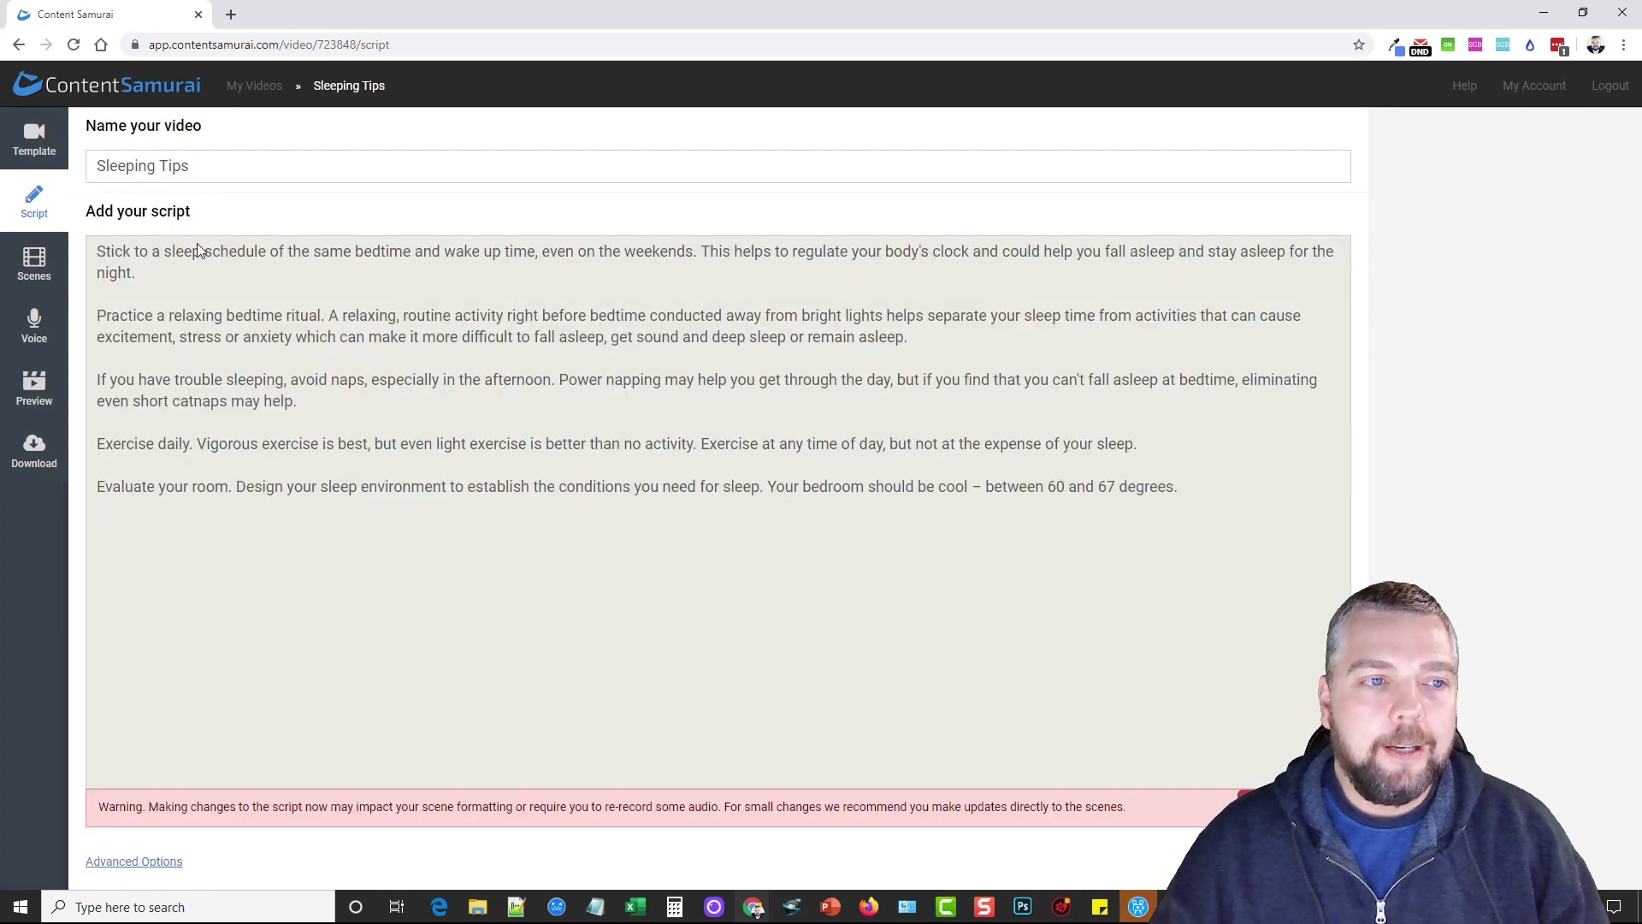
pyautogui.moveTo(344, 343)
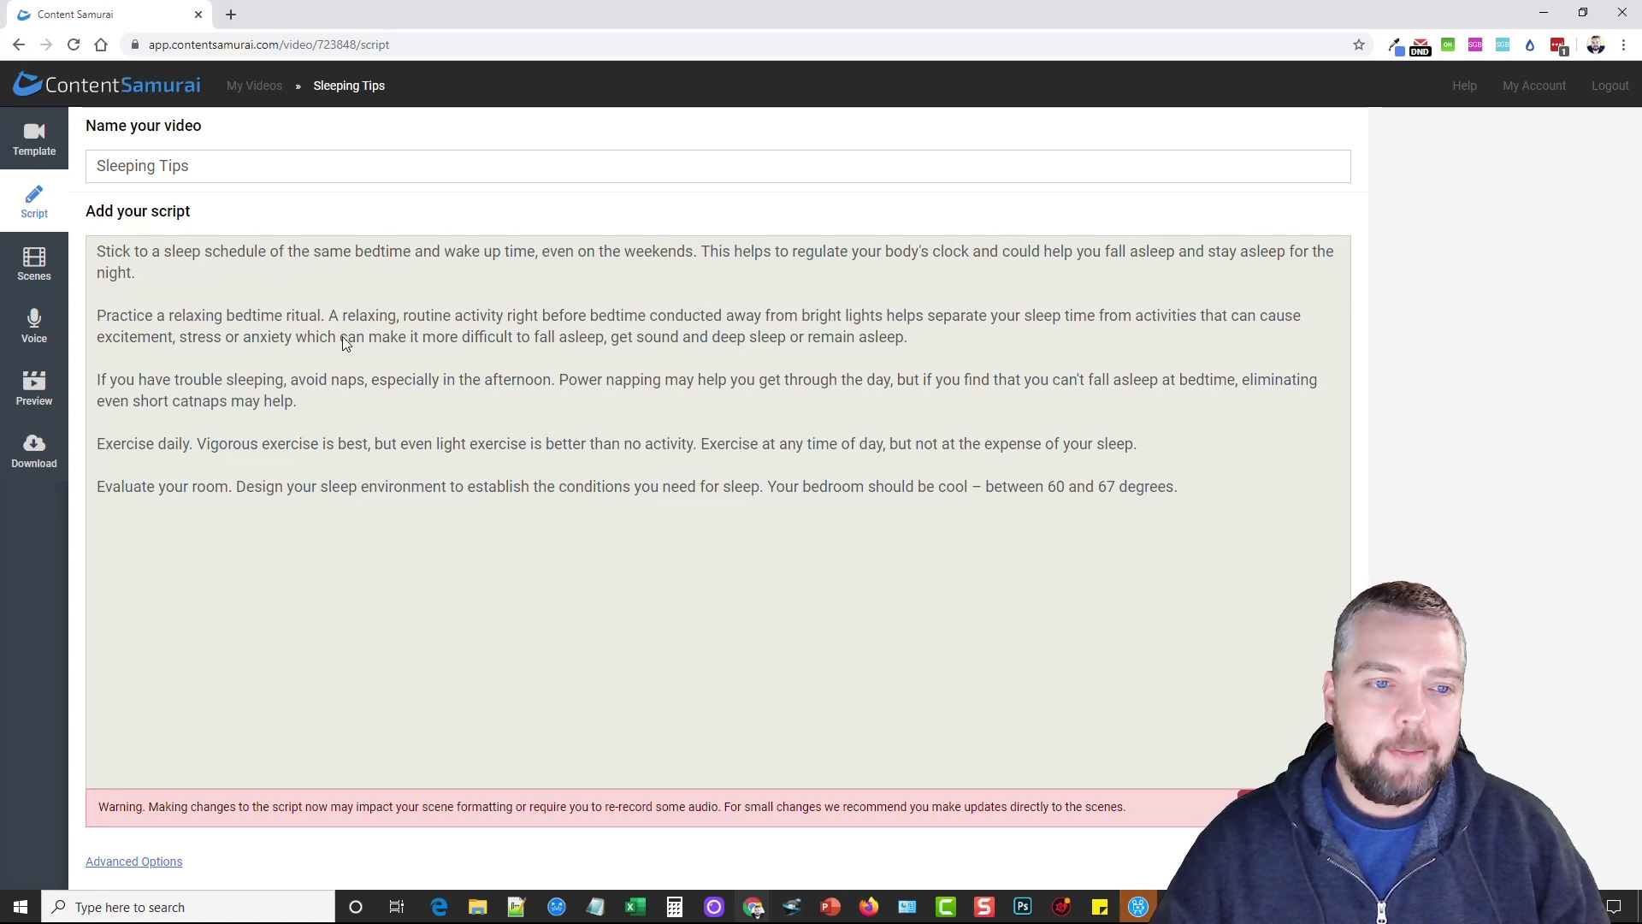
pyautogui.moveTo(707, 430)
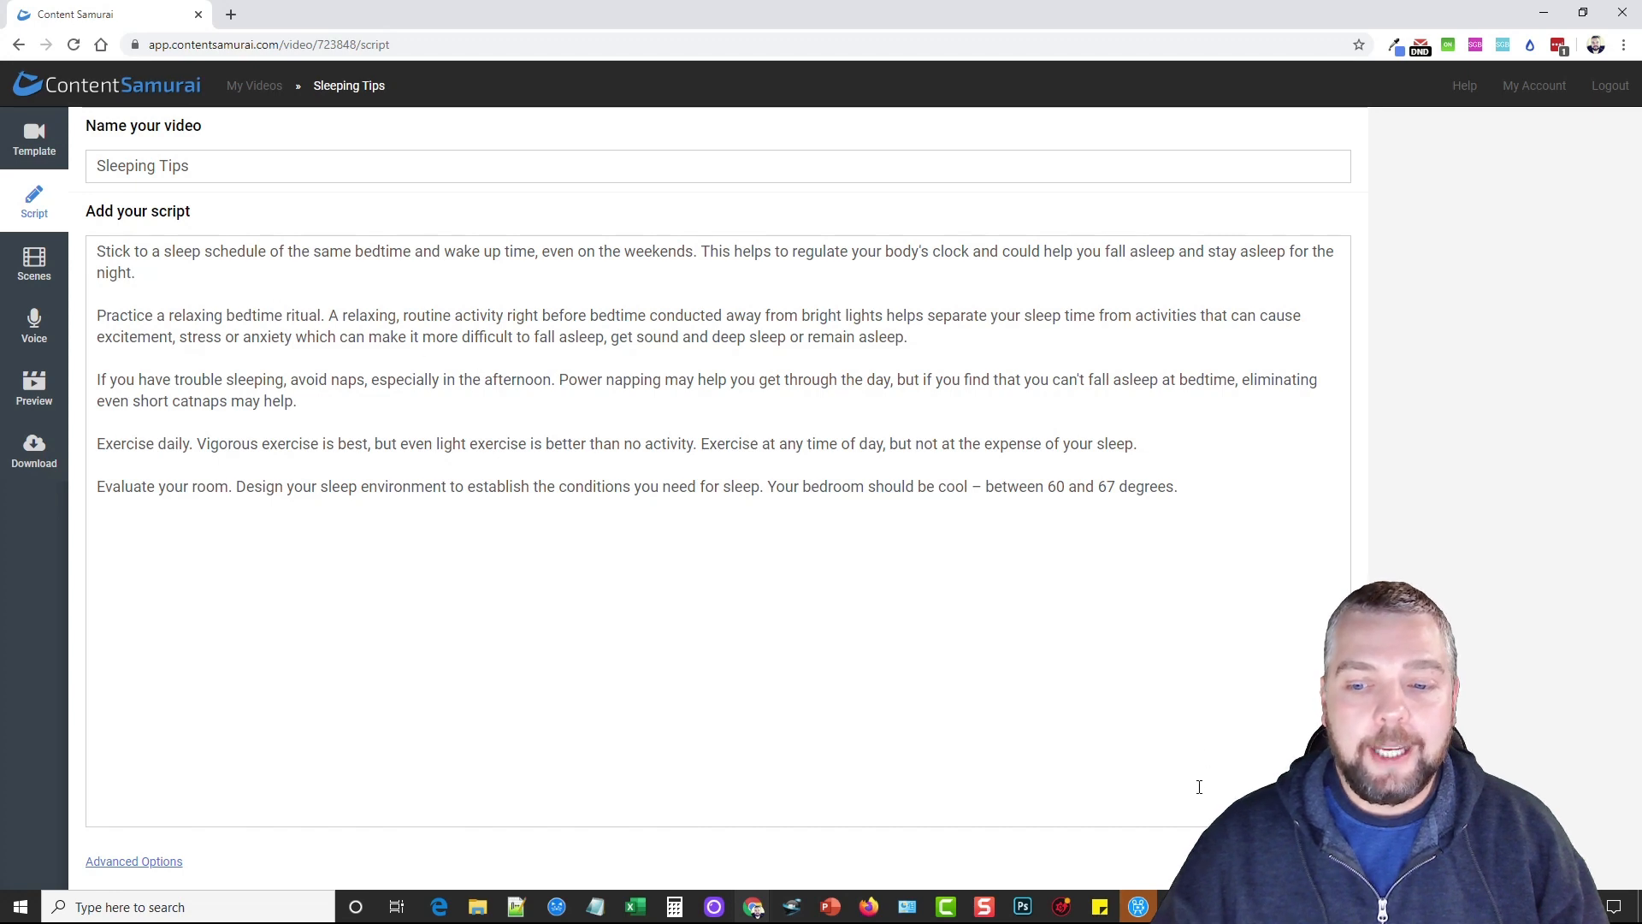
pyautogui.click(34, 264)
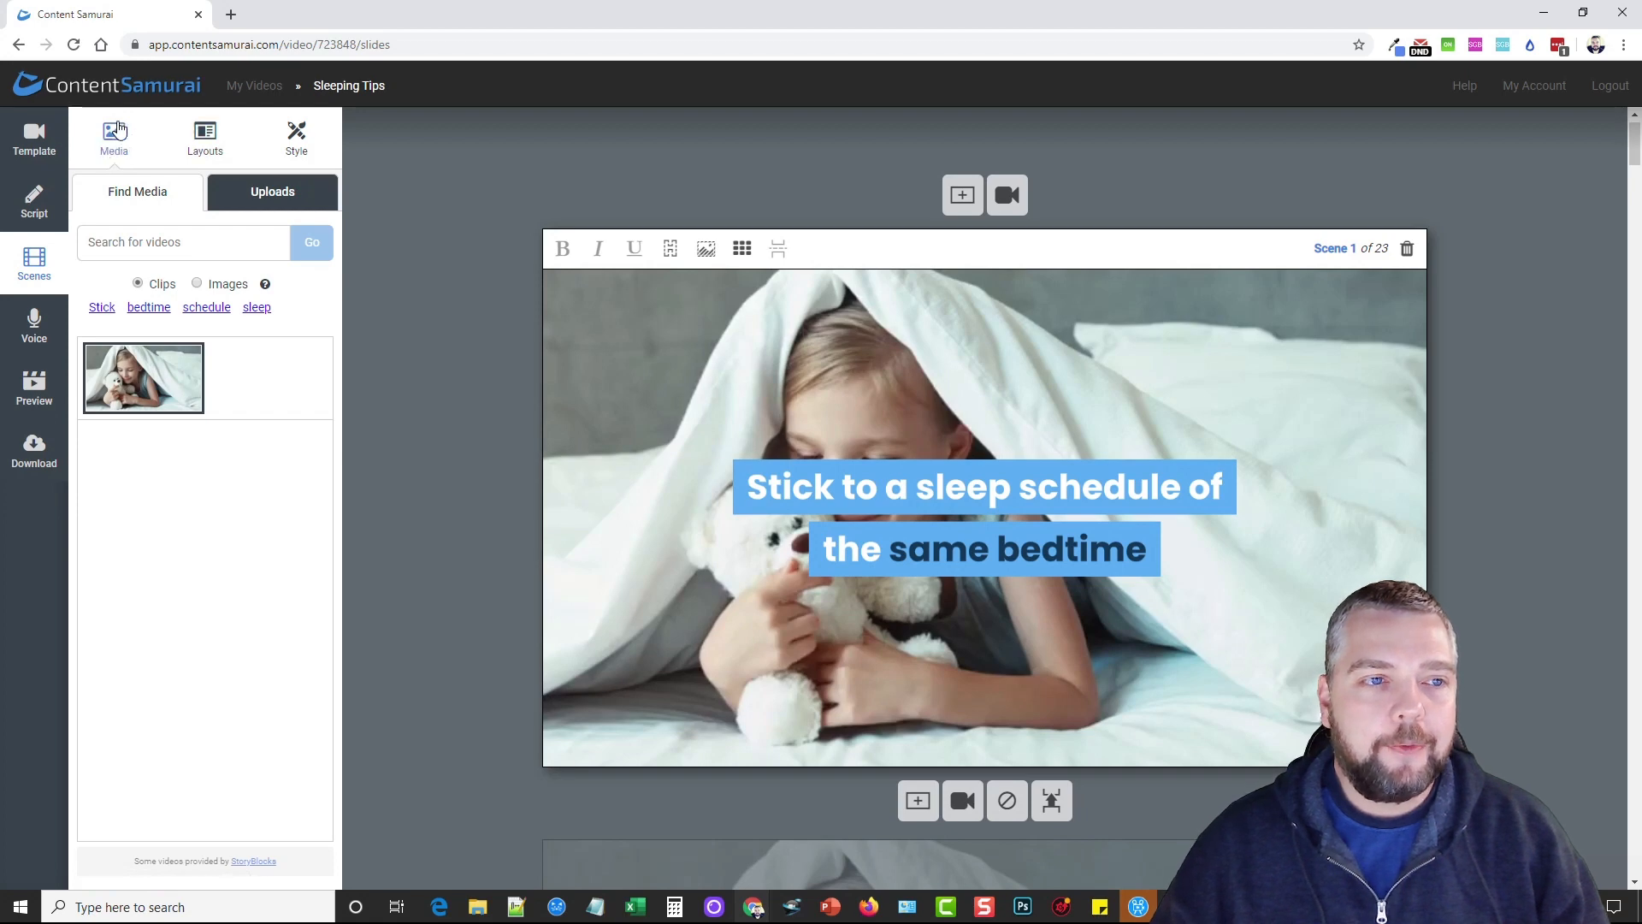
pyautogui.click(295, 136)
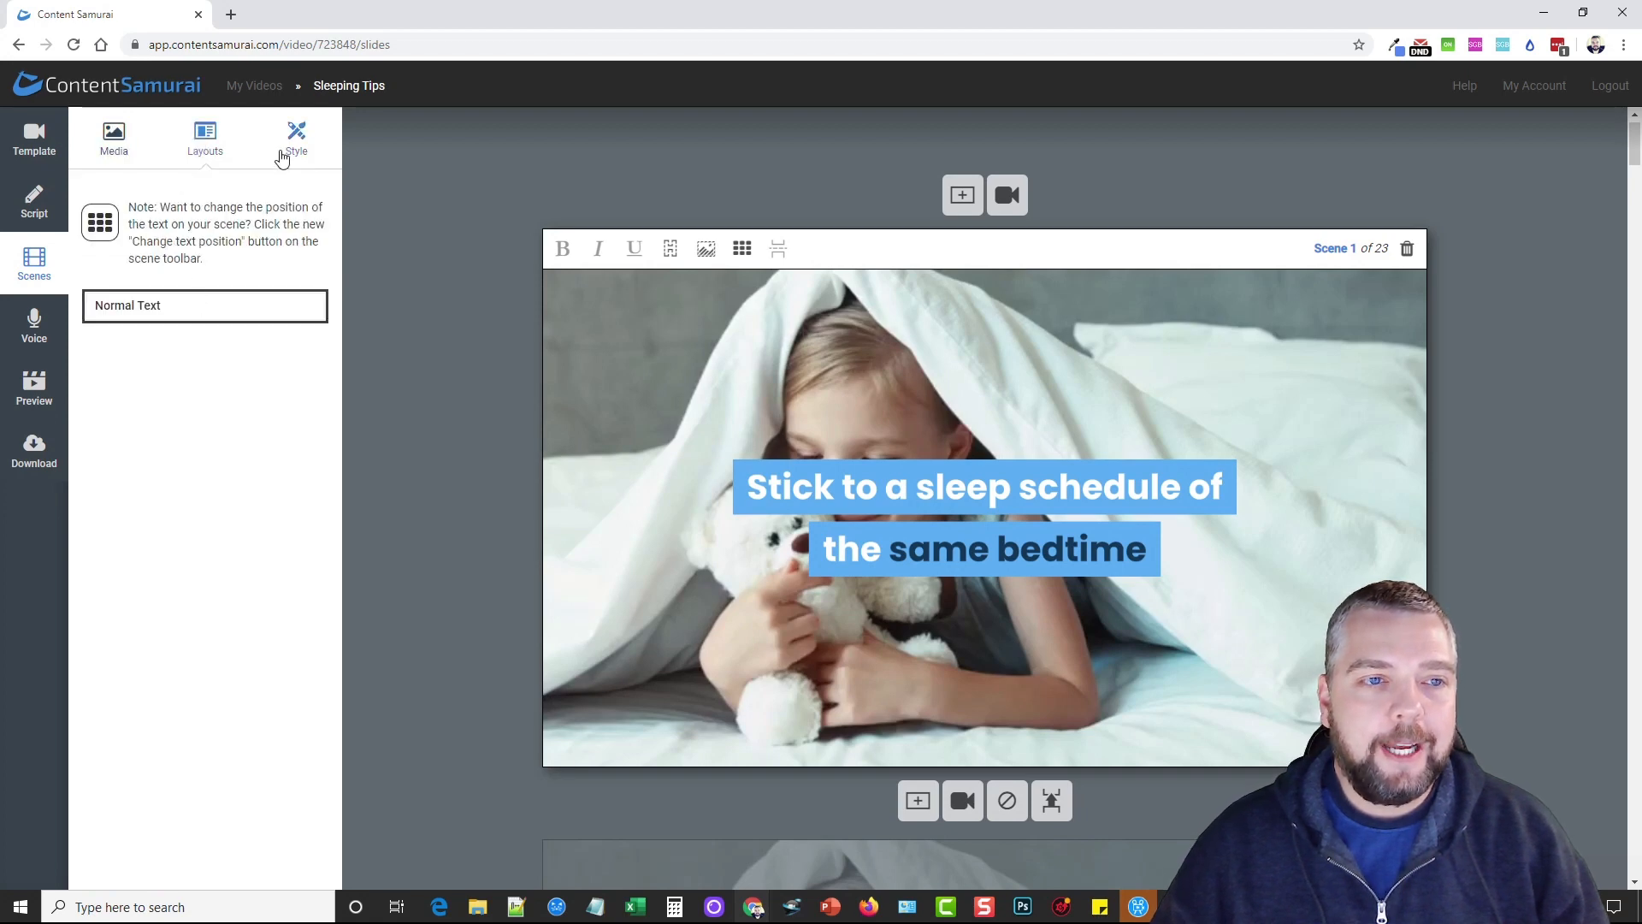
pyautogui.click(296, 136)
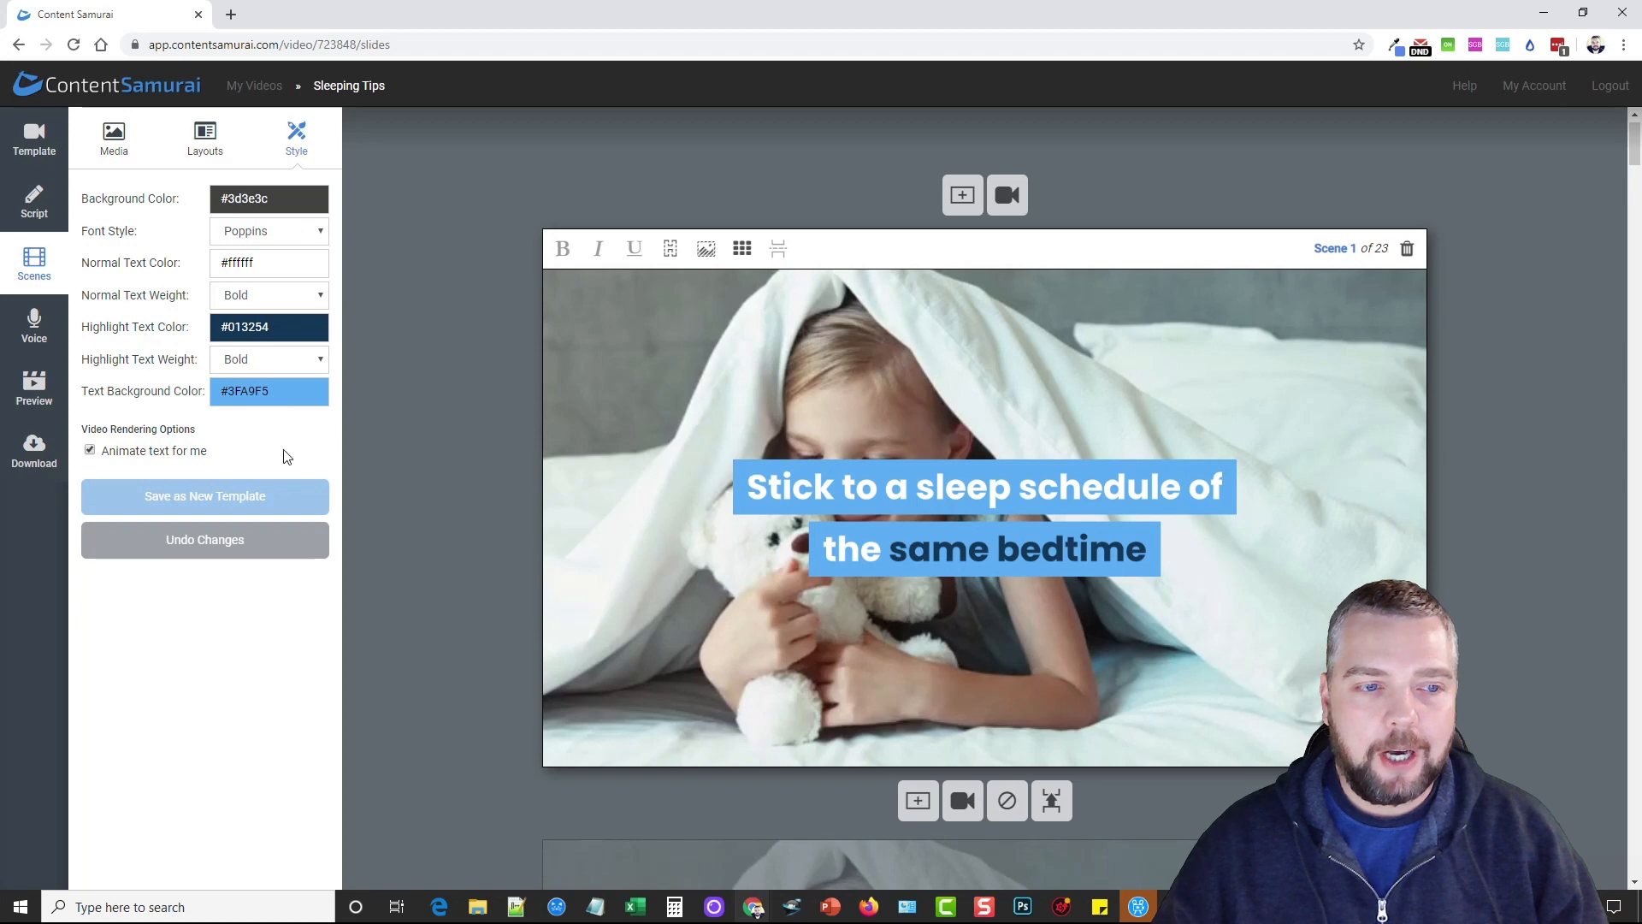
pyautogui.click(113, 137)
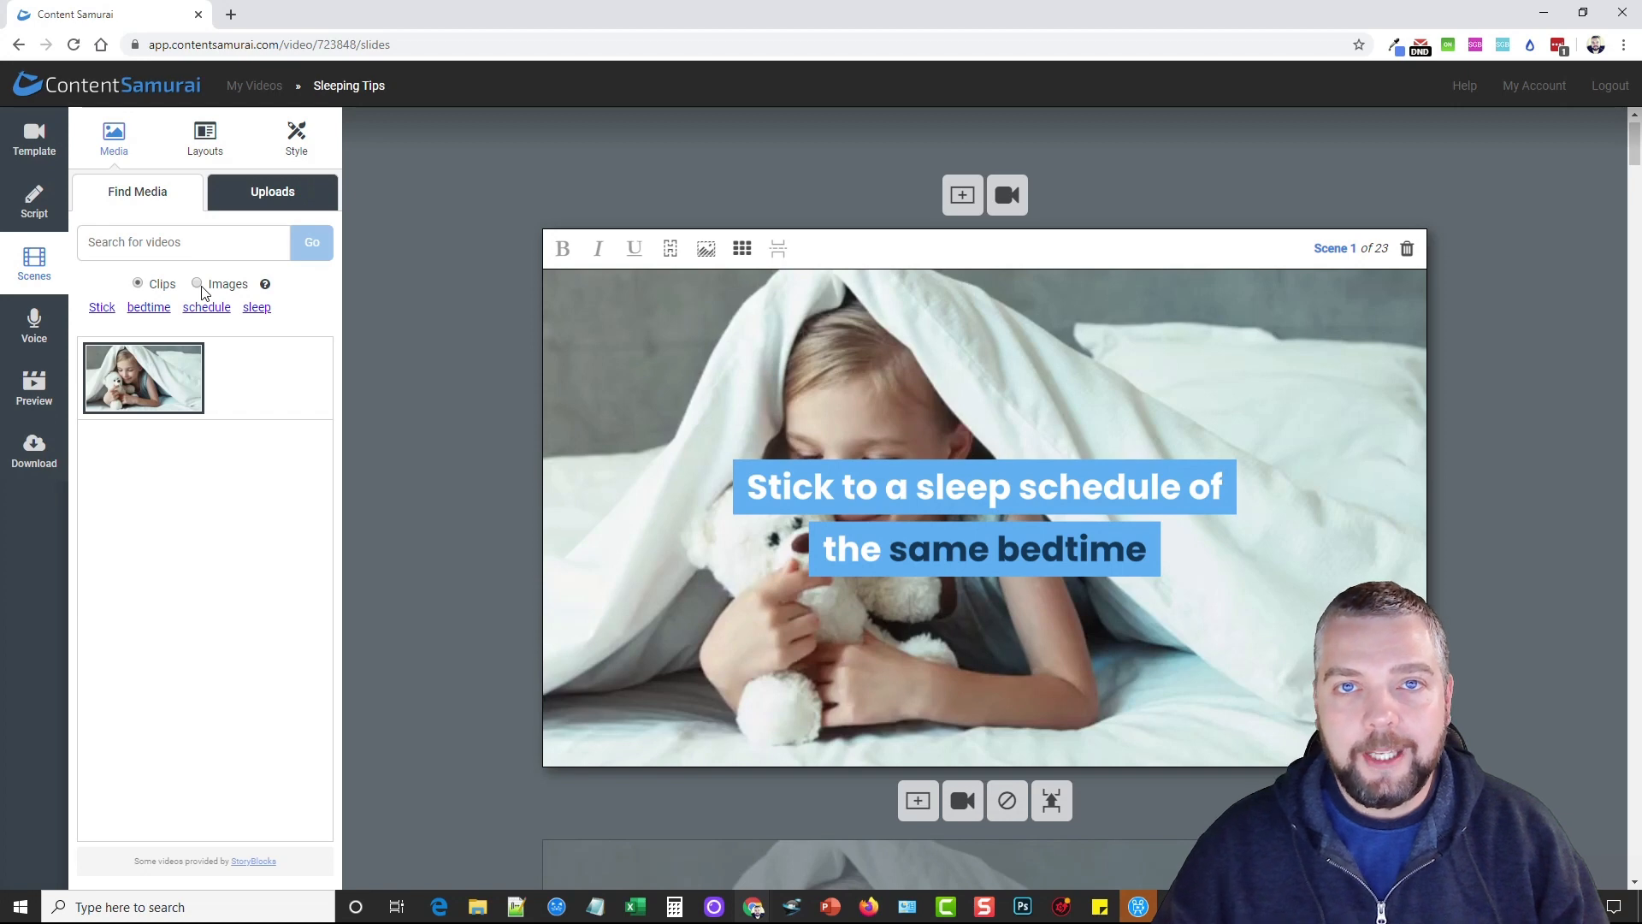
pyautogui.moveTo(198, 555)
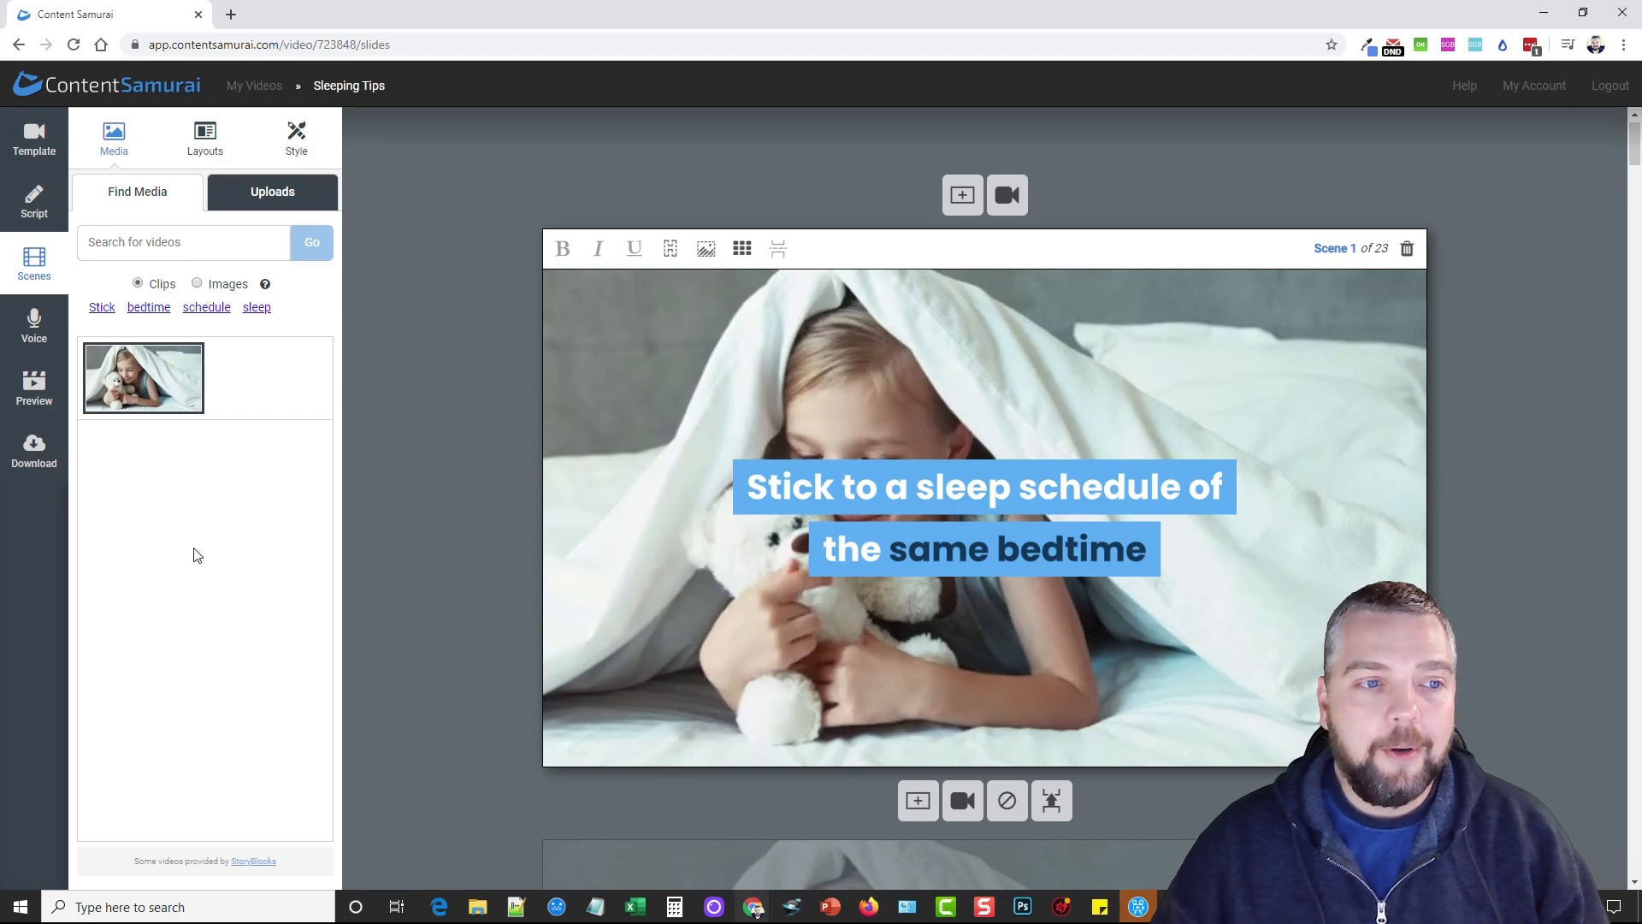
pyautogui.moveTo(359, 473)
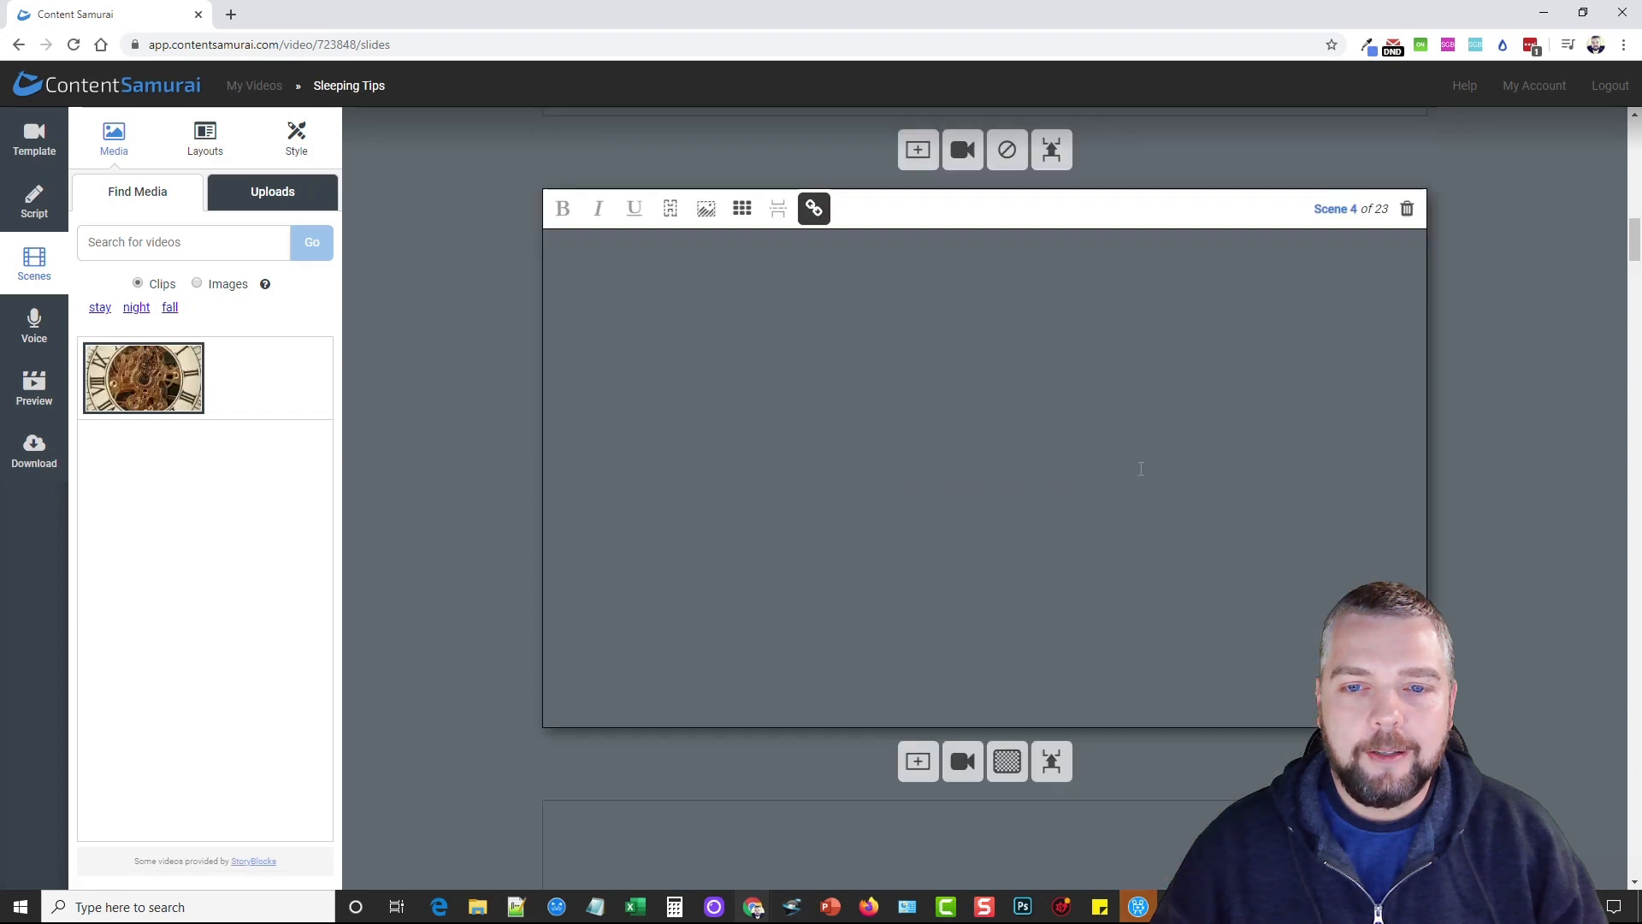
pyautogui.scroll(-3)
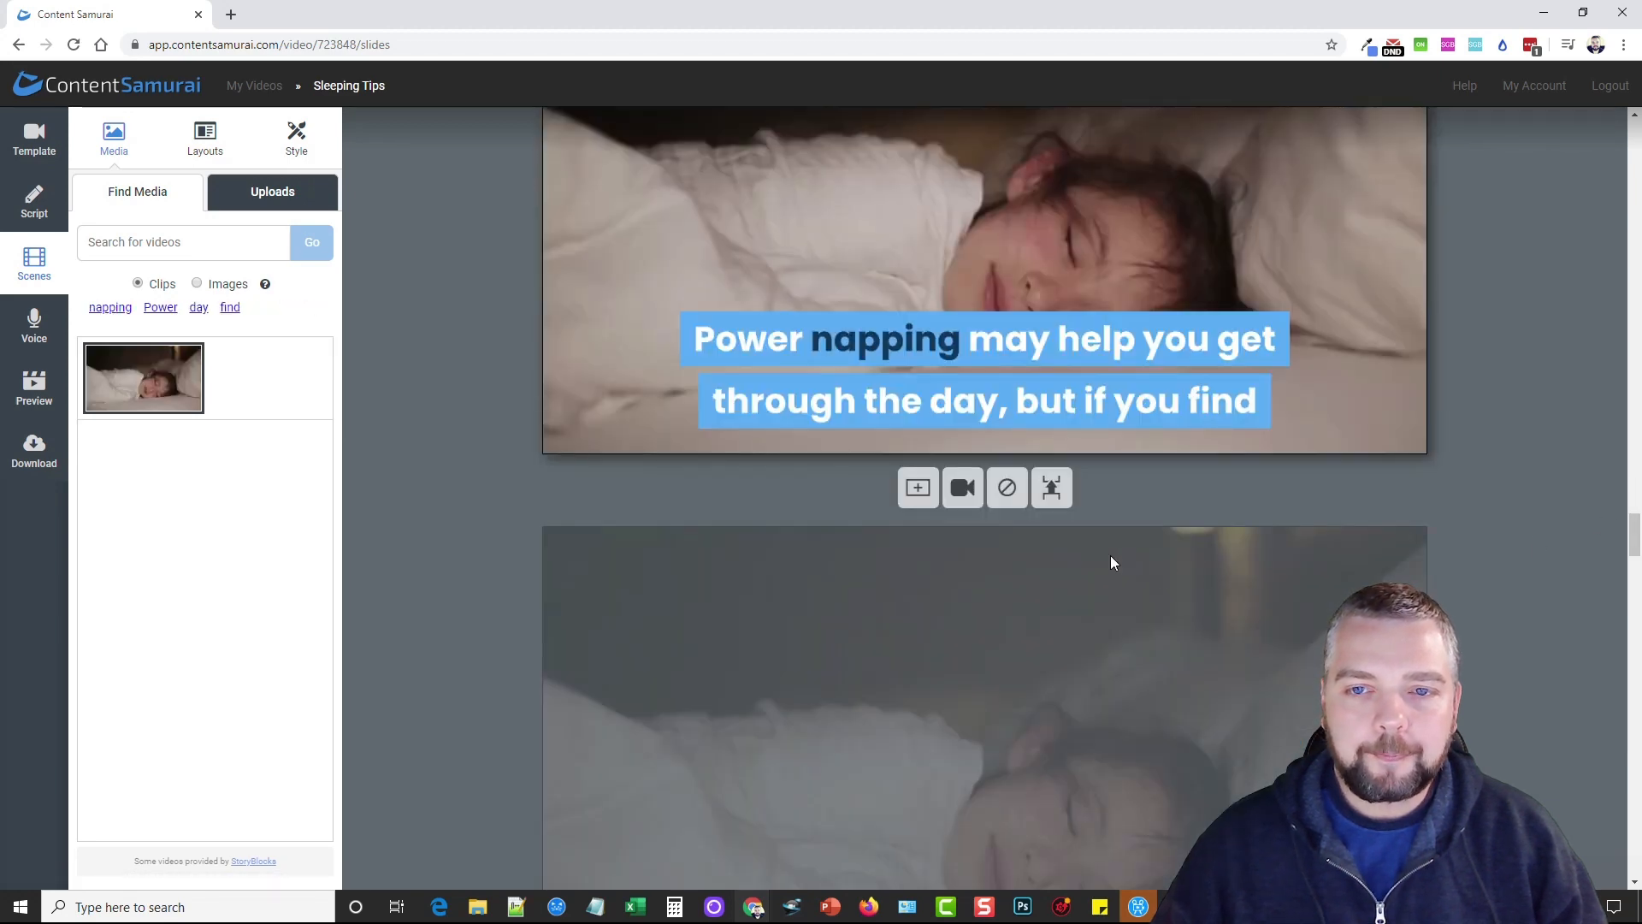
pyautogui.scroll(-3)
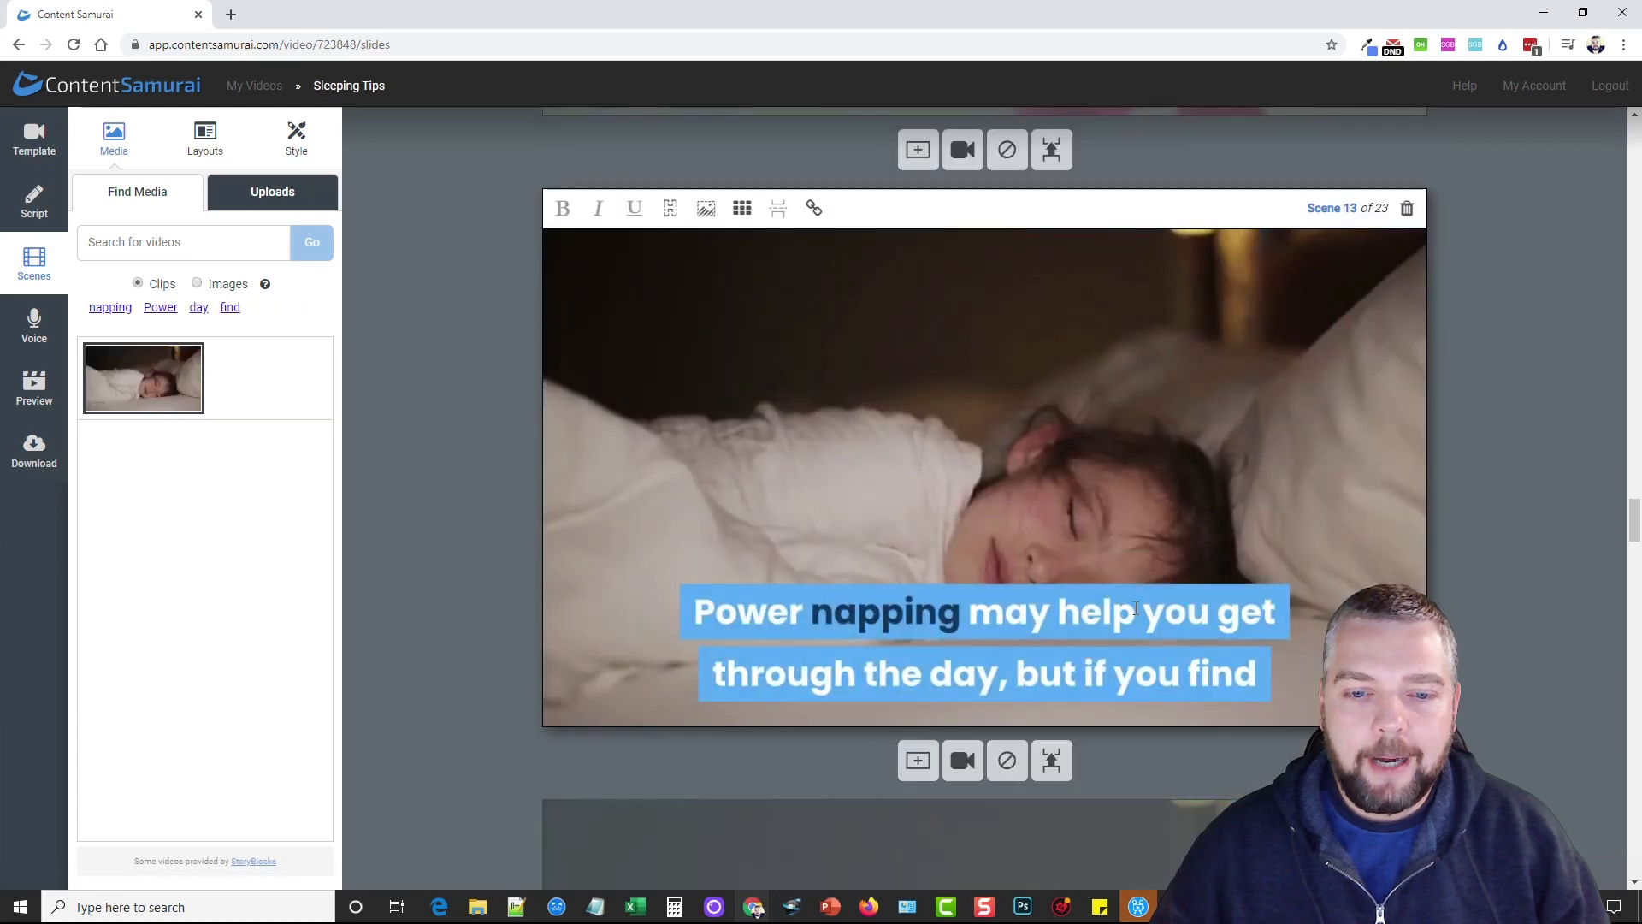
# - Give scene 13 a new napping clip and scene 19 a gym weight-training clip
pyautogui.click(110, 307)
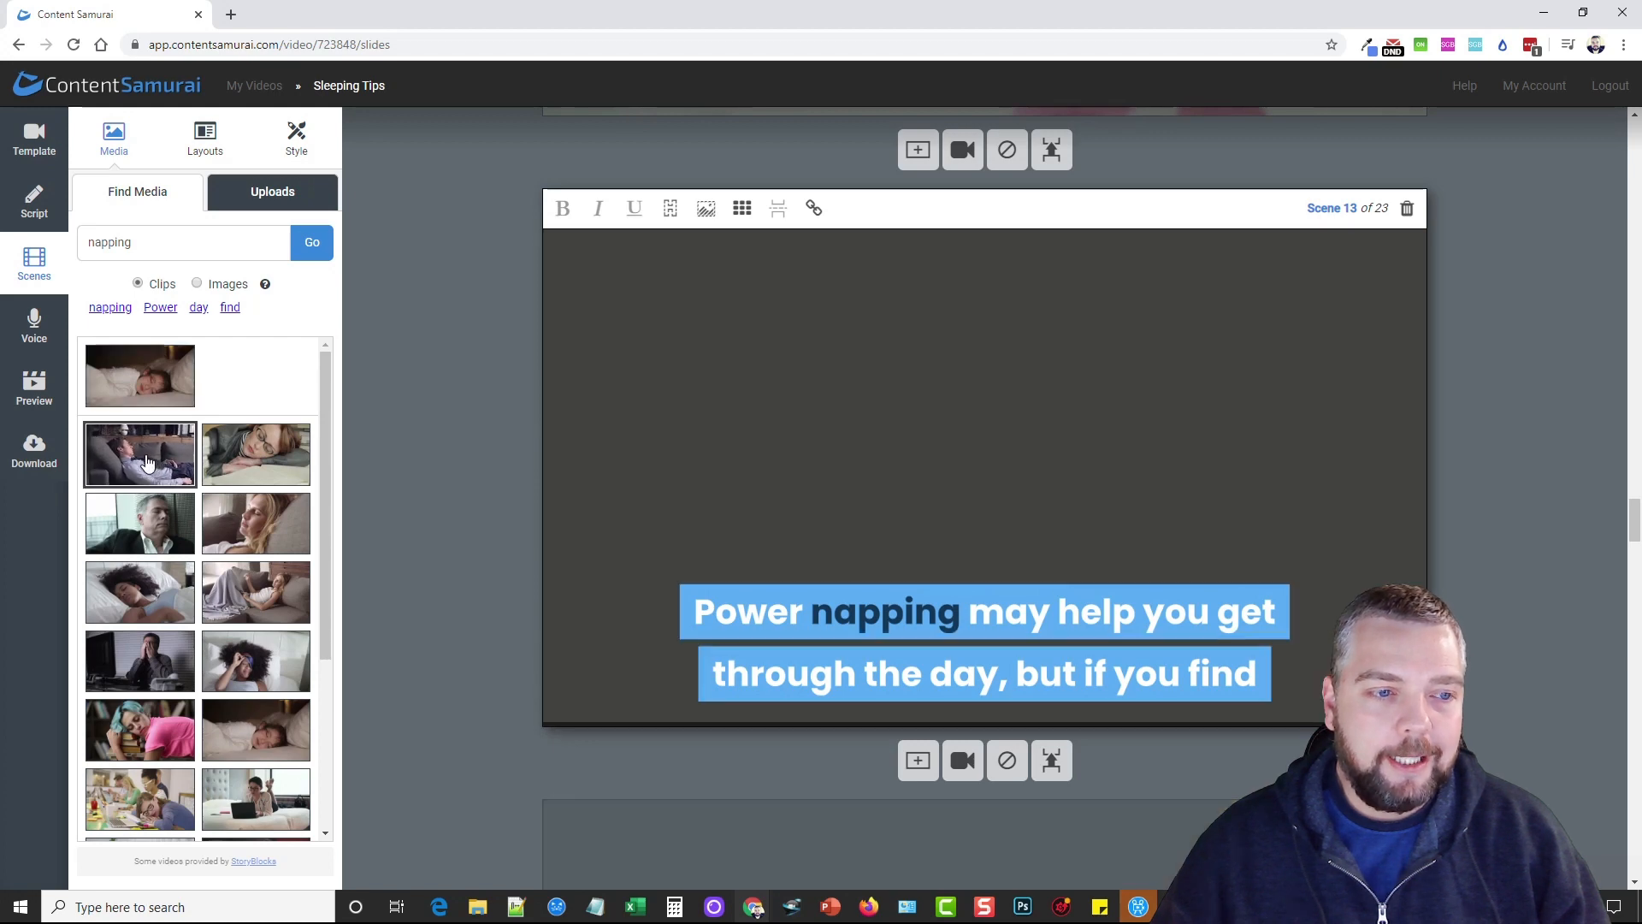
pyautogui.click(139, 454)
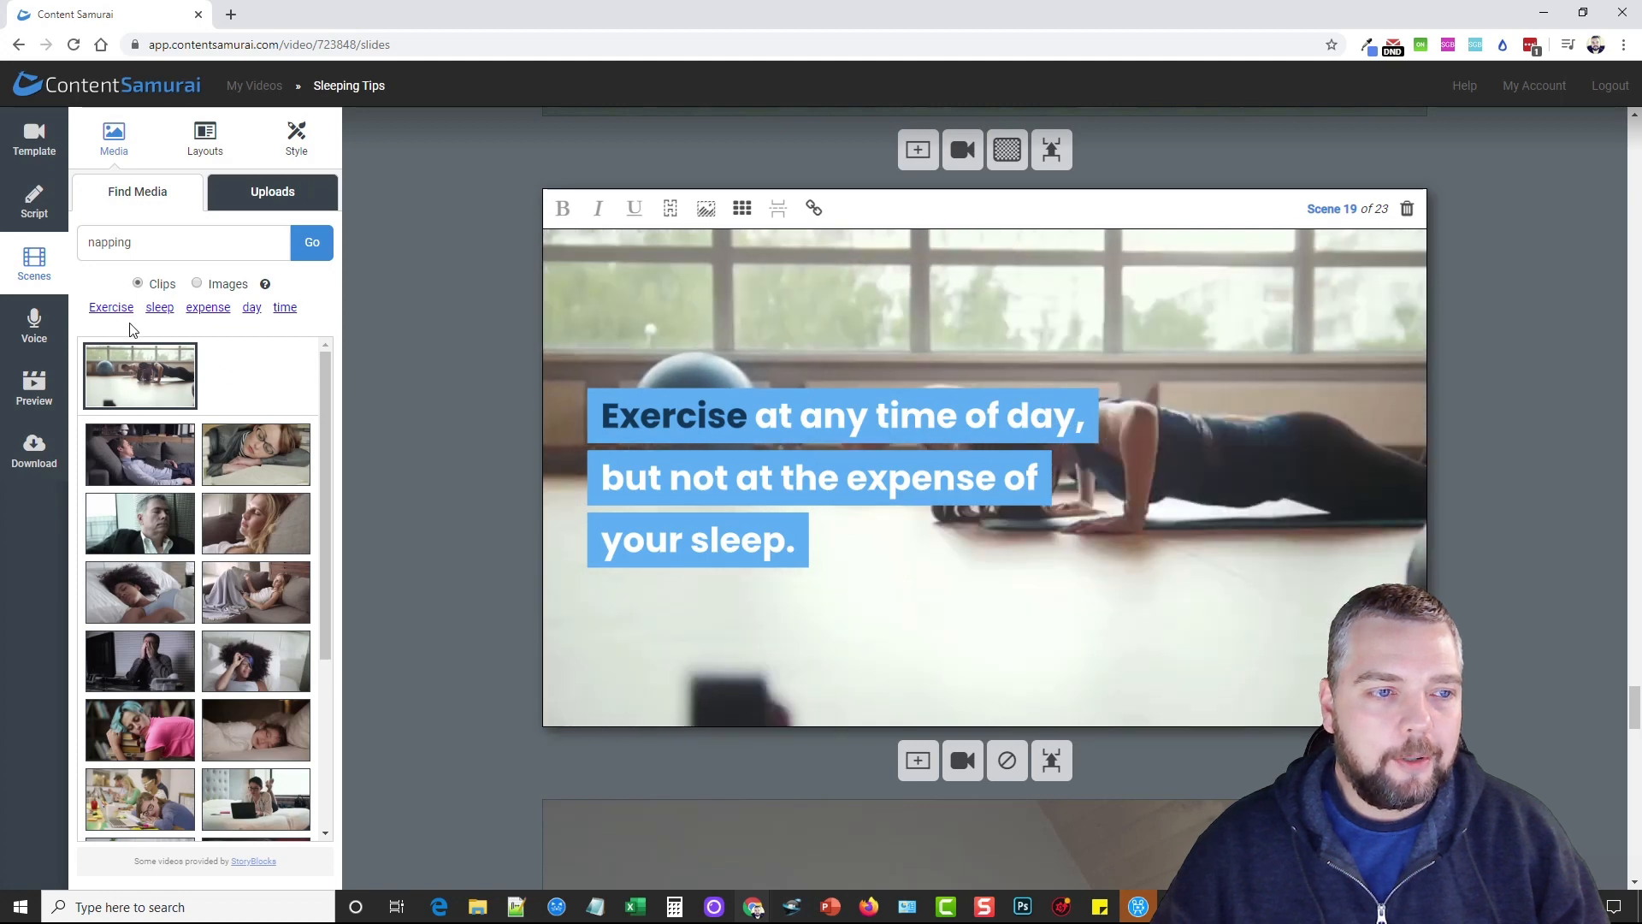
pyautogui.click(110, 307)
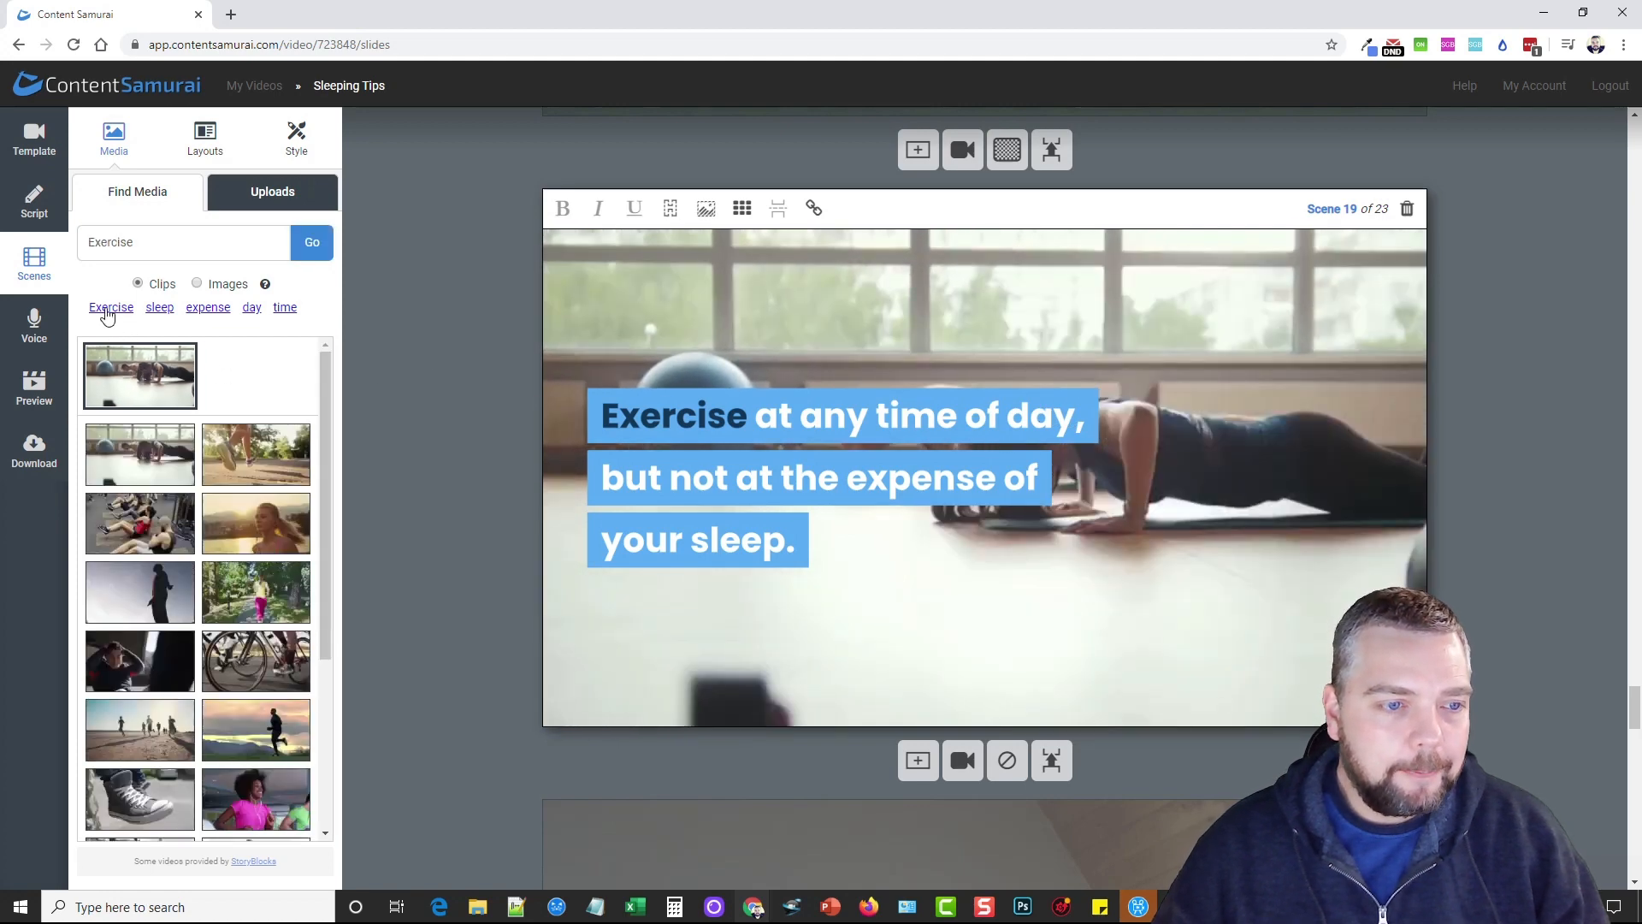
pyautogui.scroll(-3)
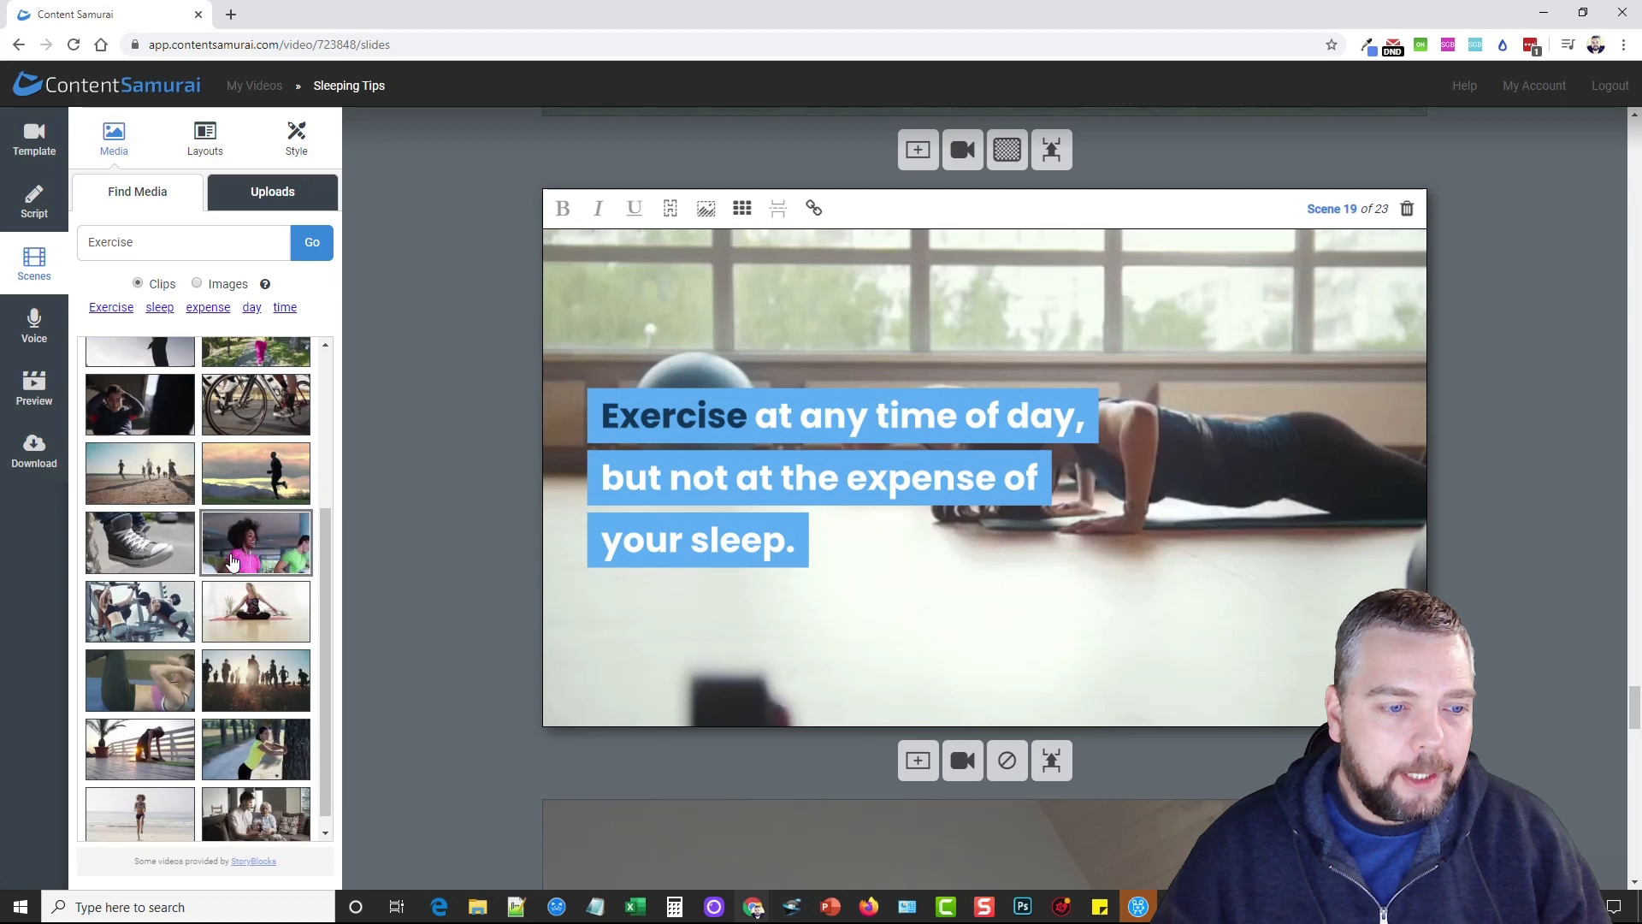
pyautogui.scroll(-3)
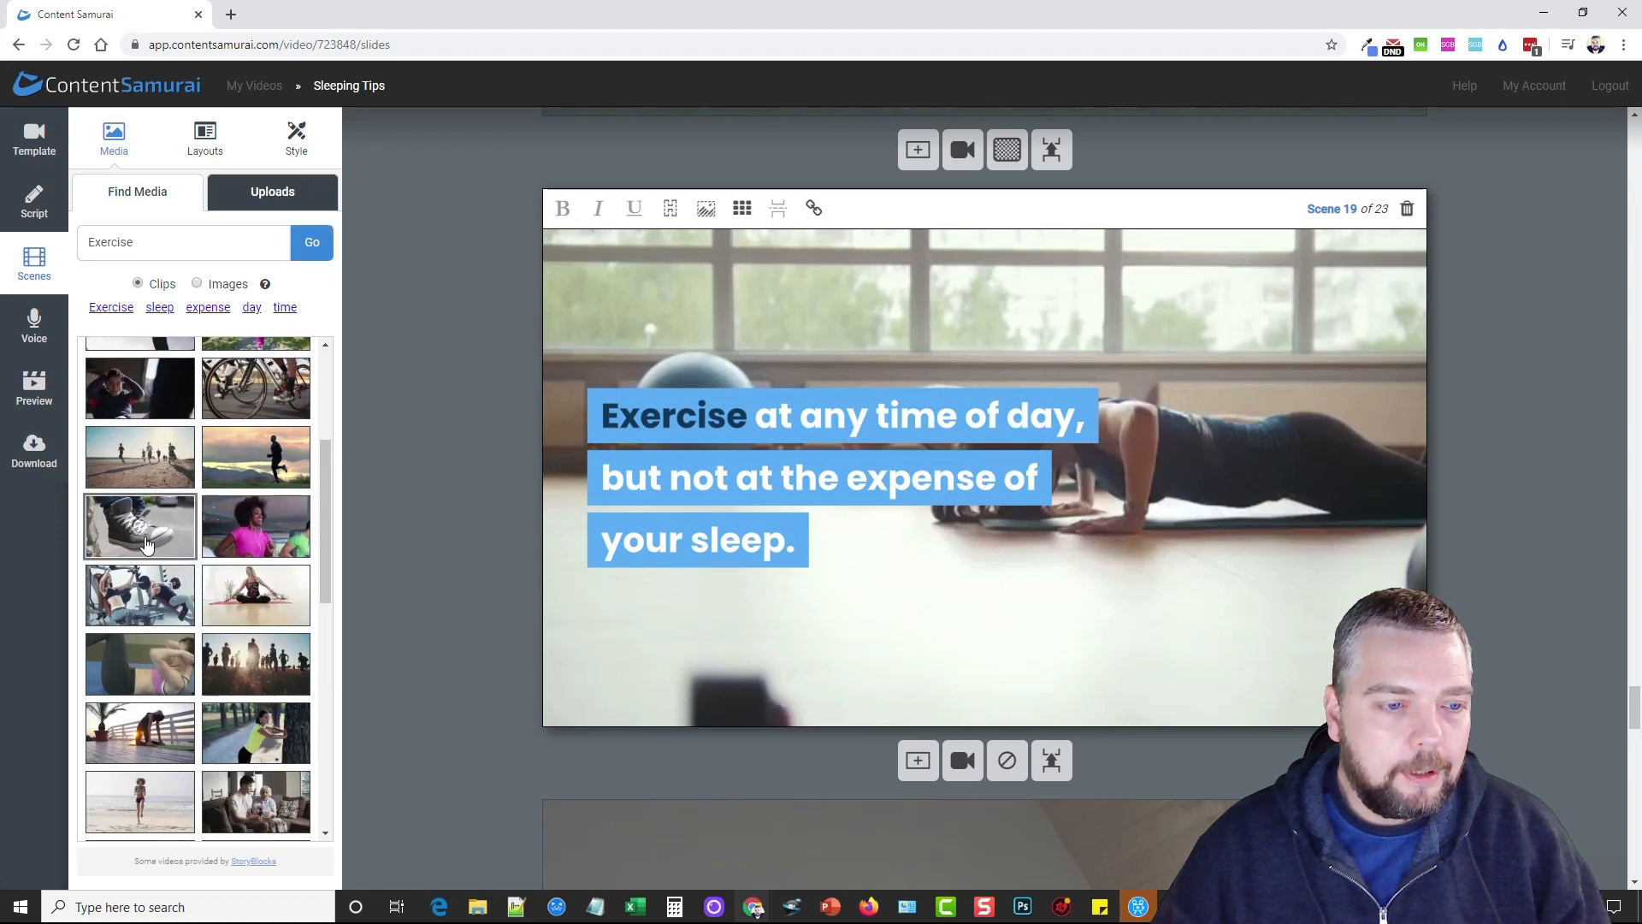
pyautogui.click(139, 594)
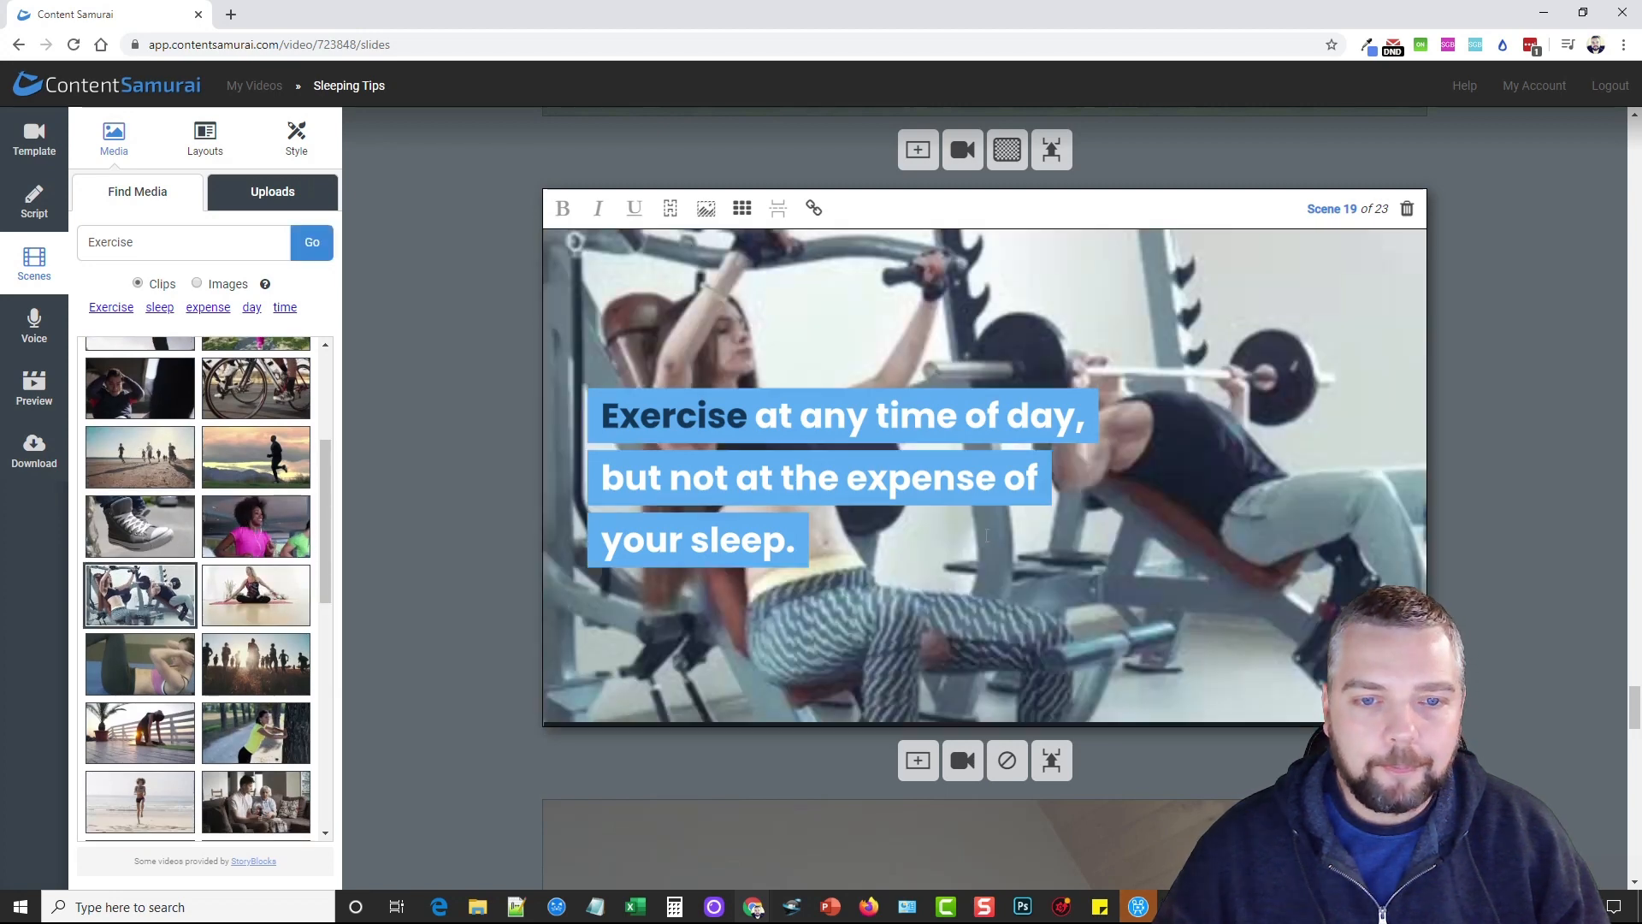
pyautogui.scroll(-3)
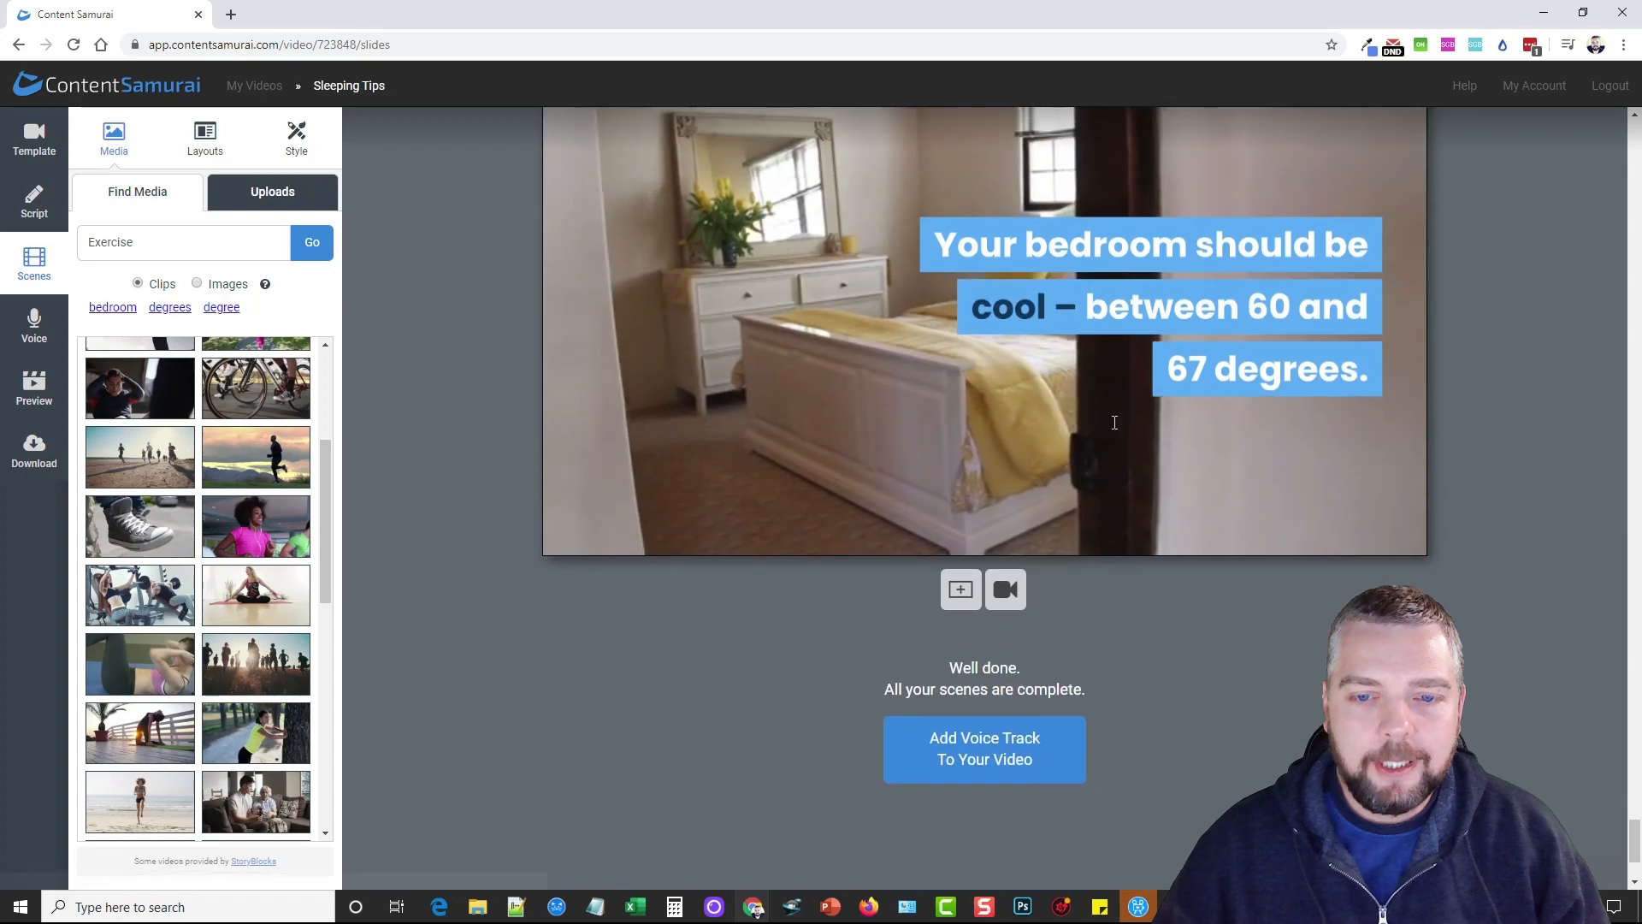
pyautogui.scroll(-3)
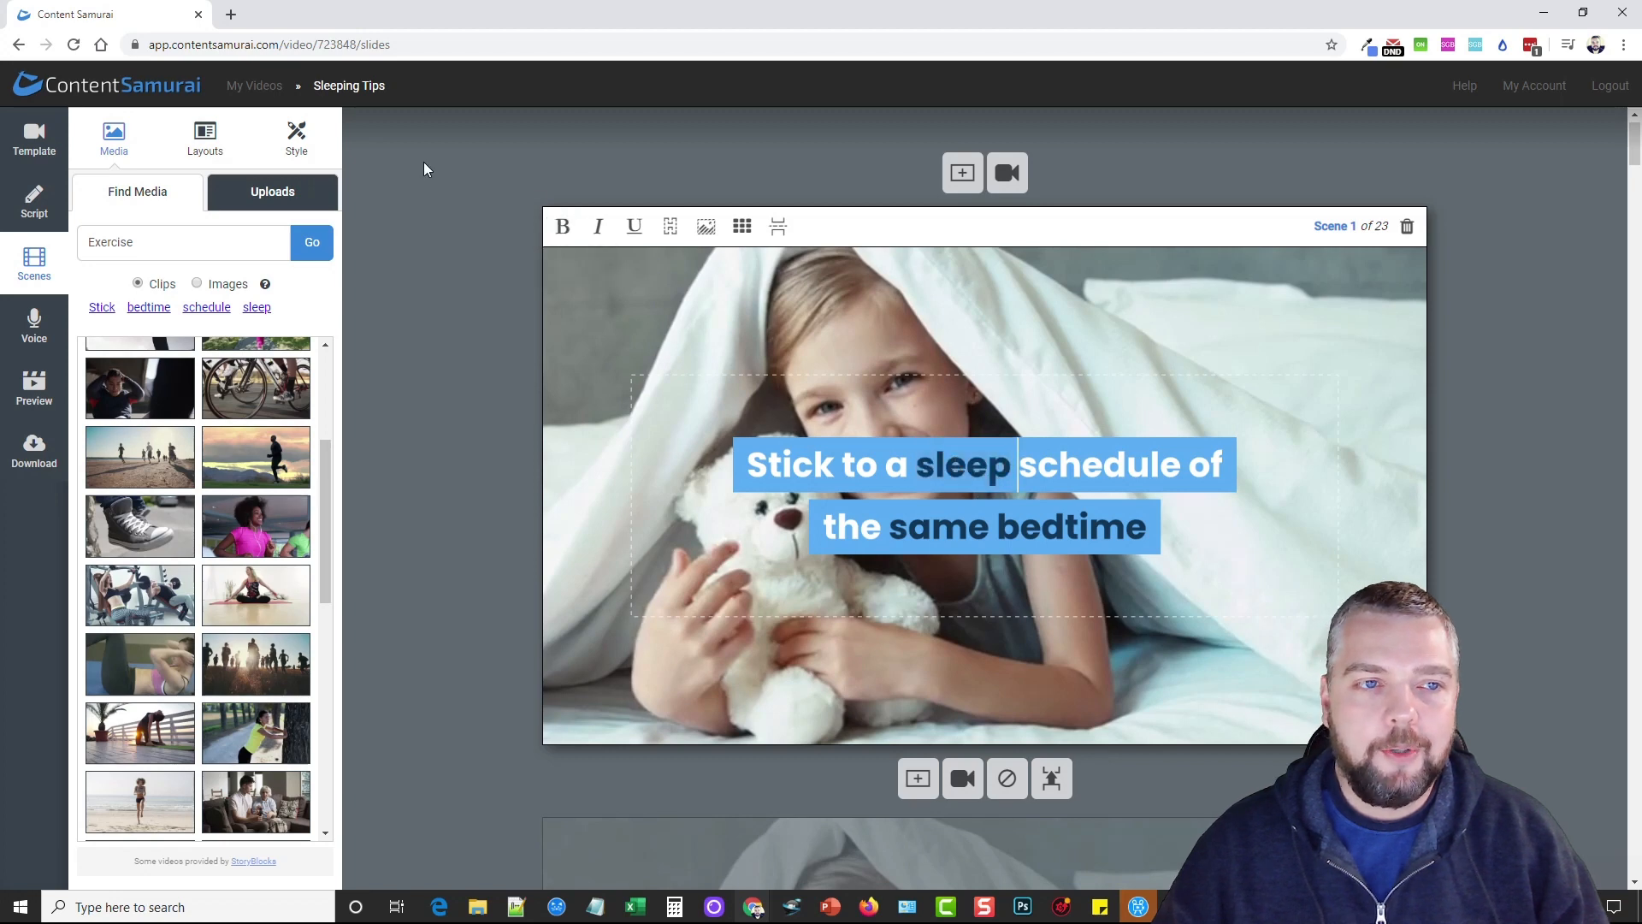
pyautogui.click(296, 137)
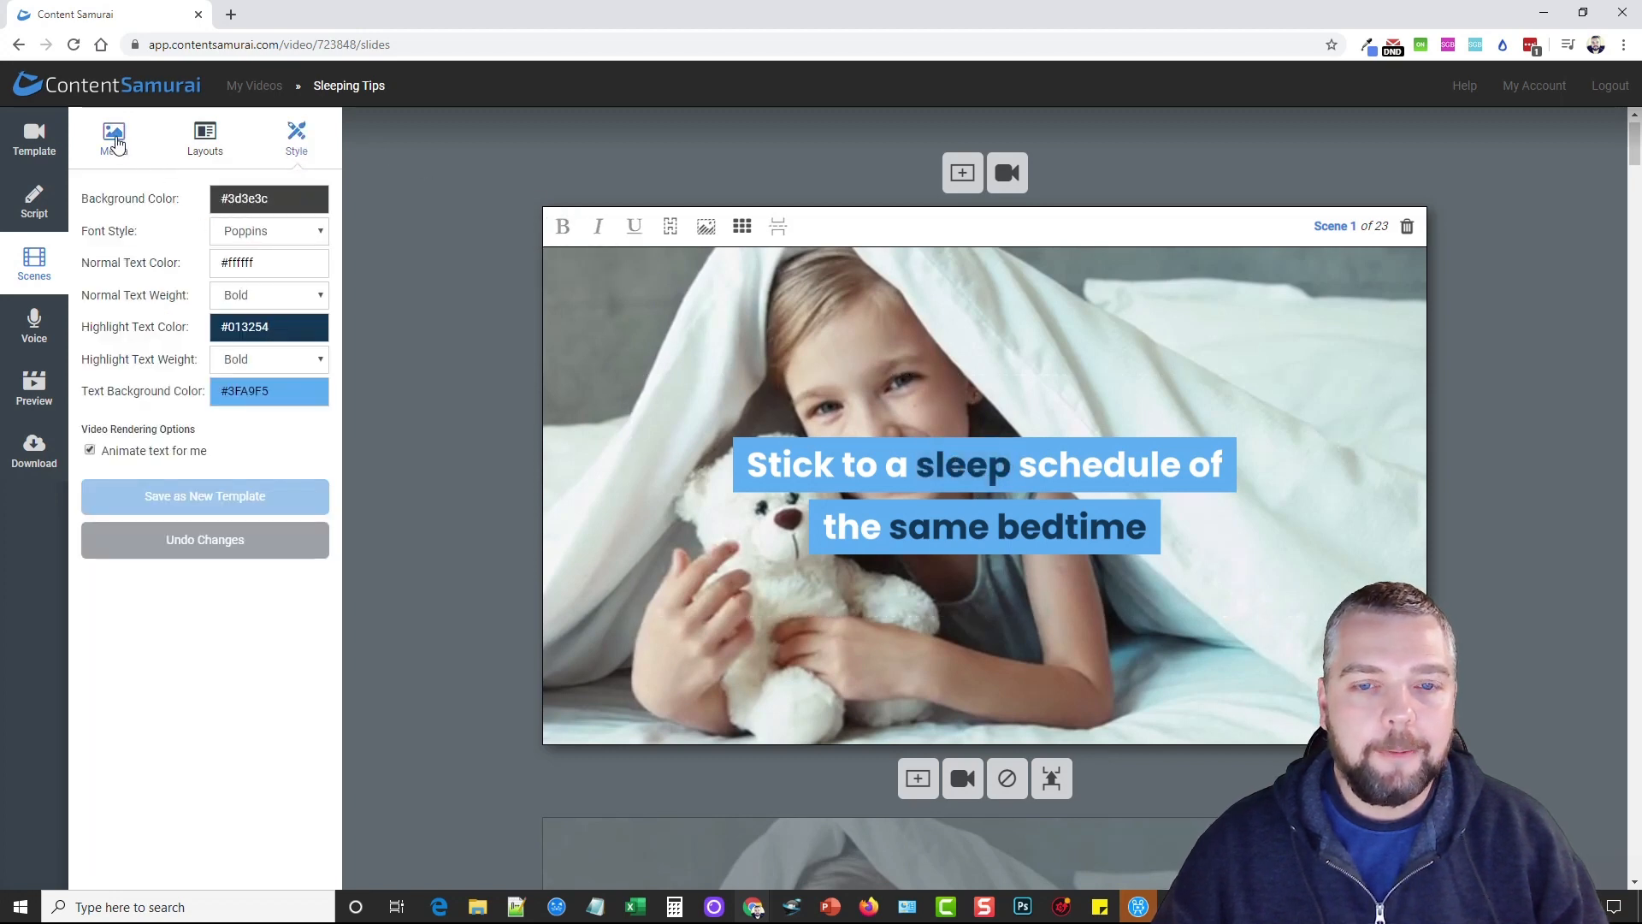
pyautogui.click(113, 137)
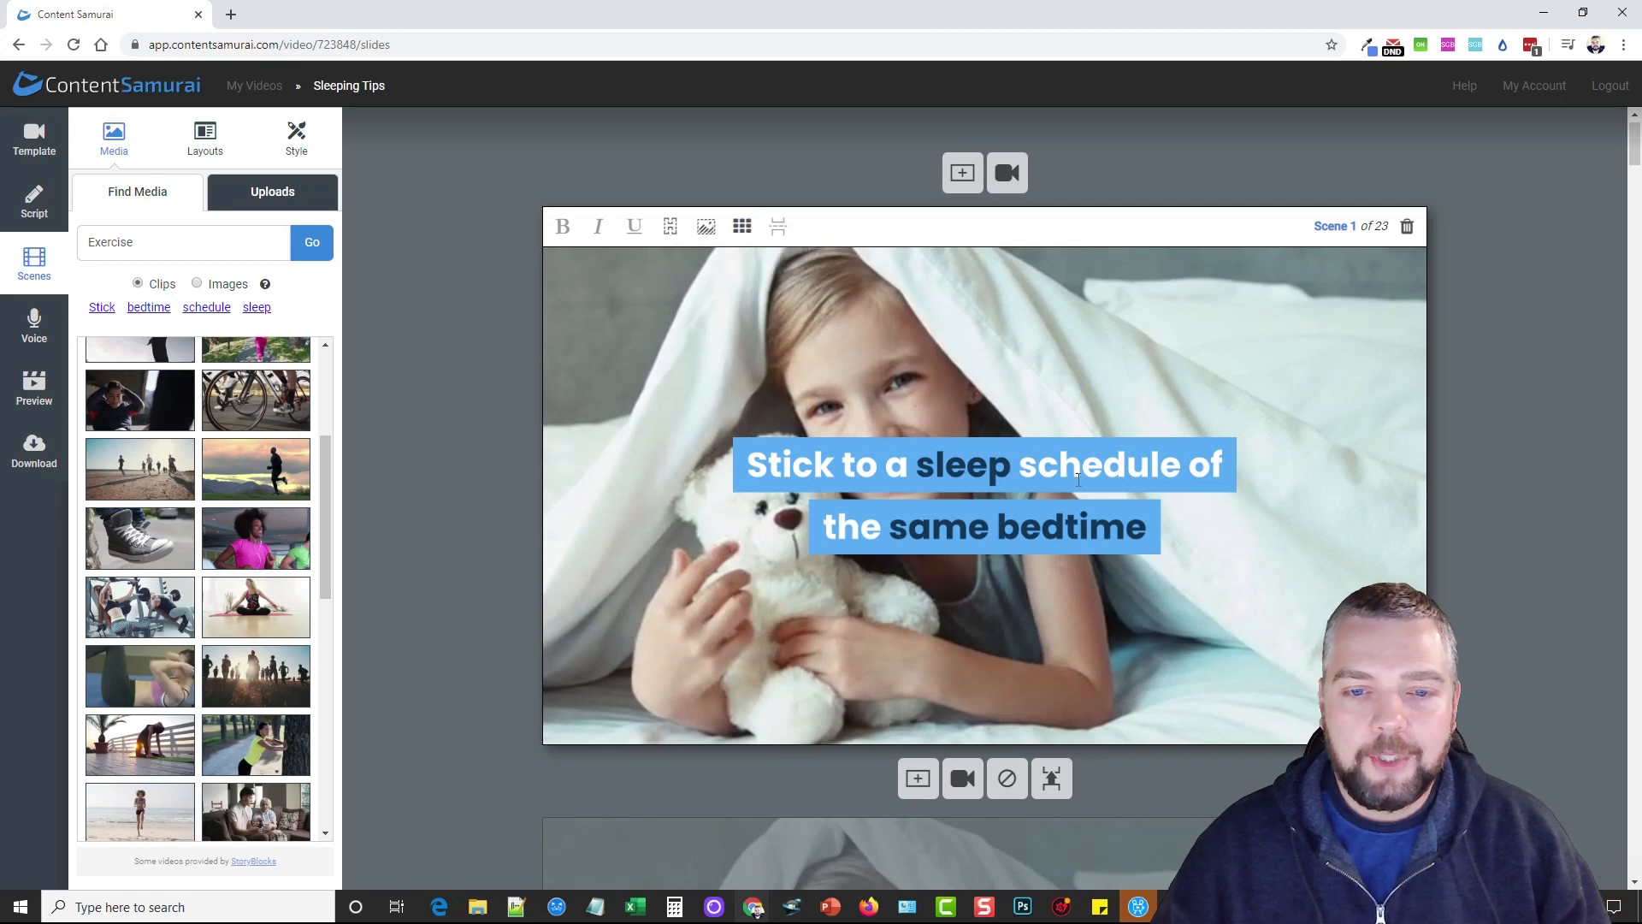
pyautogui.click(742, 225)
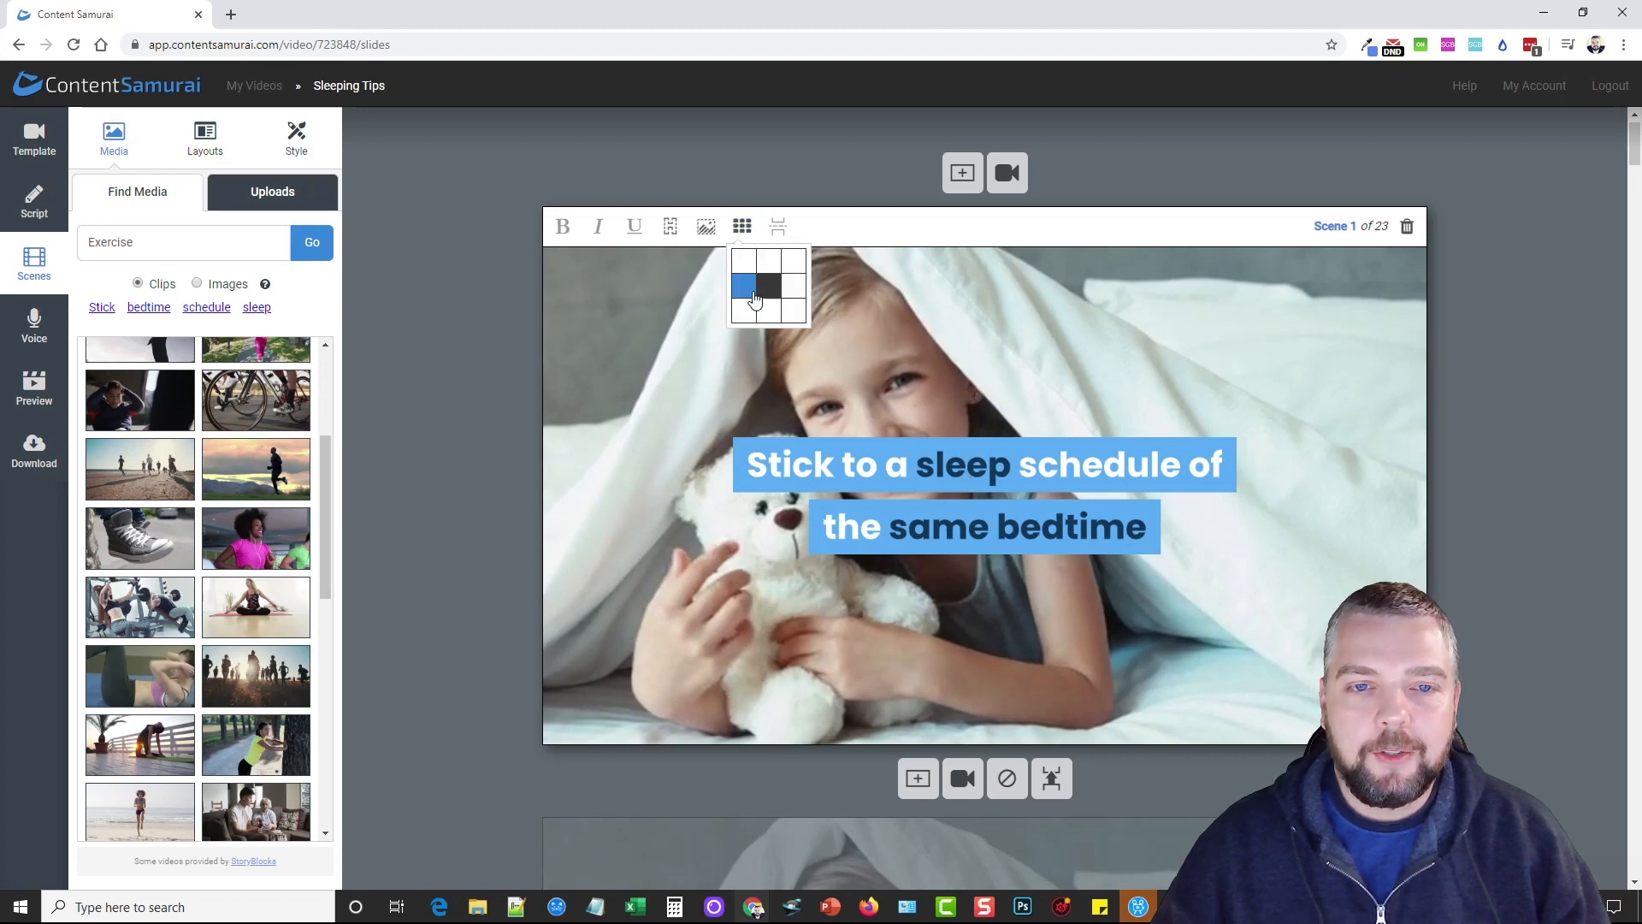
pyautogui.click(744, 284)
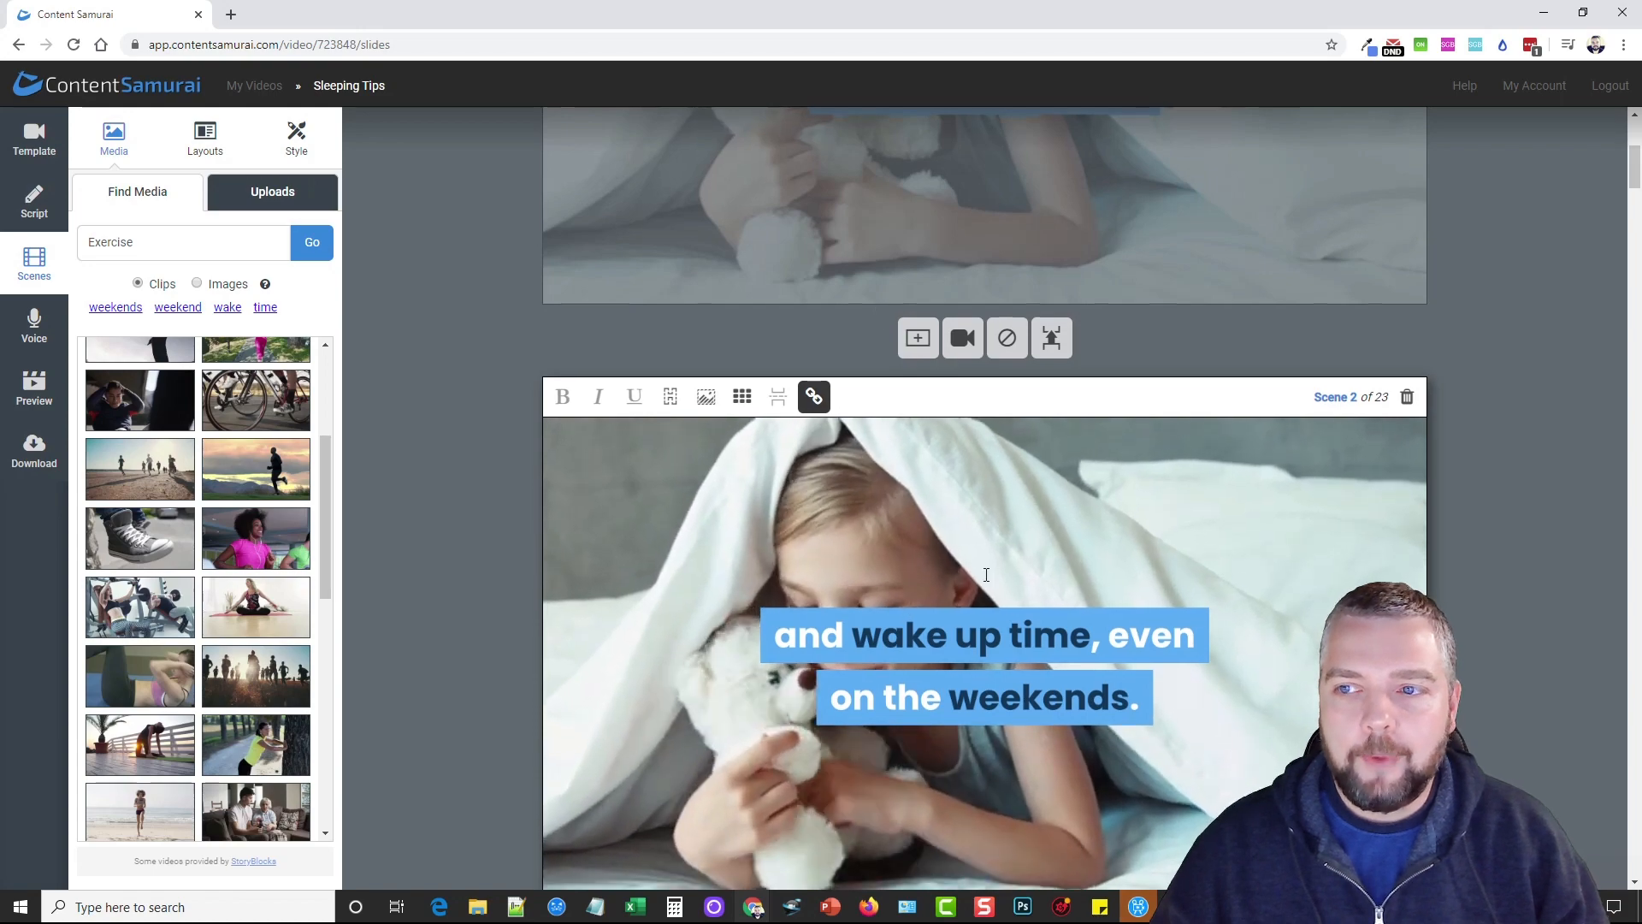
pyautogui.scroll(-3)
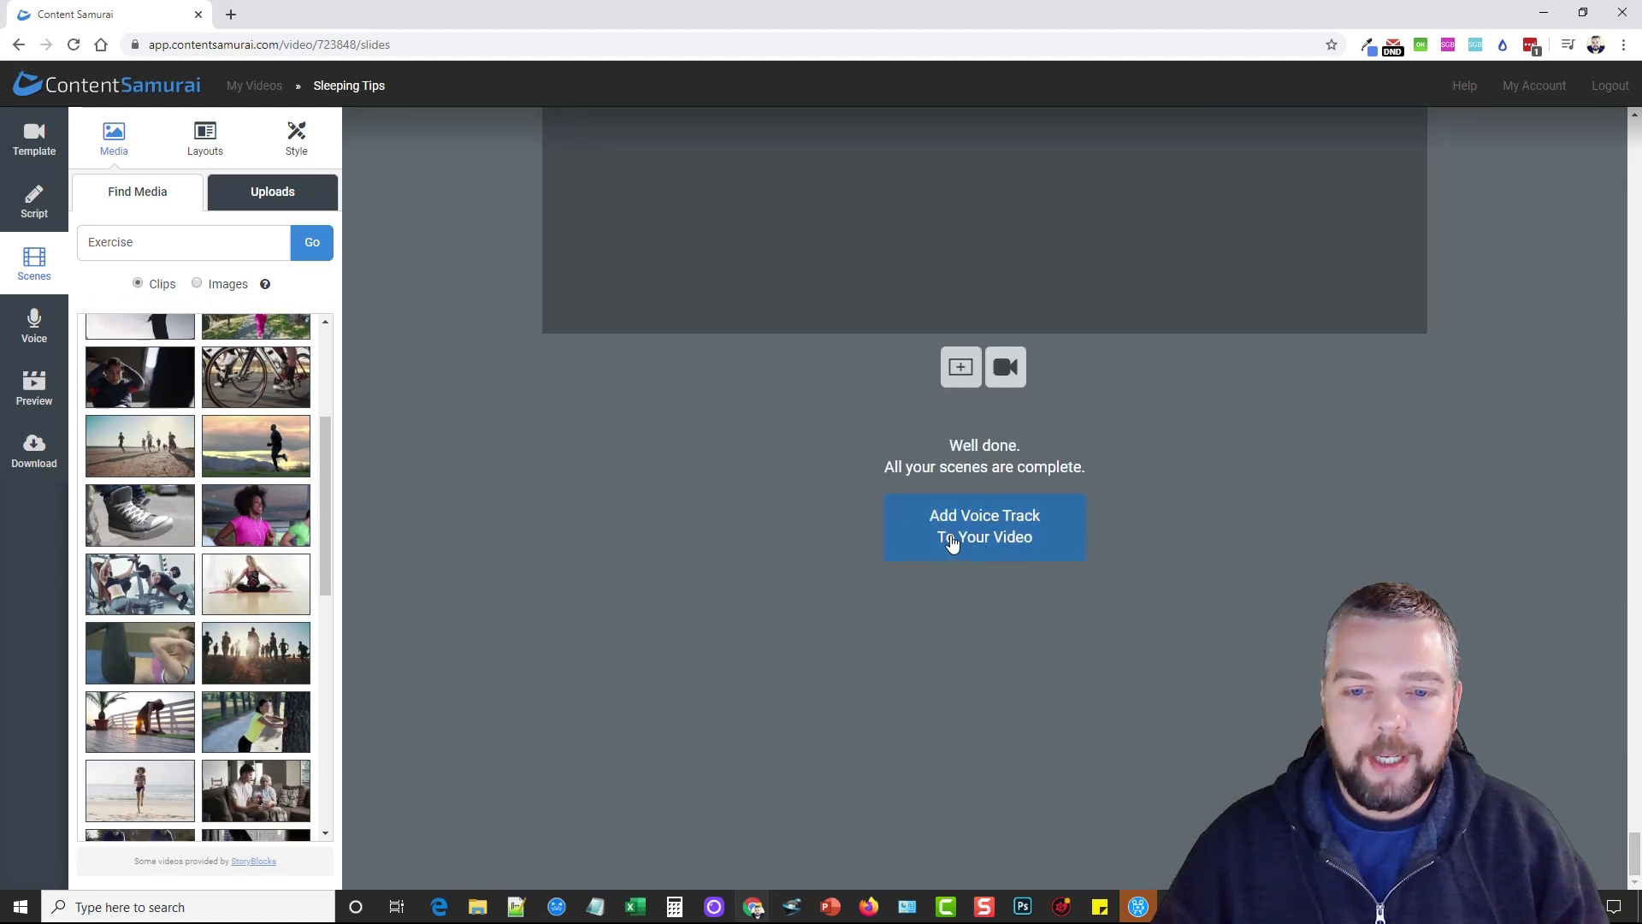
# - Compare music-only, recording and upload options, then set auto-voice narration with the Harry voice
pyautogui.click(985, 527)
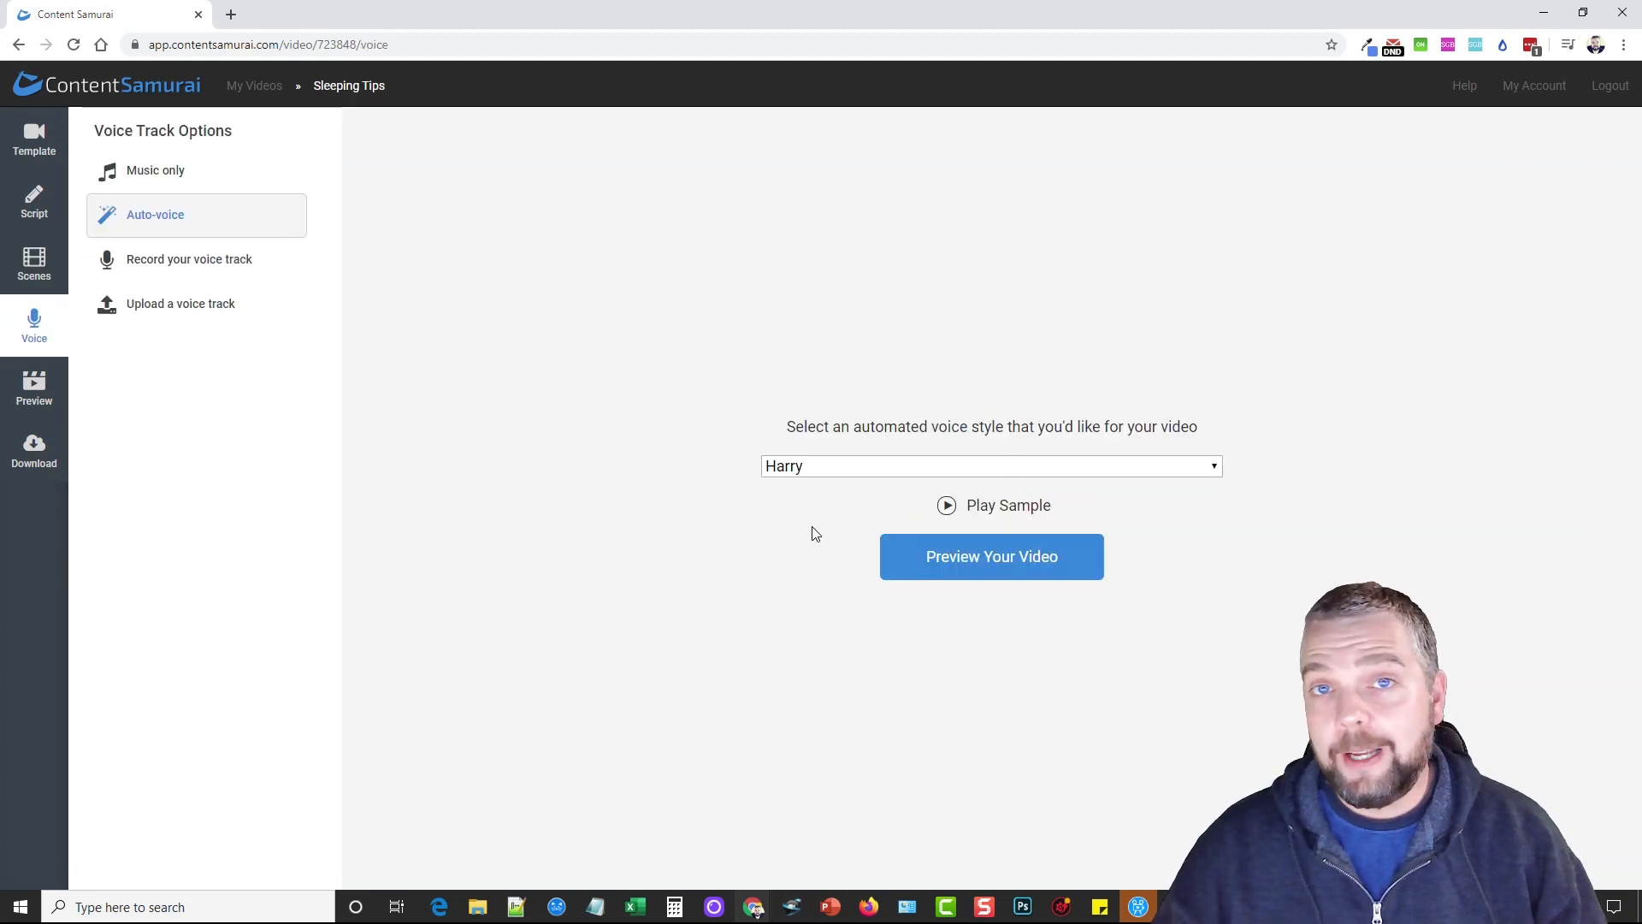
pyautogui.moveTo(173, 304)
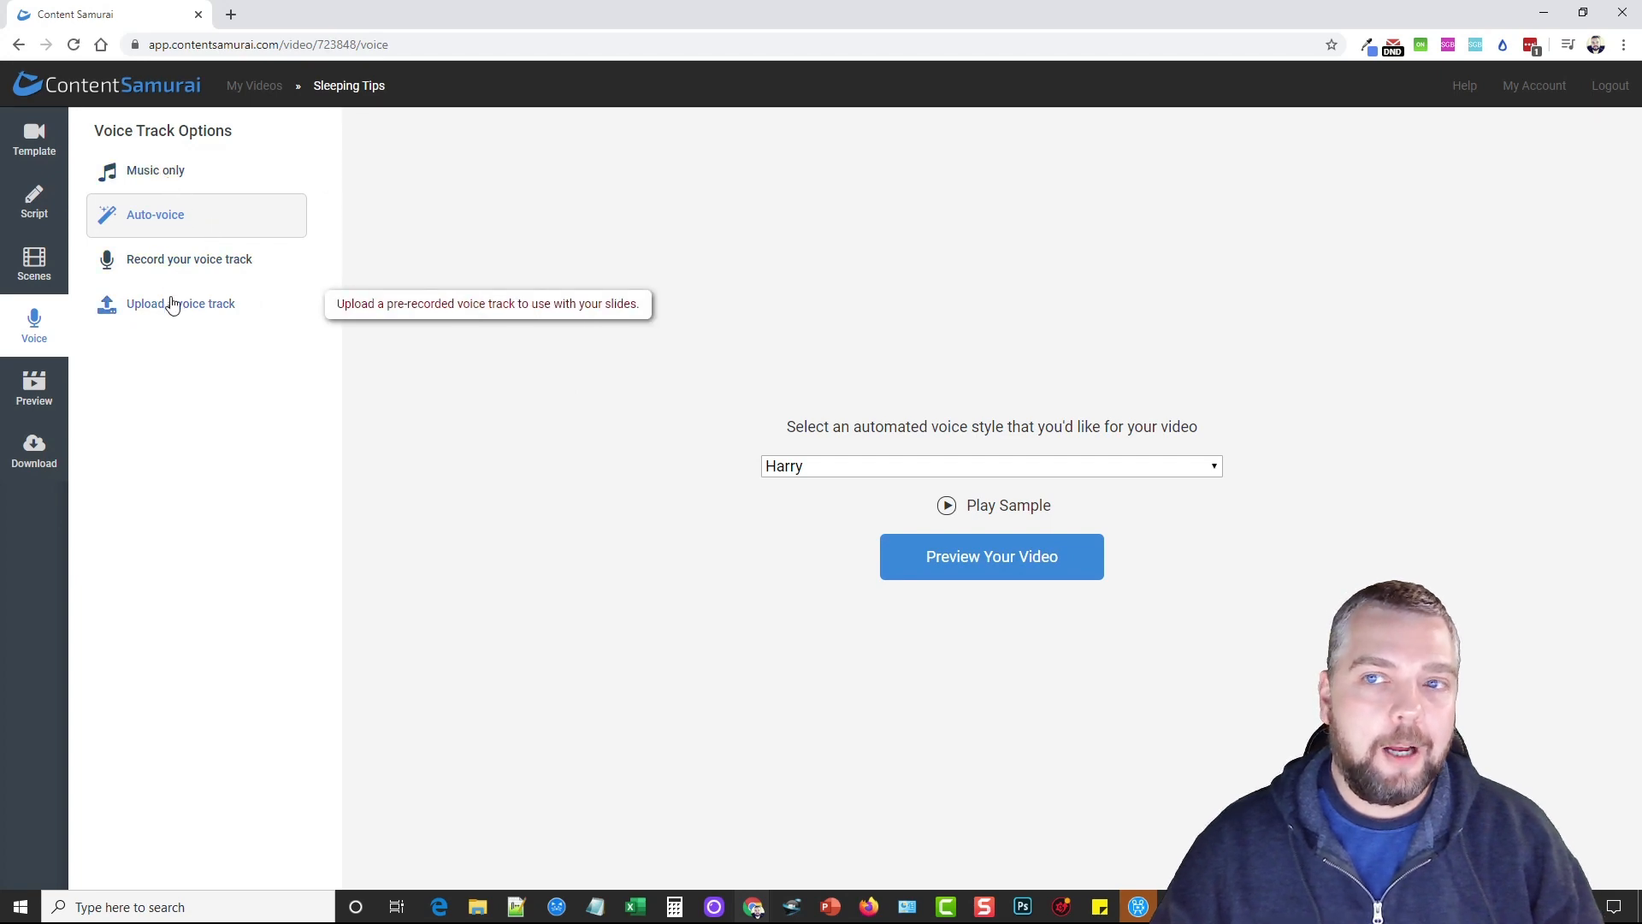
pyautogui.click(155, 170)
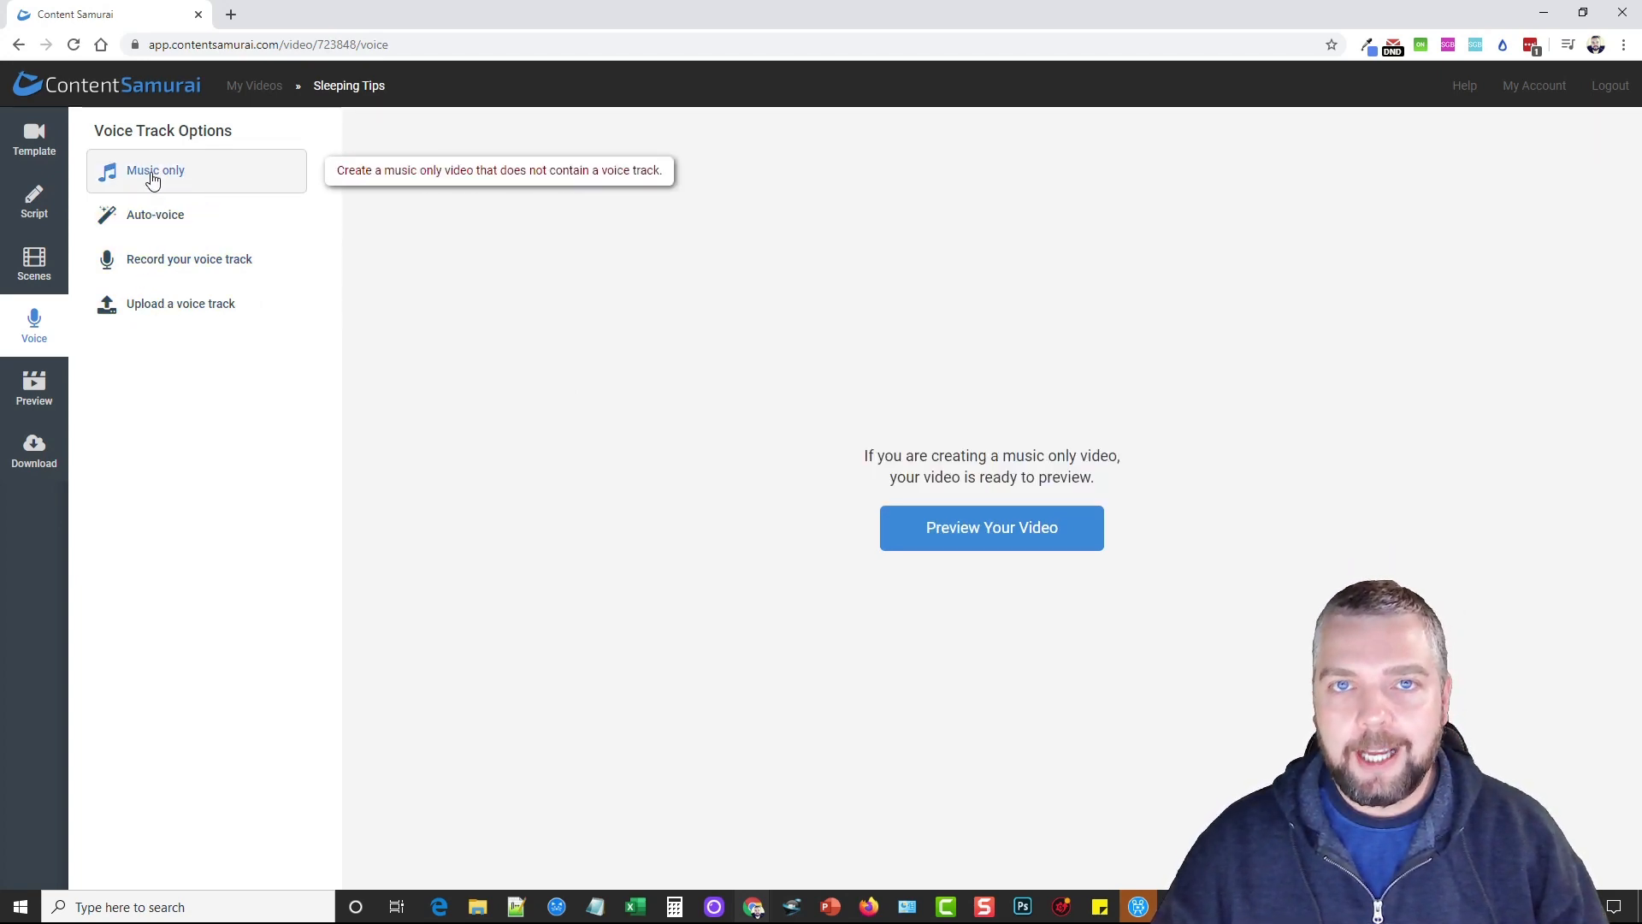
pyautogui.click(155, 214)
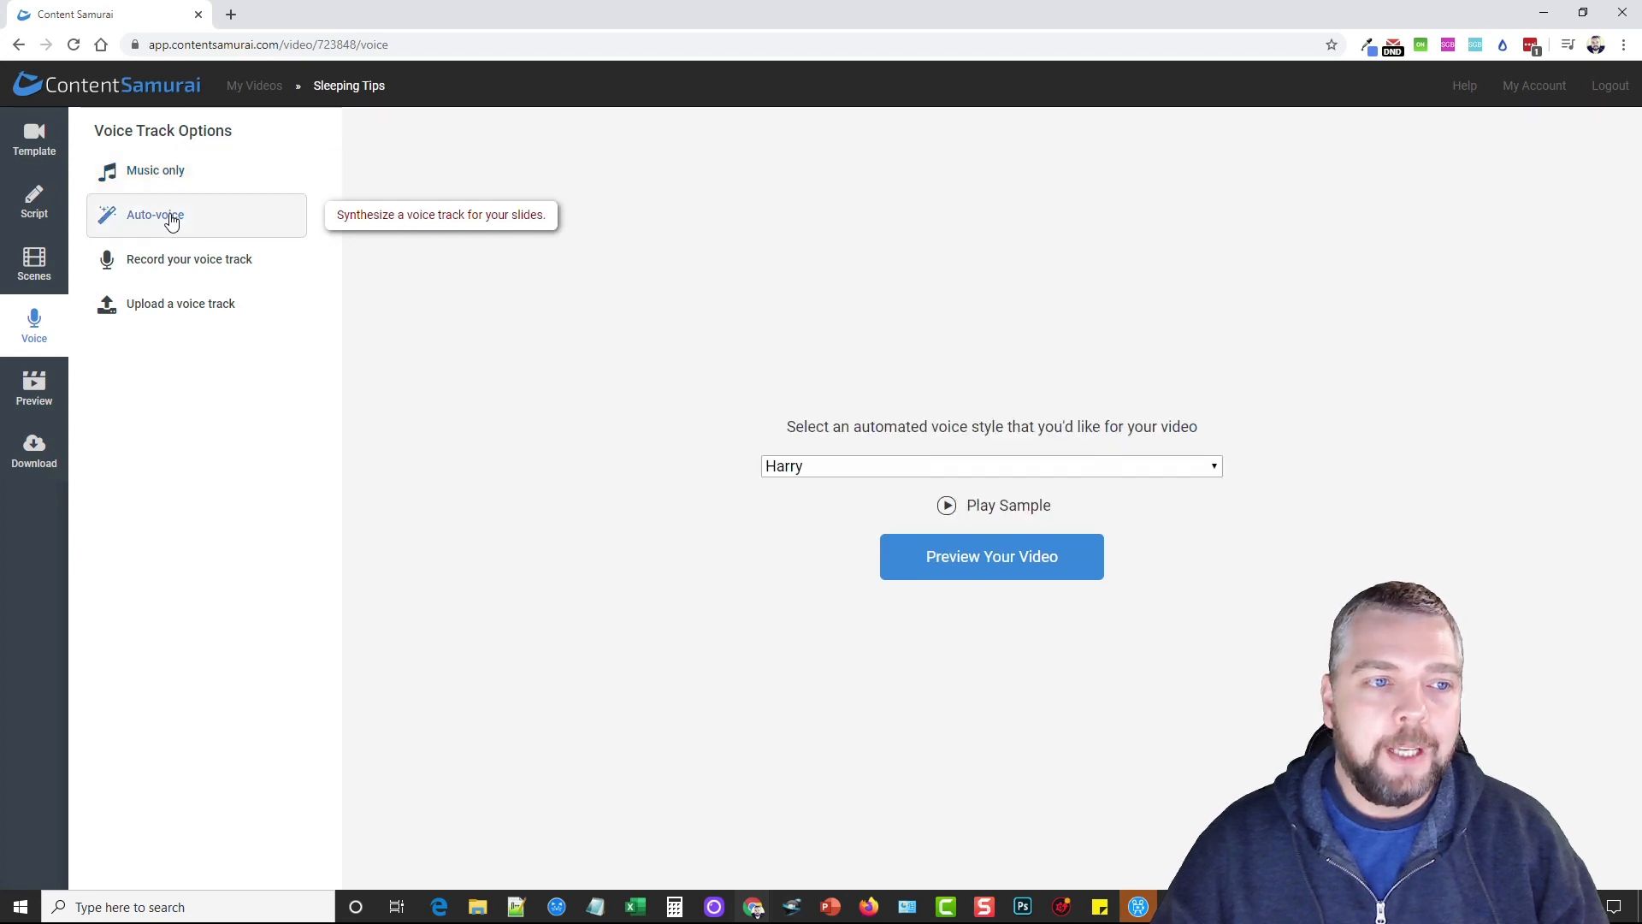
pyautogui.moveTo(839, 464)
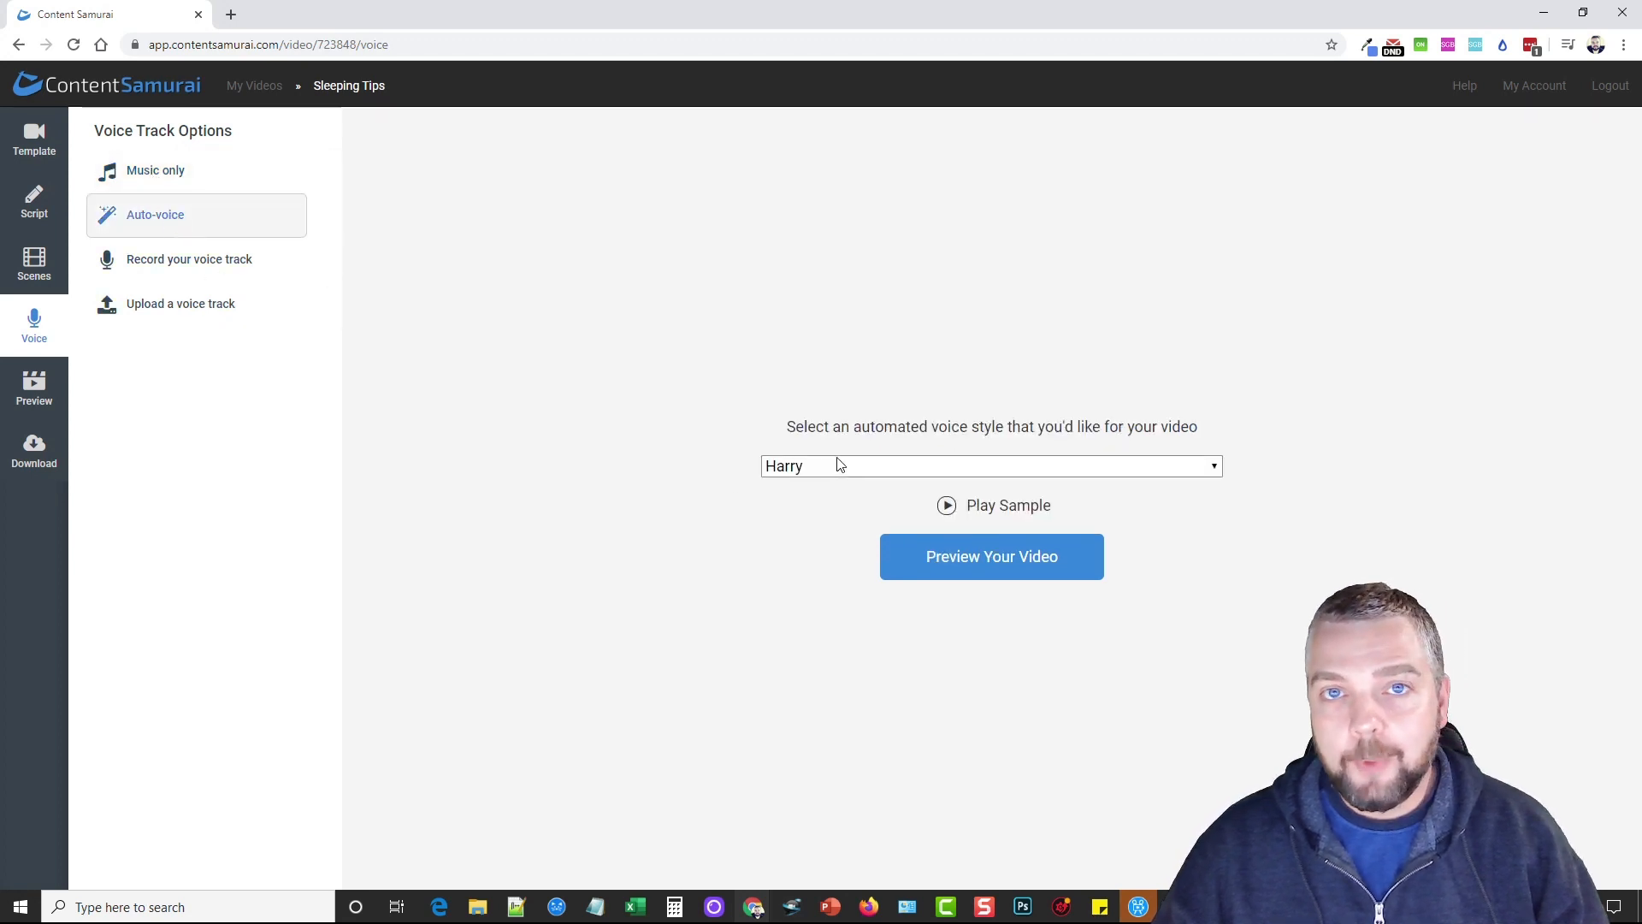
pyautogui.moveTo(881, 454)
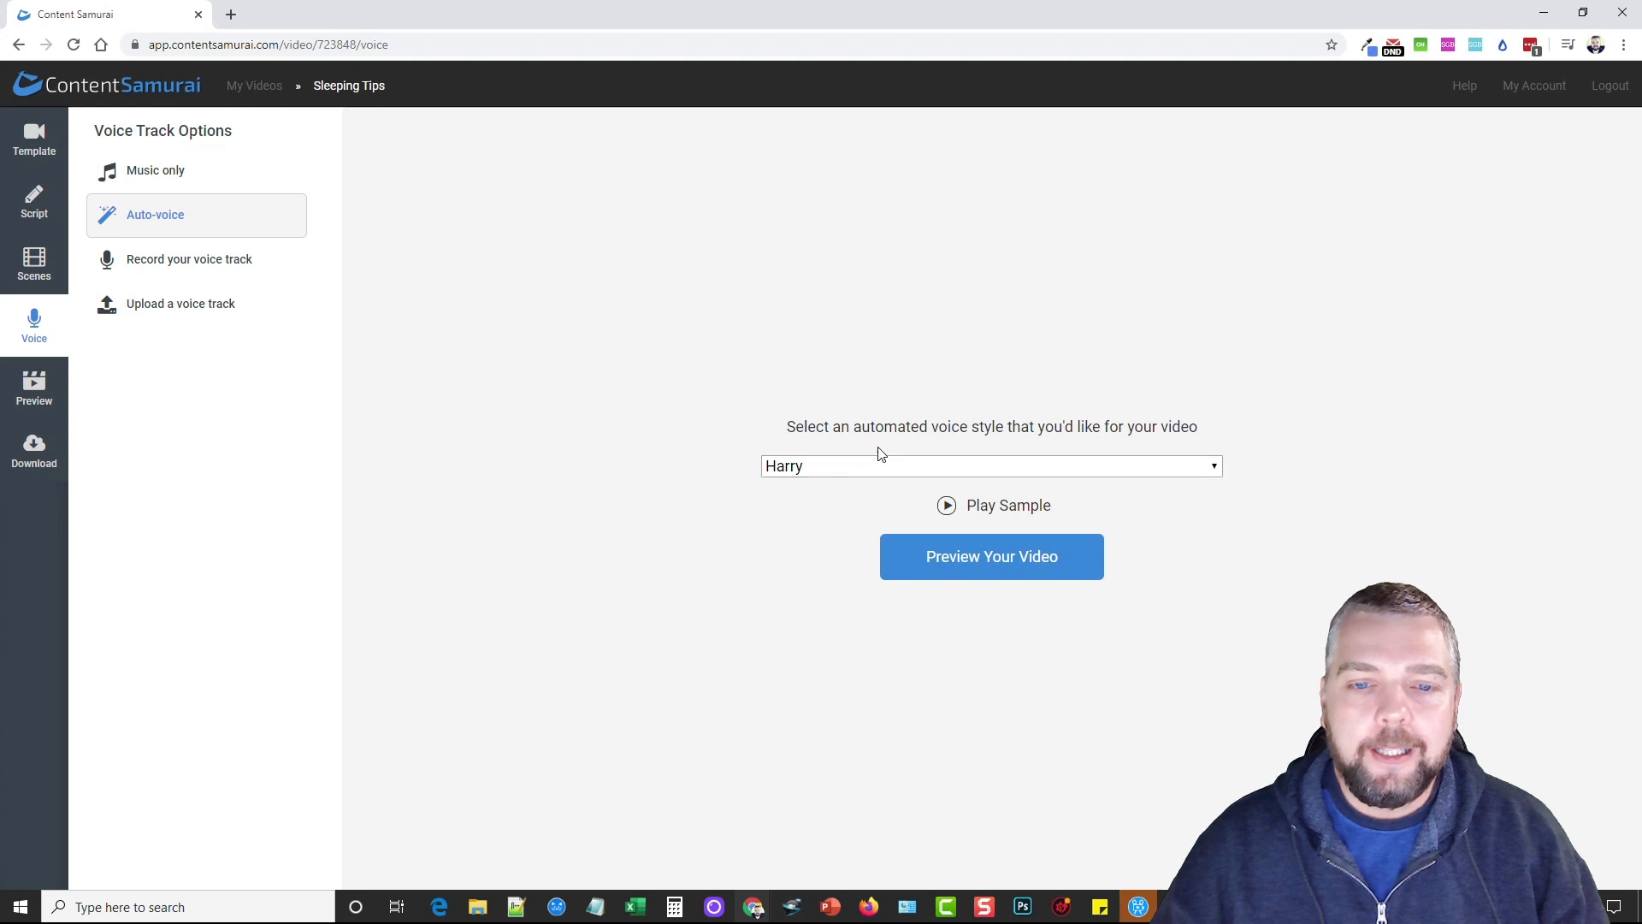
pyautogui.click(992, 466)
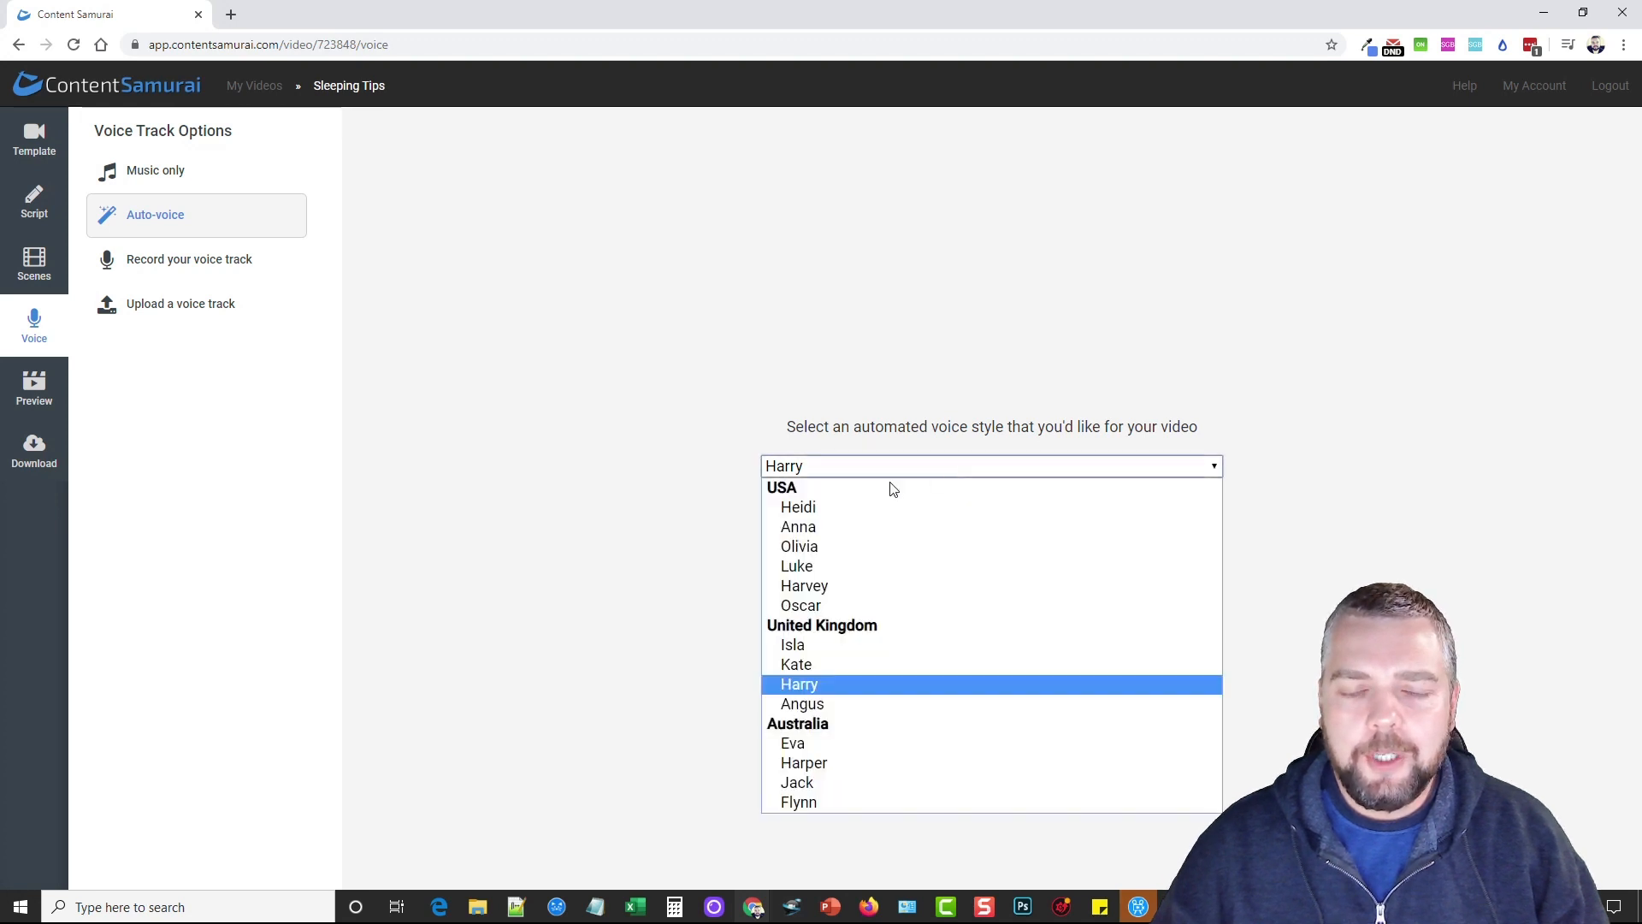
pyautogui.click(800, 685)
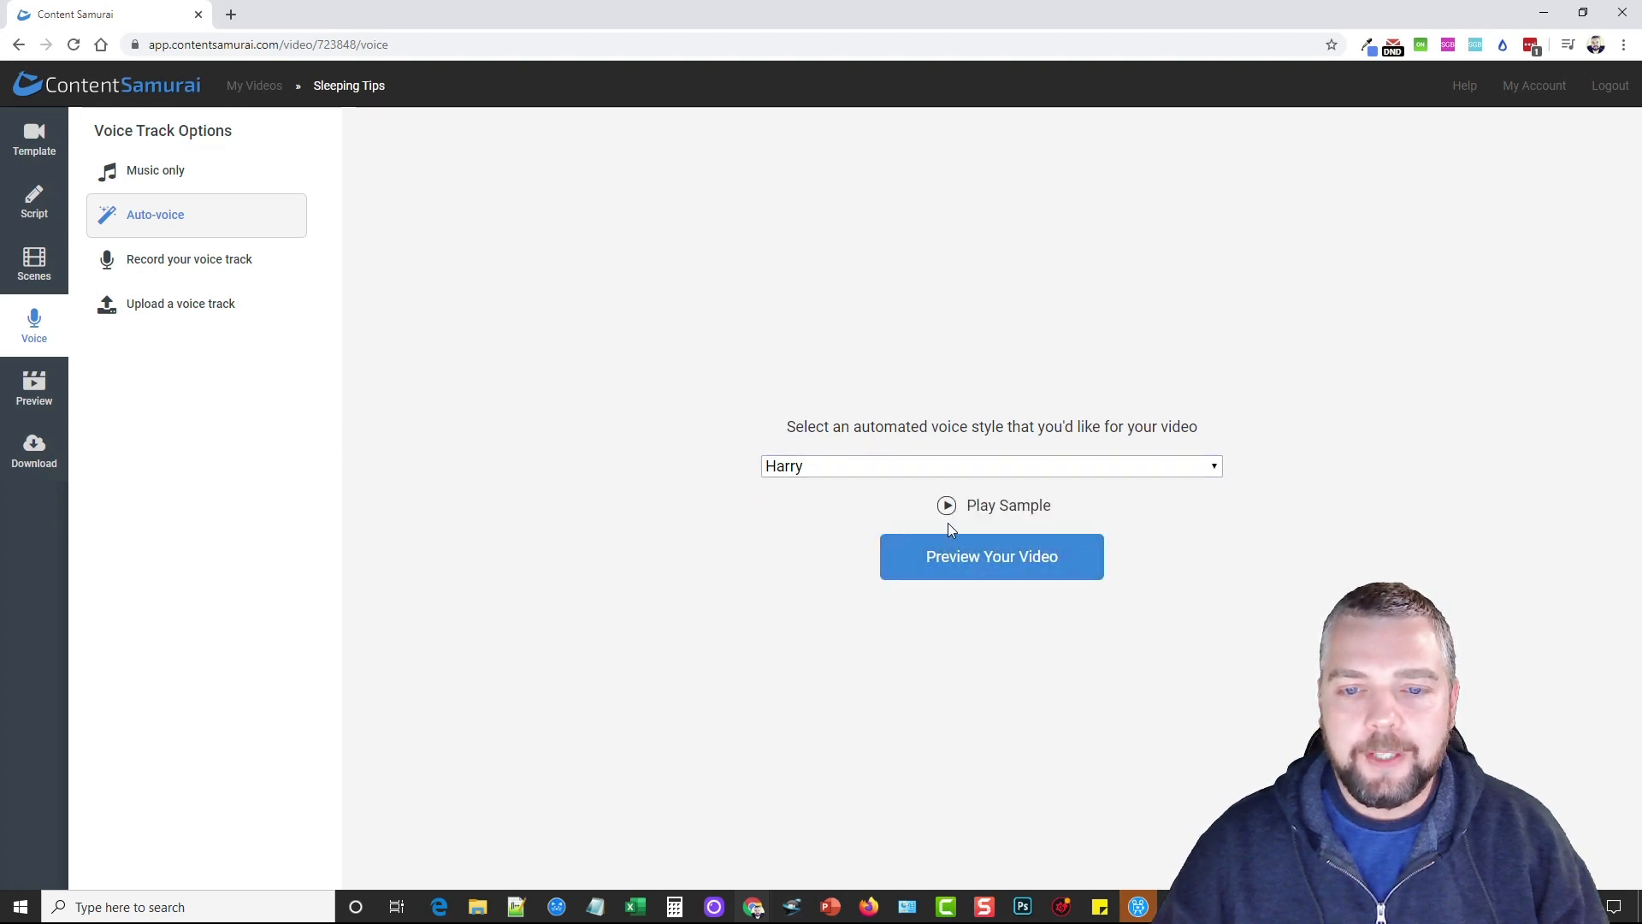
pyautogui.click(947, 506)
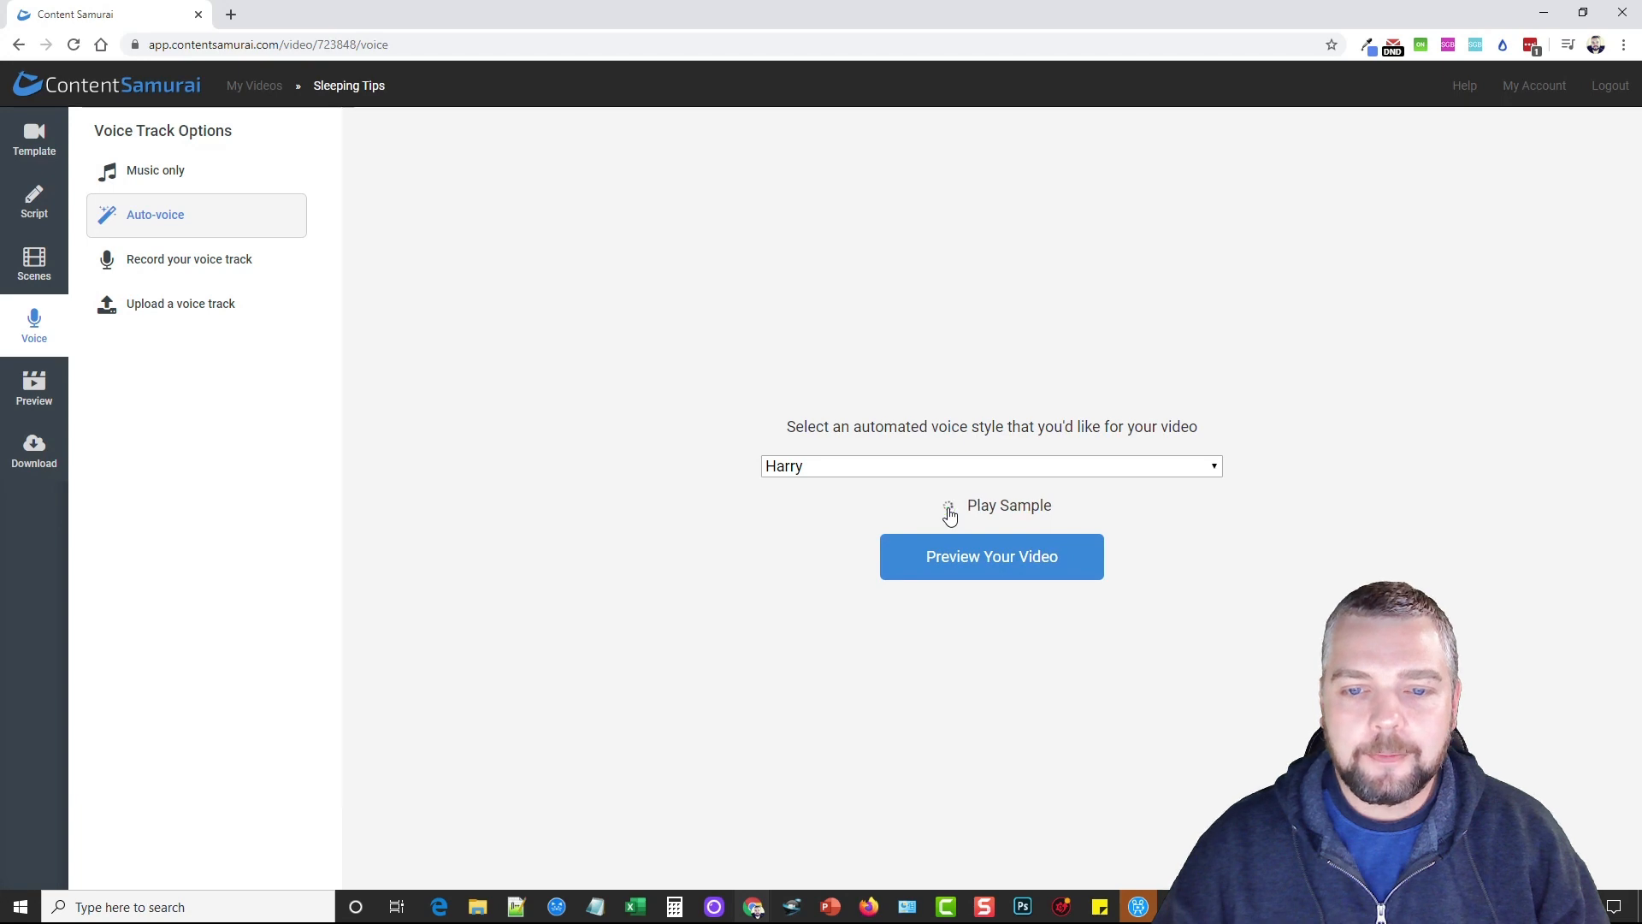
pyautogui.click(948, 506)
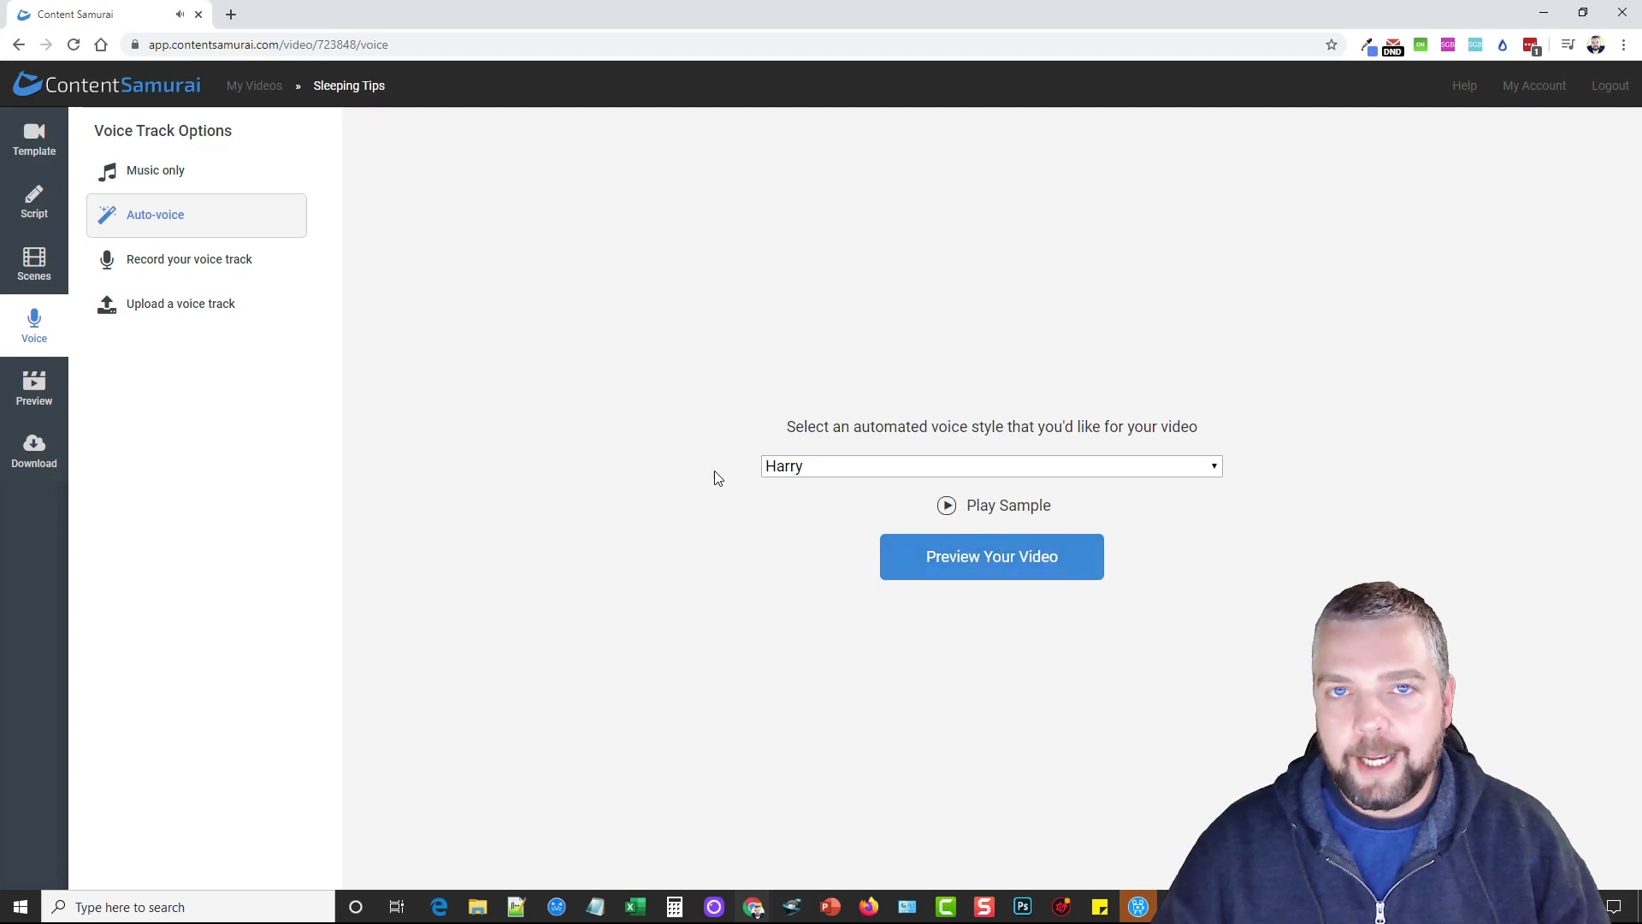
pyautogui.click(189, 260)
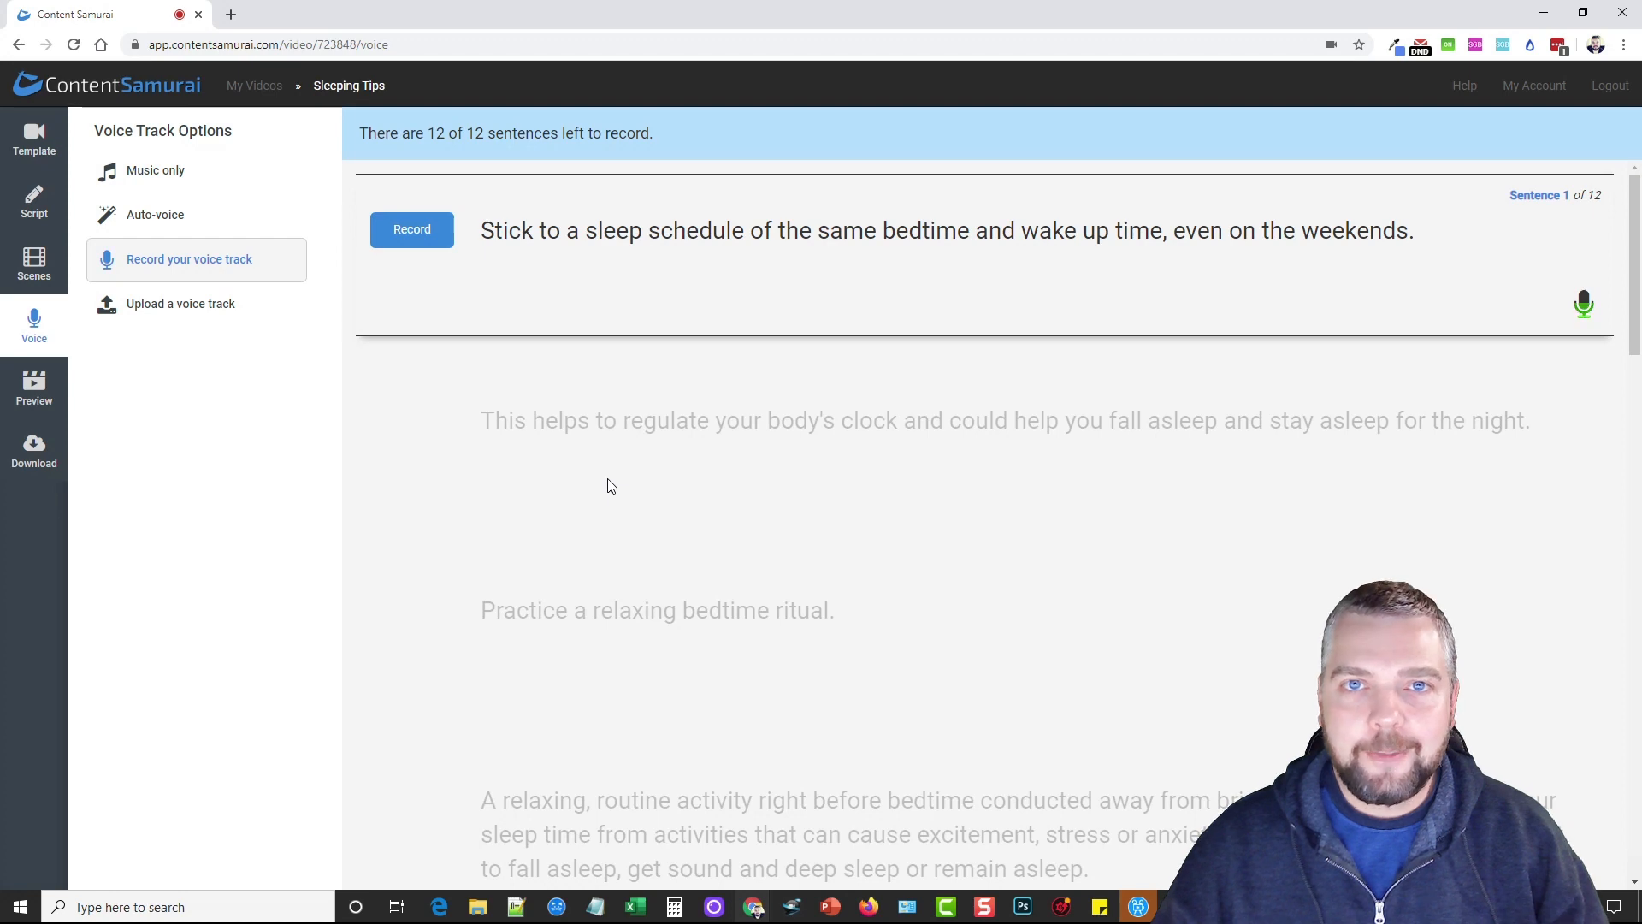
pyautogui.click(180, 304)
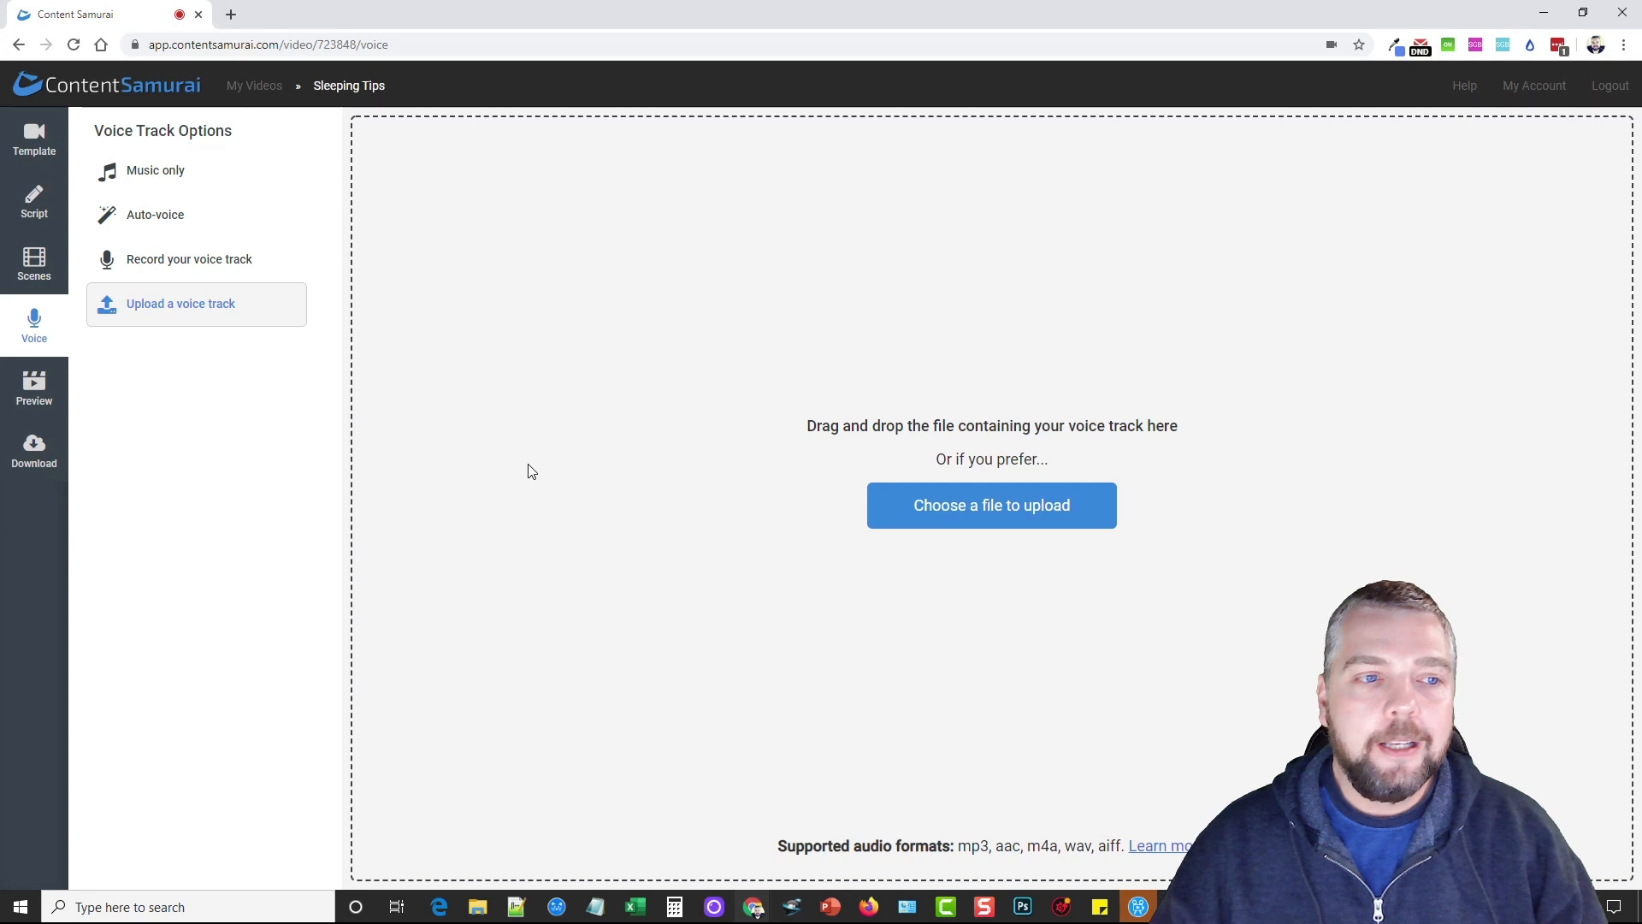
pyautogui.moveTo(241, 381)
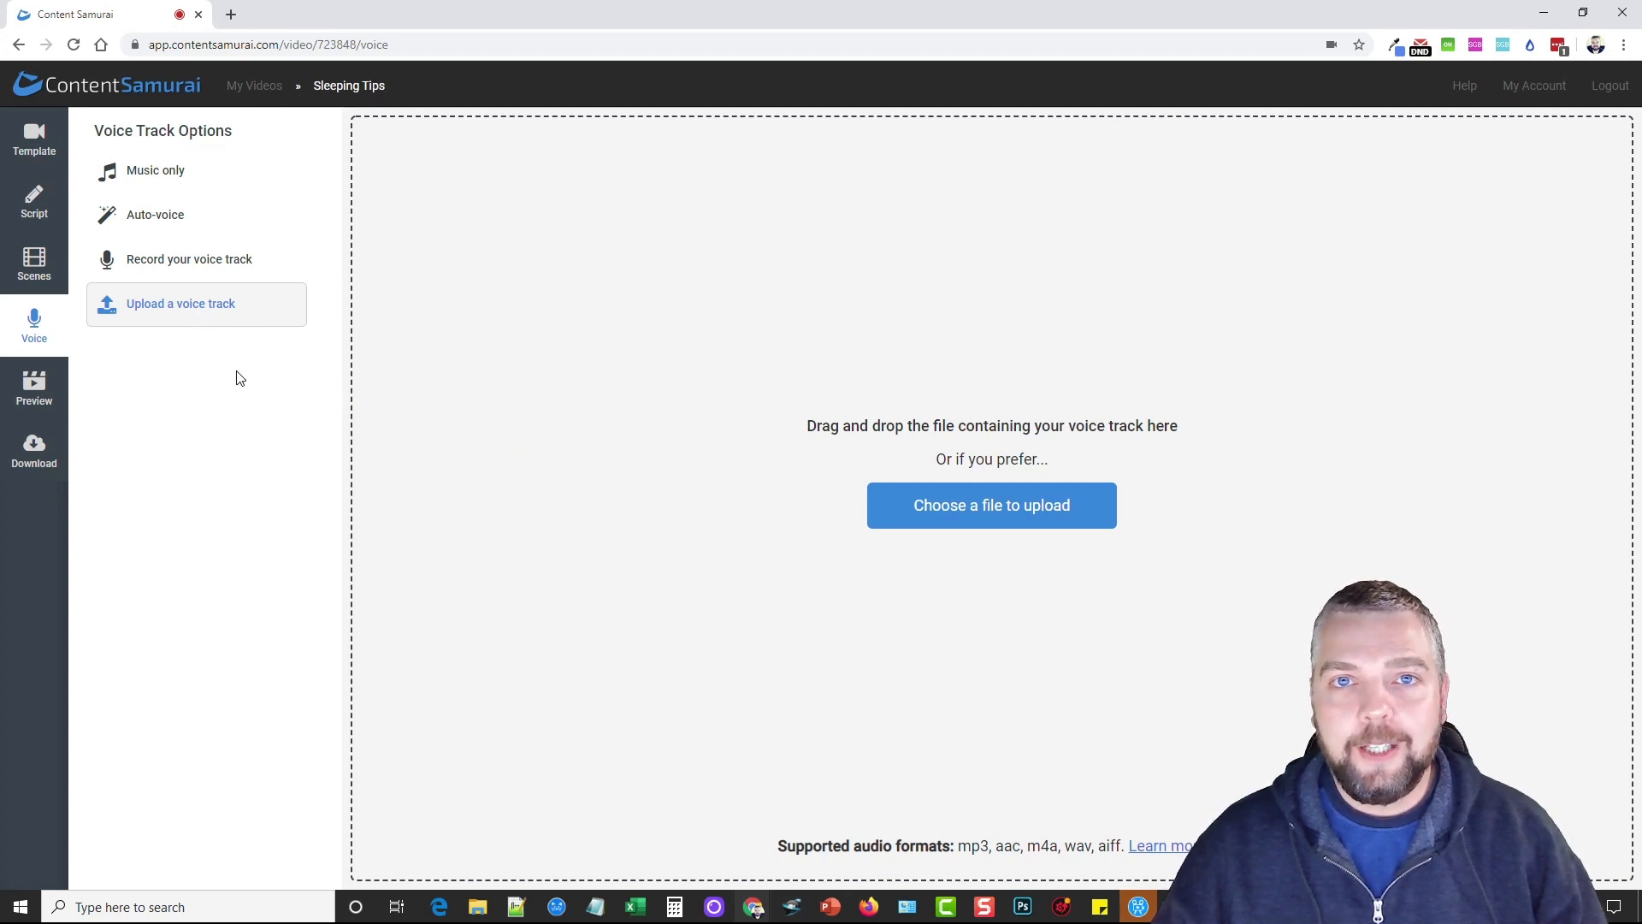
pyautogui.moveTo(152, 310)
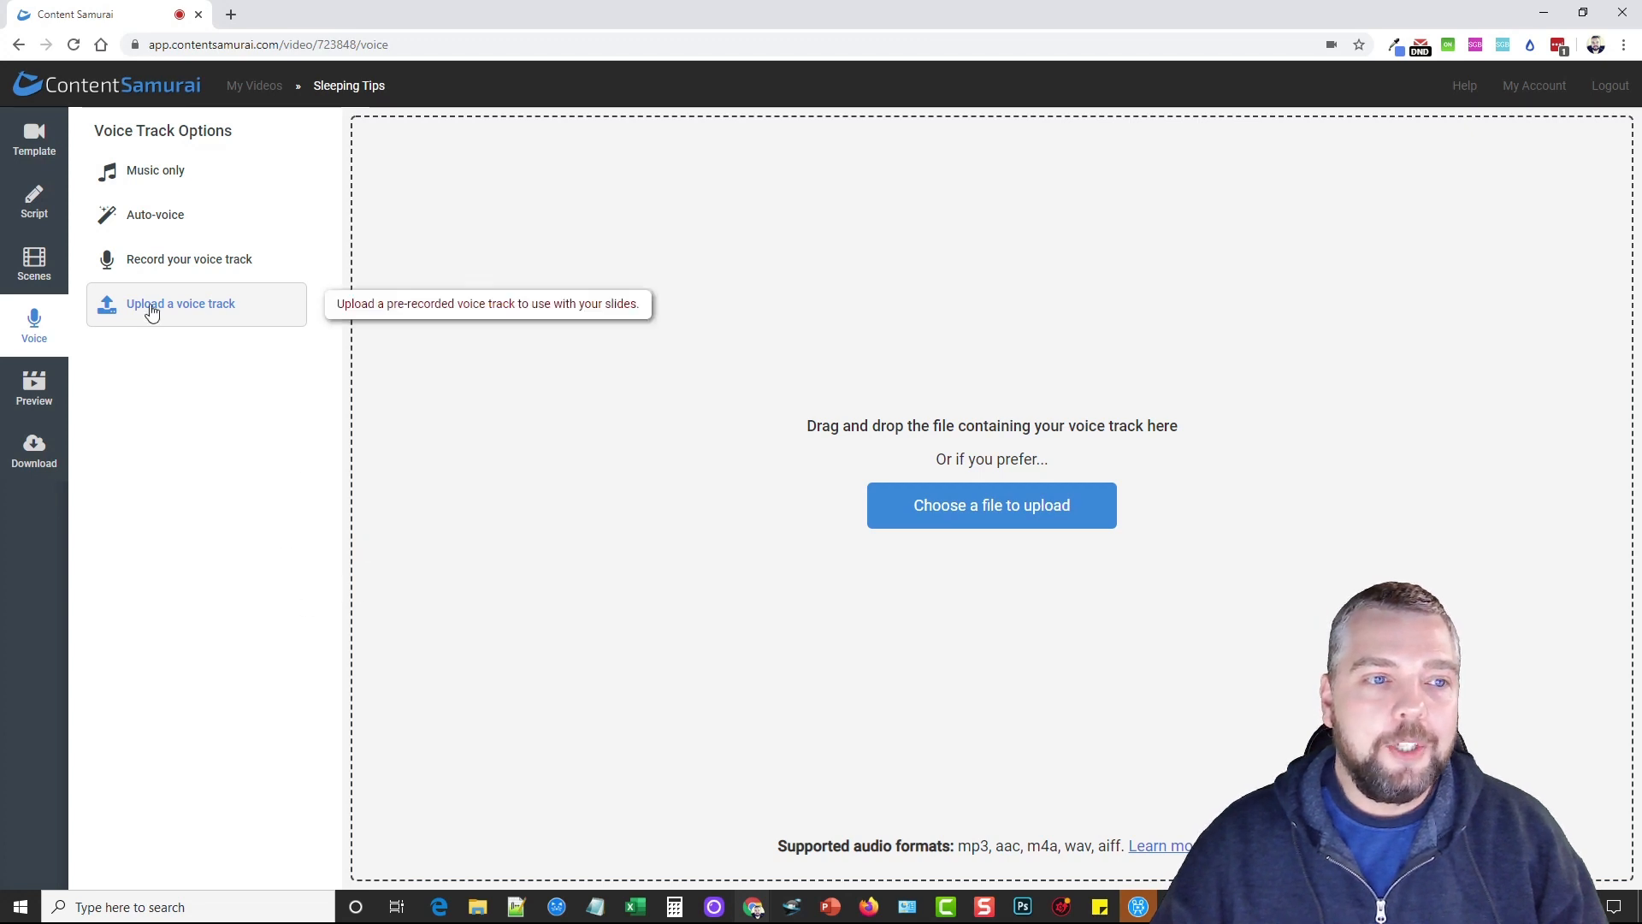
pyautogui.click(155, 214)
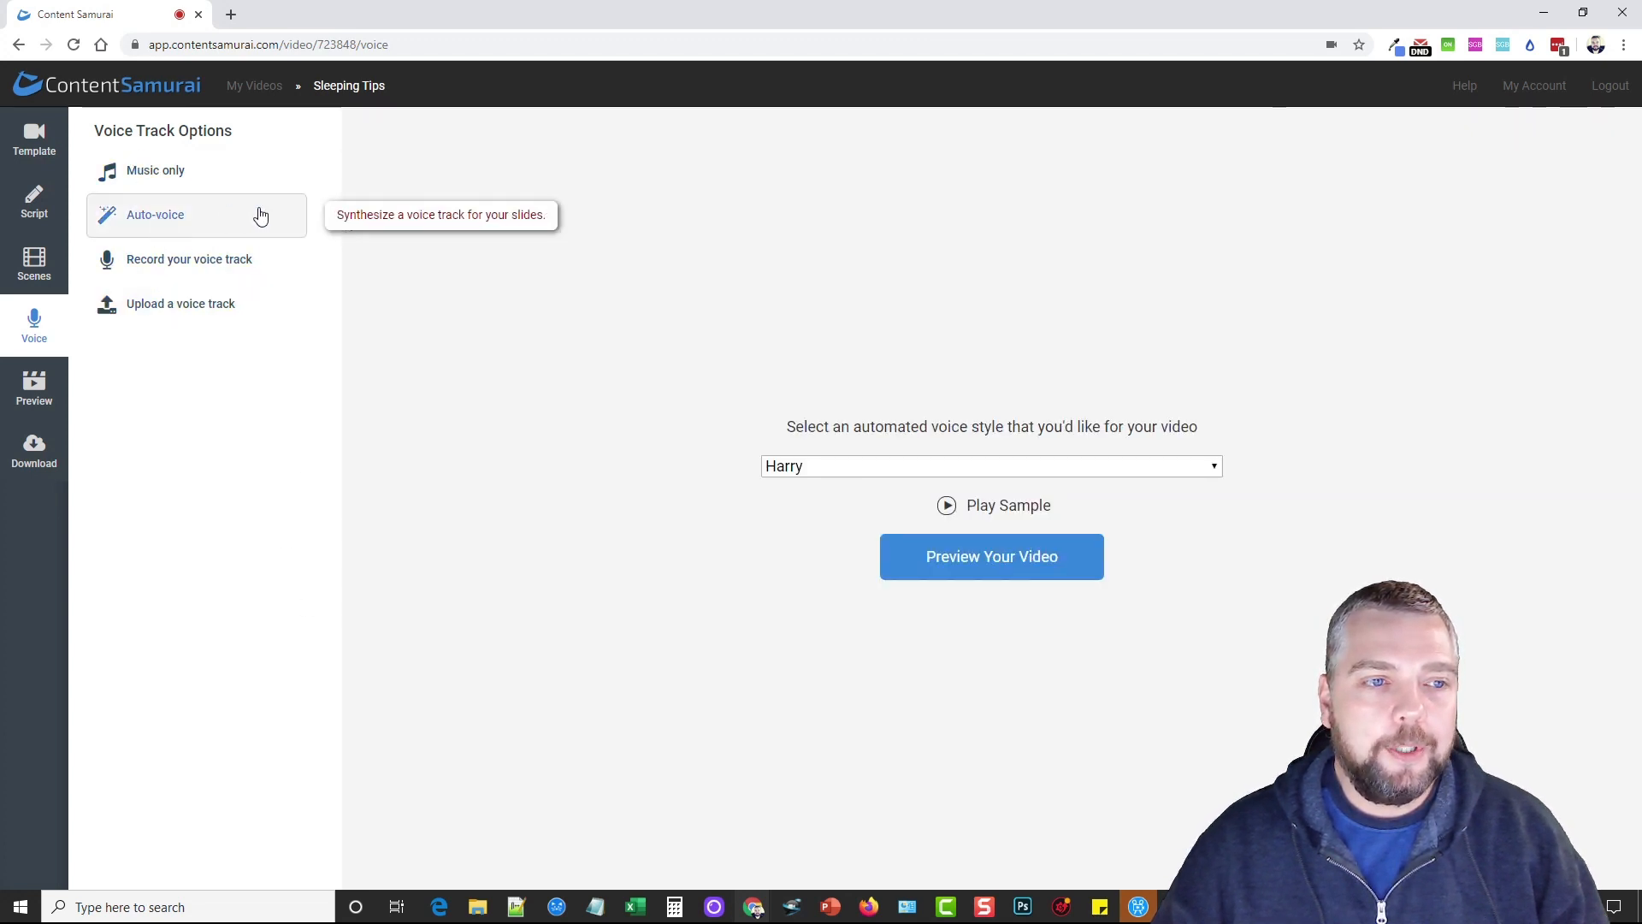
pyautogui.moveTo(994, 578)
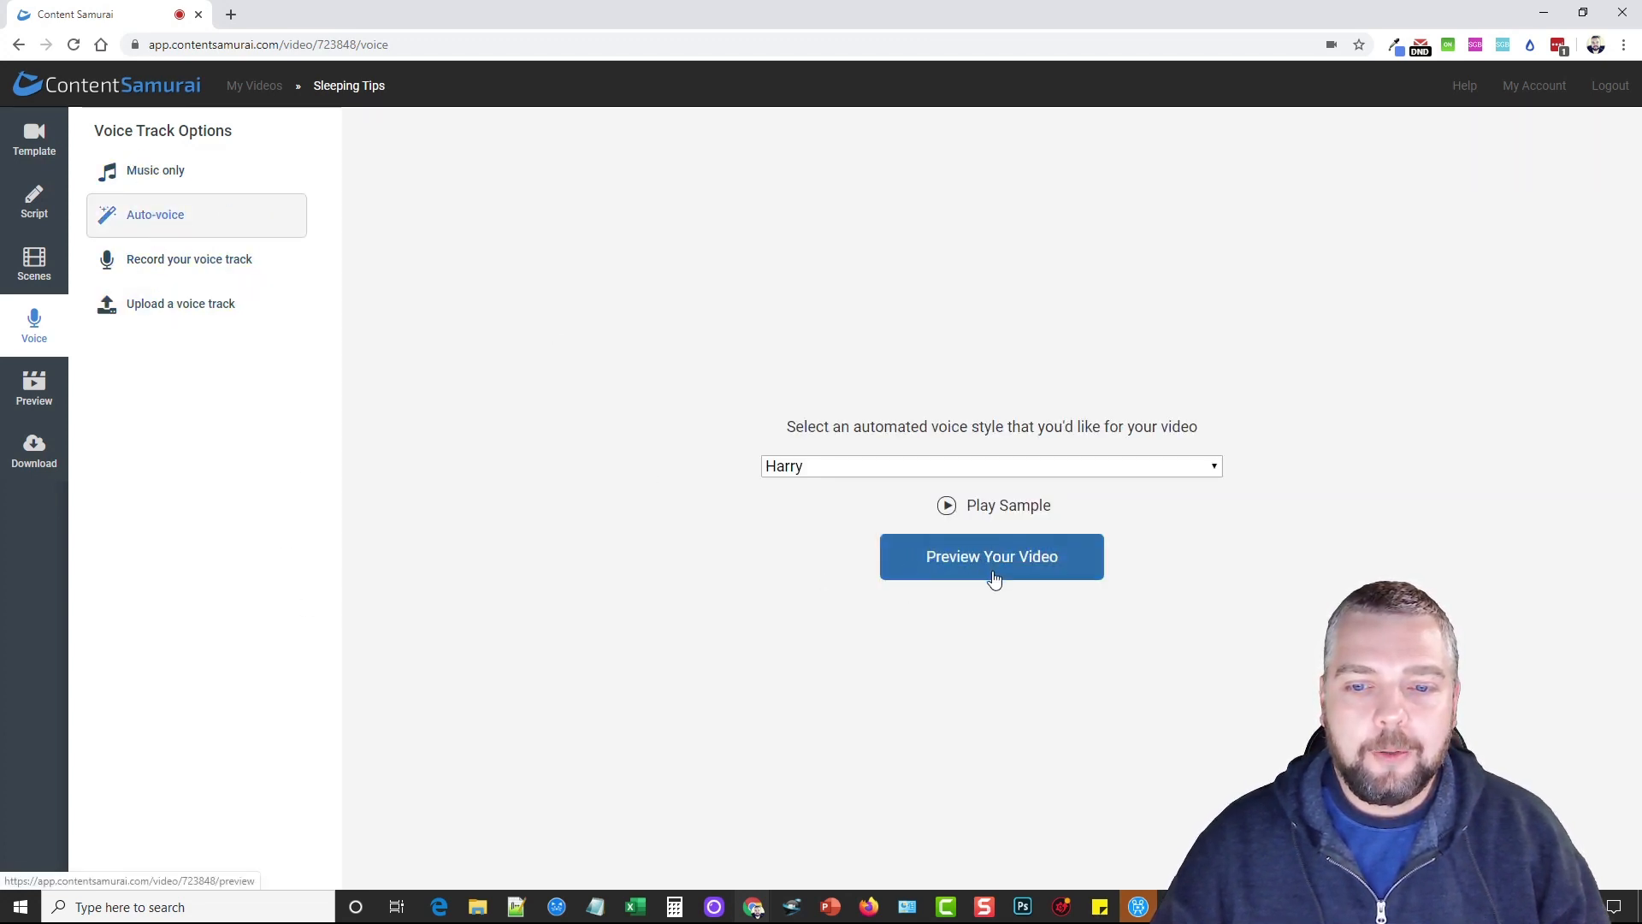
# - Open the video preview keeping Happy Days as background music, then show watermark choices
pyautogui.click(991, 555)
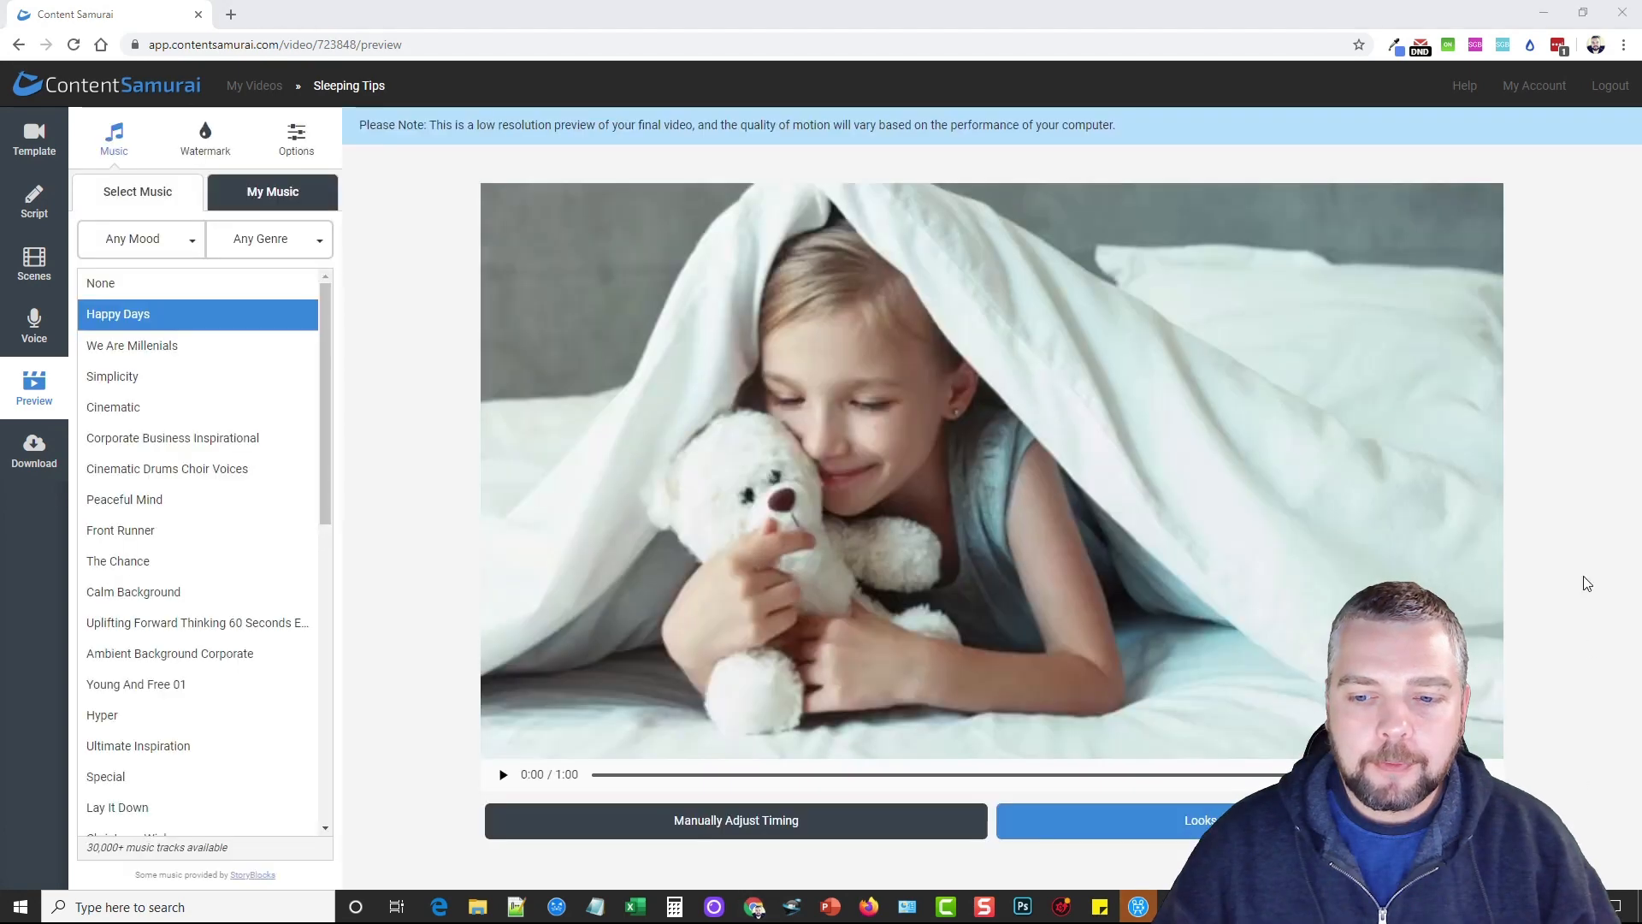
pyautogui.moveTo(1248, 517)
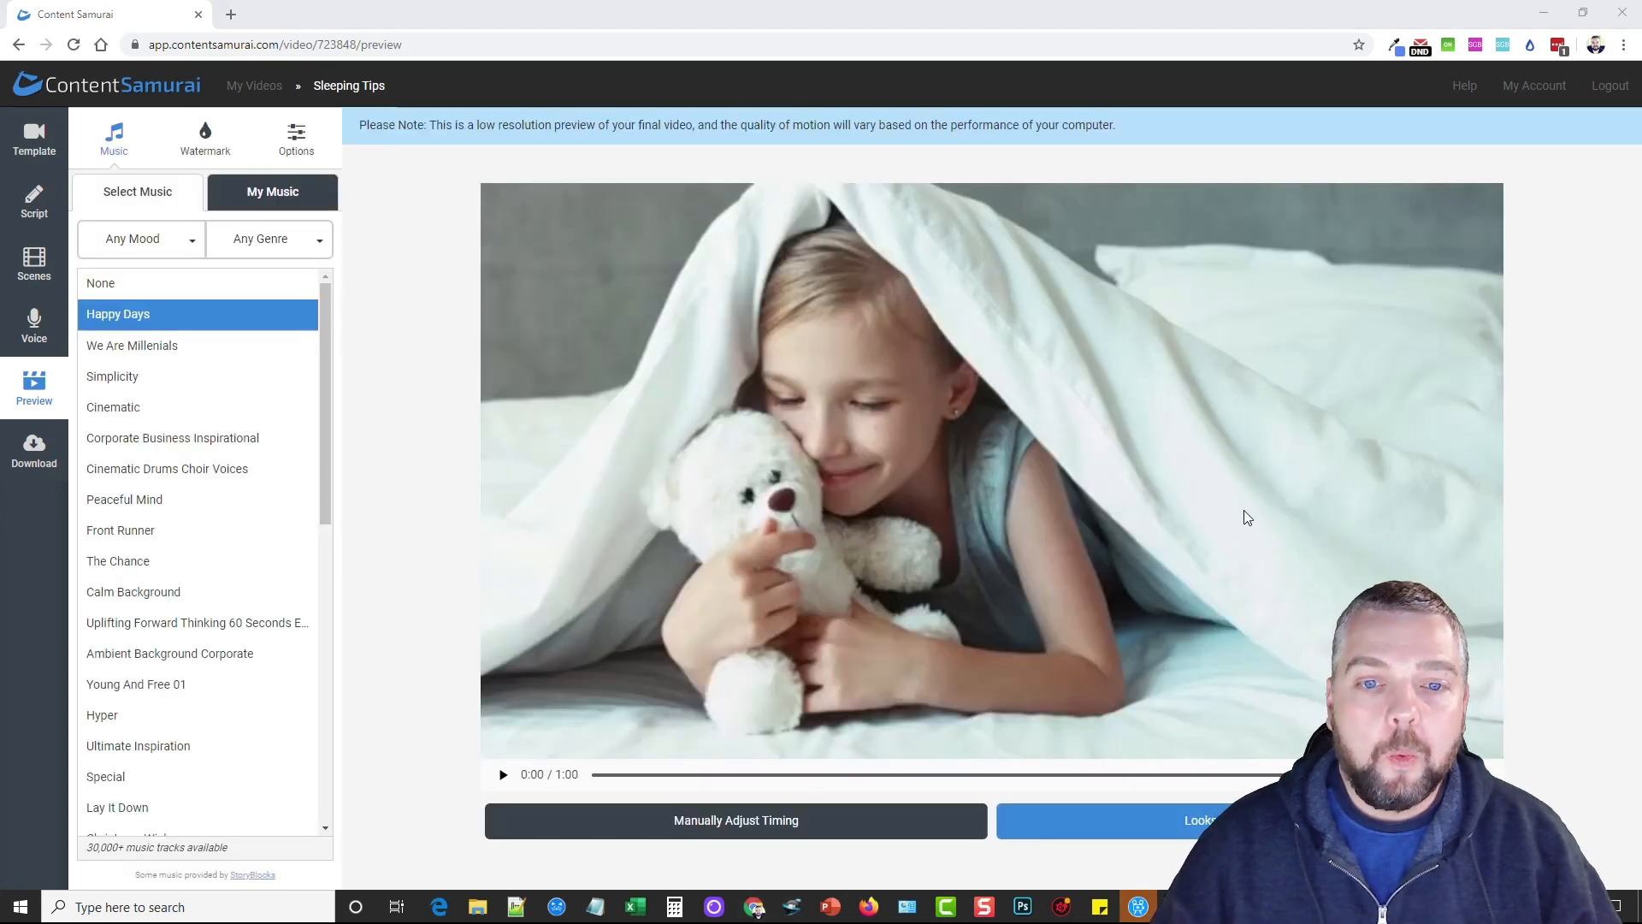
pyautogui.moveTo(719, 721)
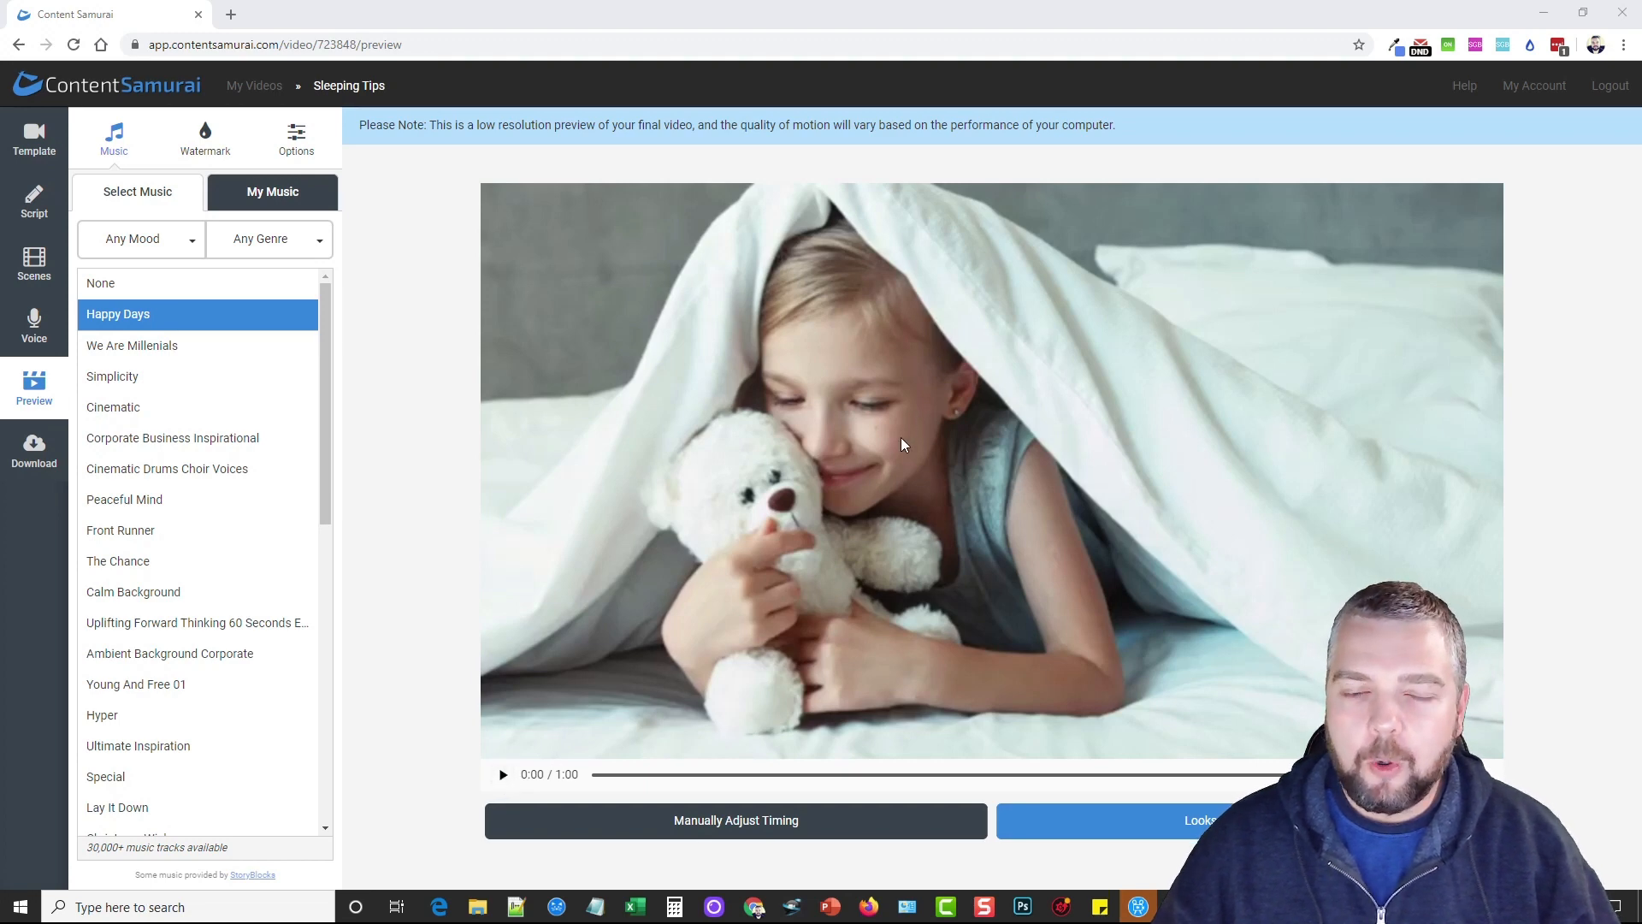
pyautogui.moveTo(923, 479)
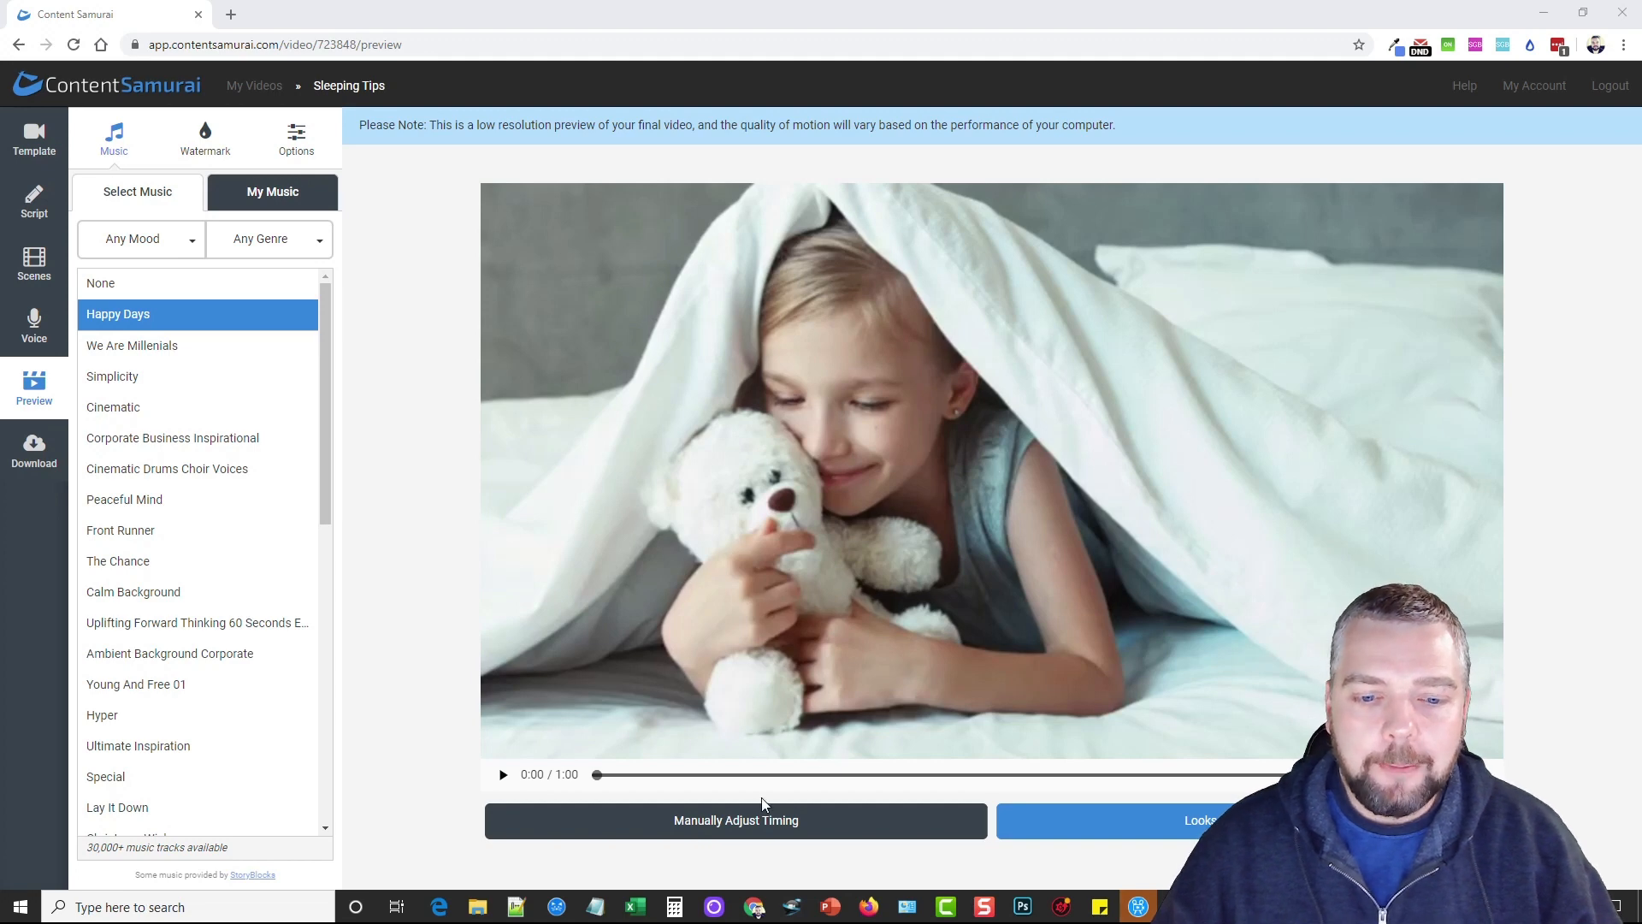
pyautogui.moveTo(833, 627)
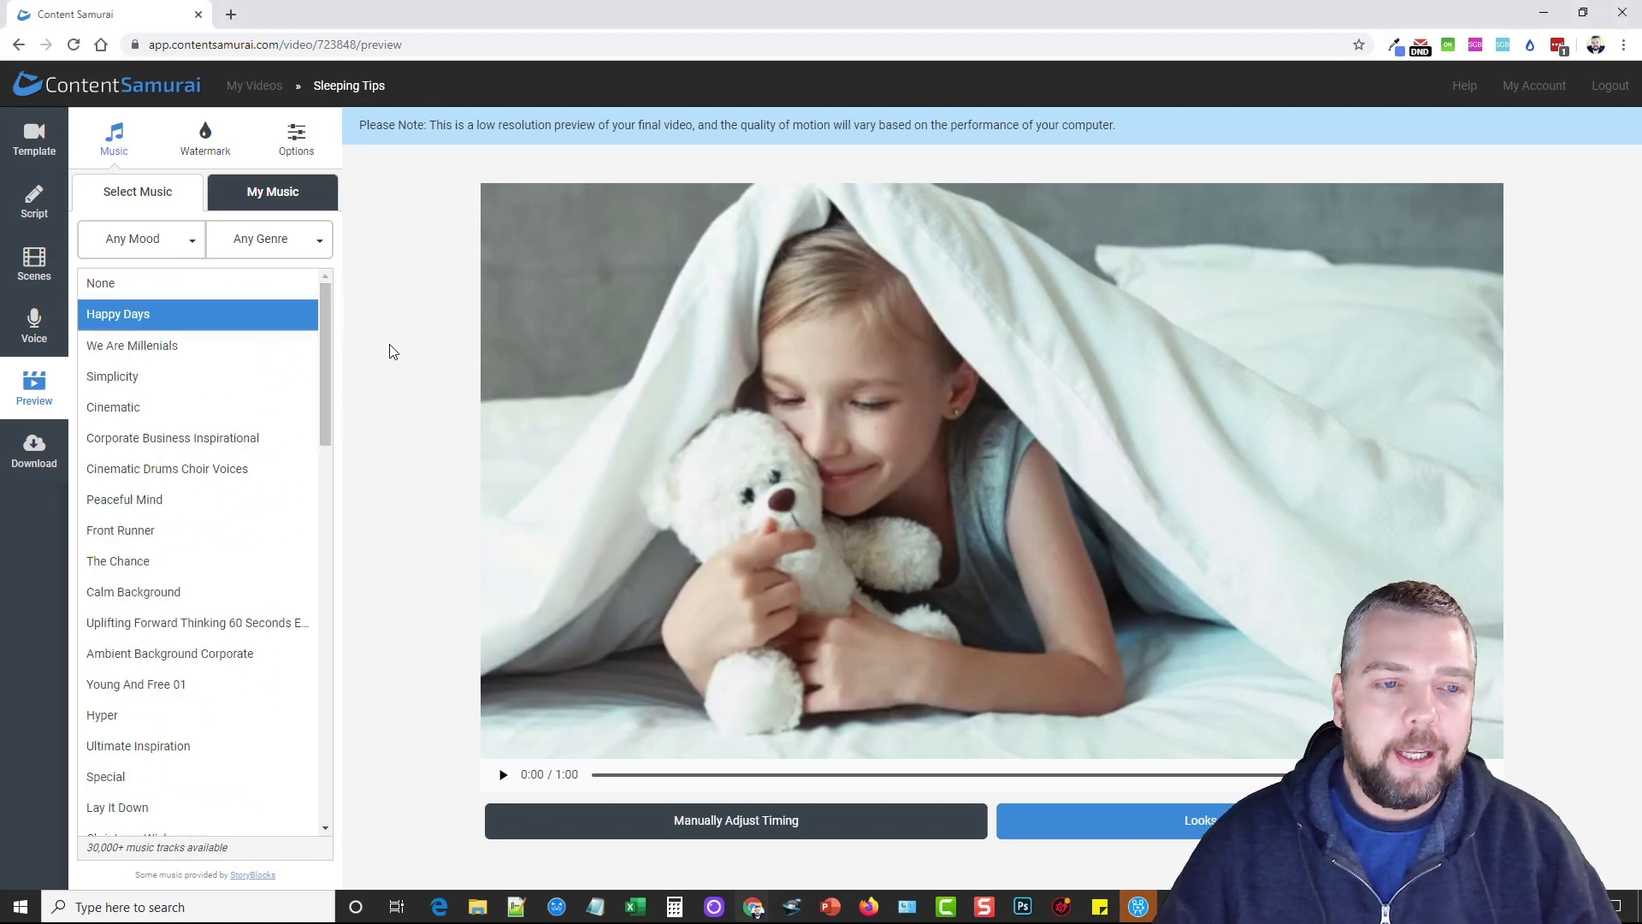
pyautogui.moveTo(416, 350)
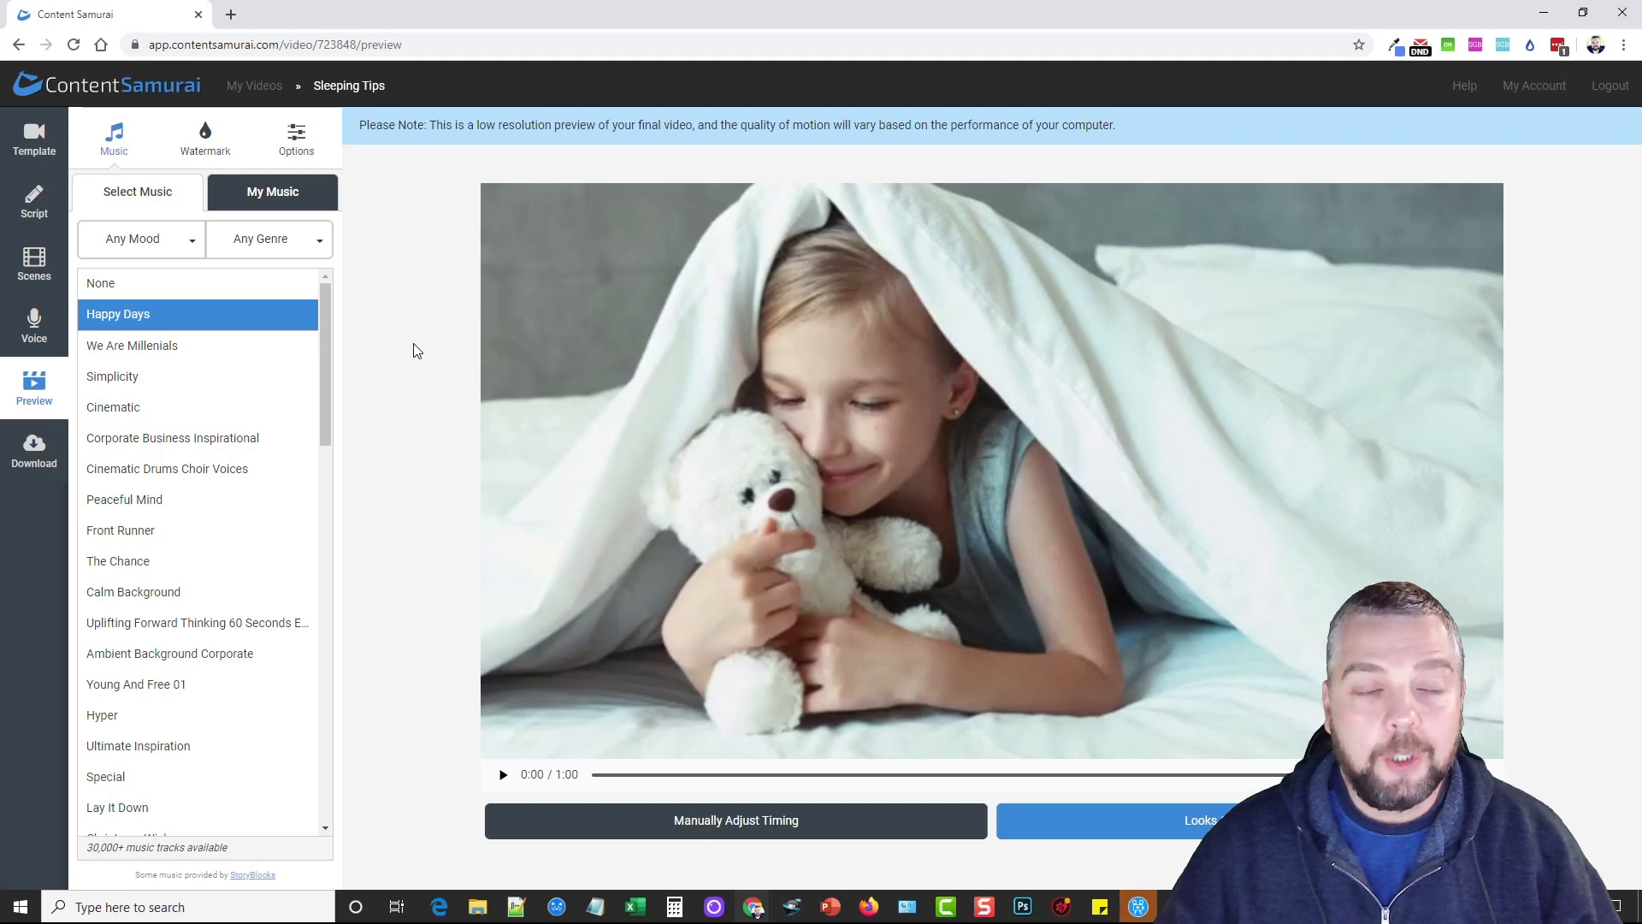
pyautogui.moveTo(680, 347)
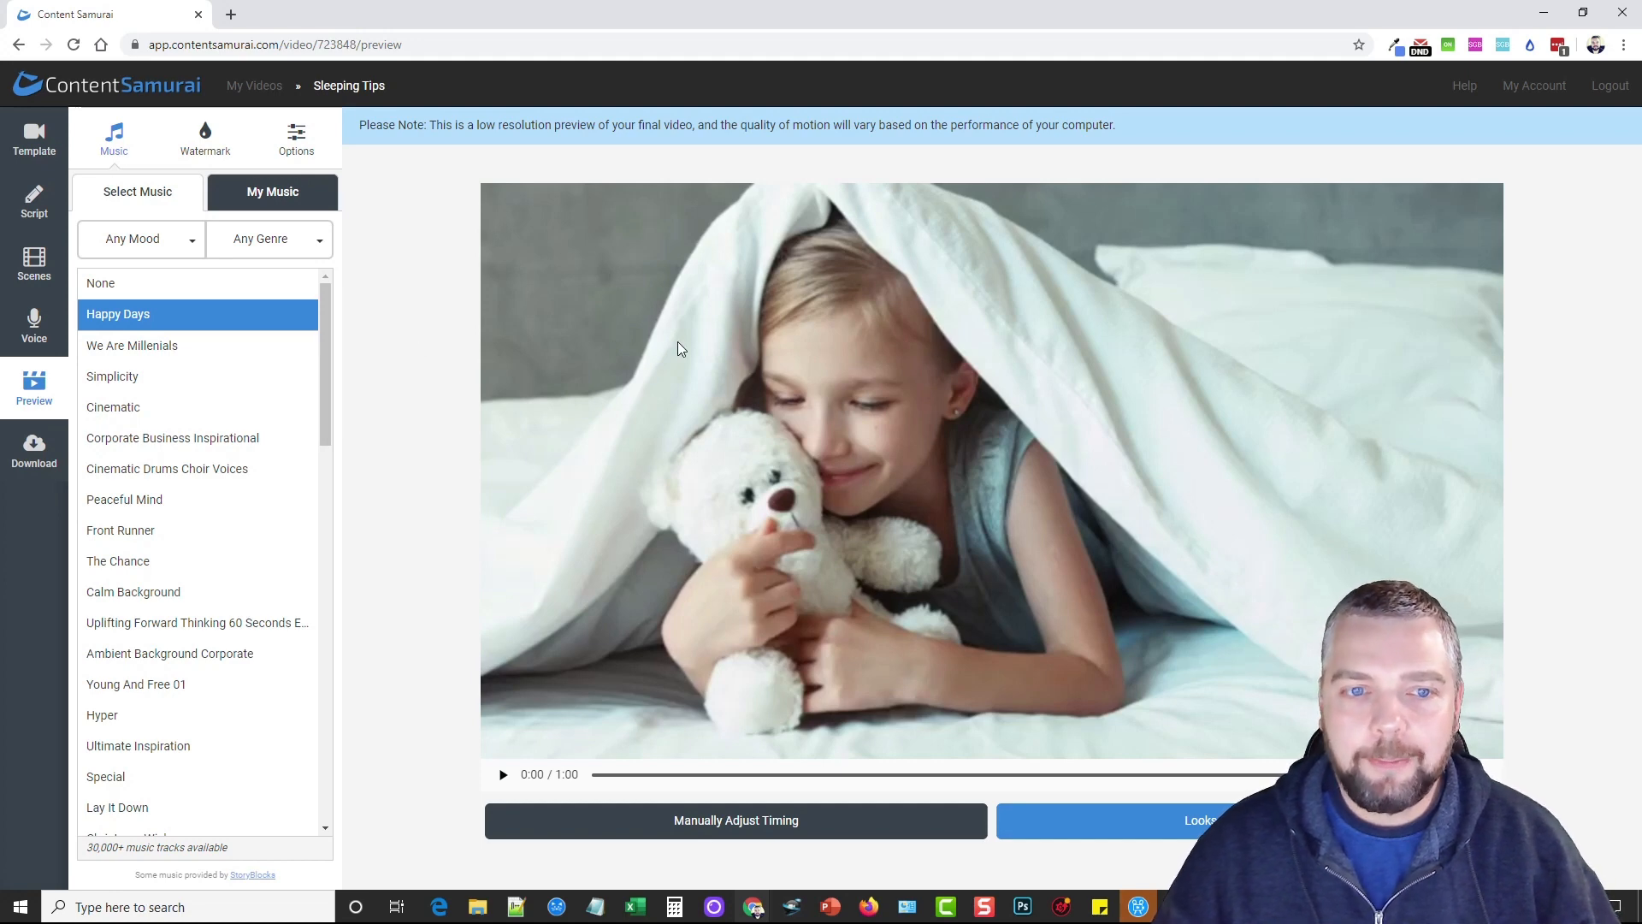
pyautogui.moveTo(155, 352)
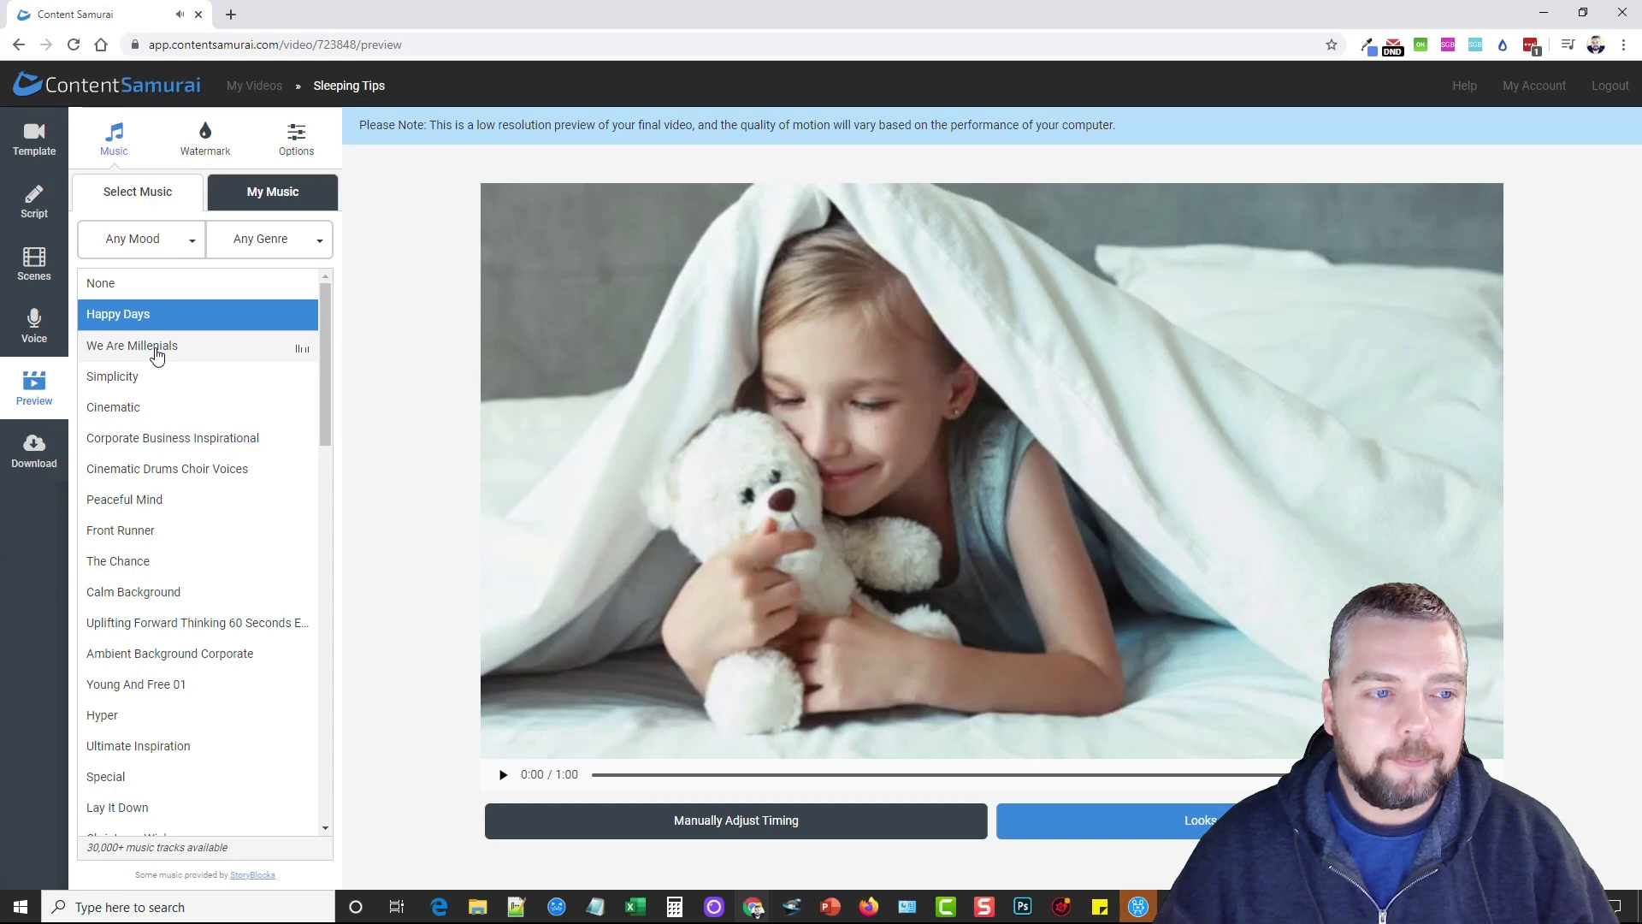
pyautogui.moveTo(148, 388)
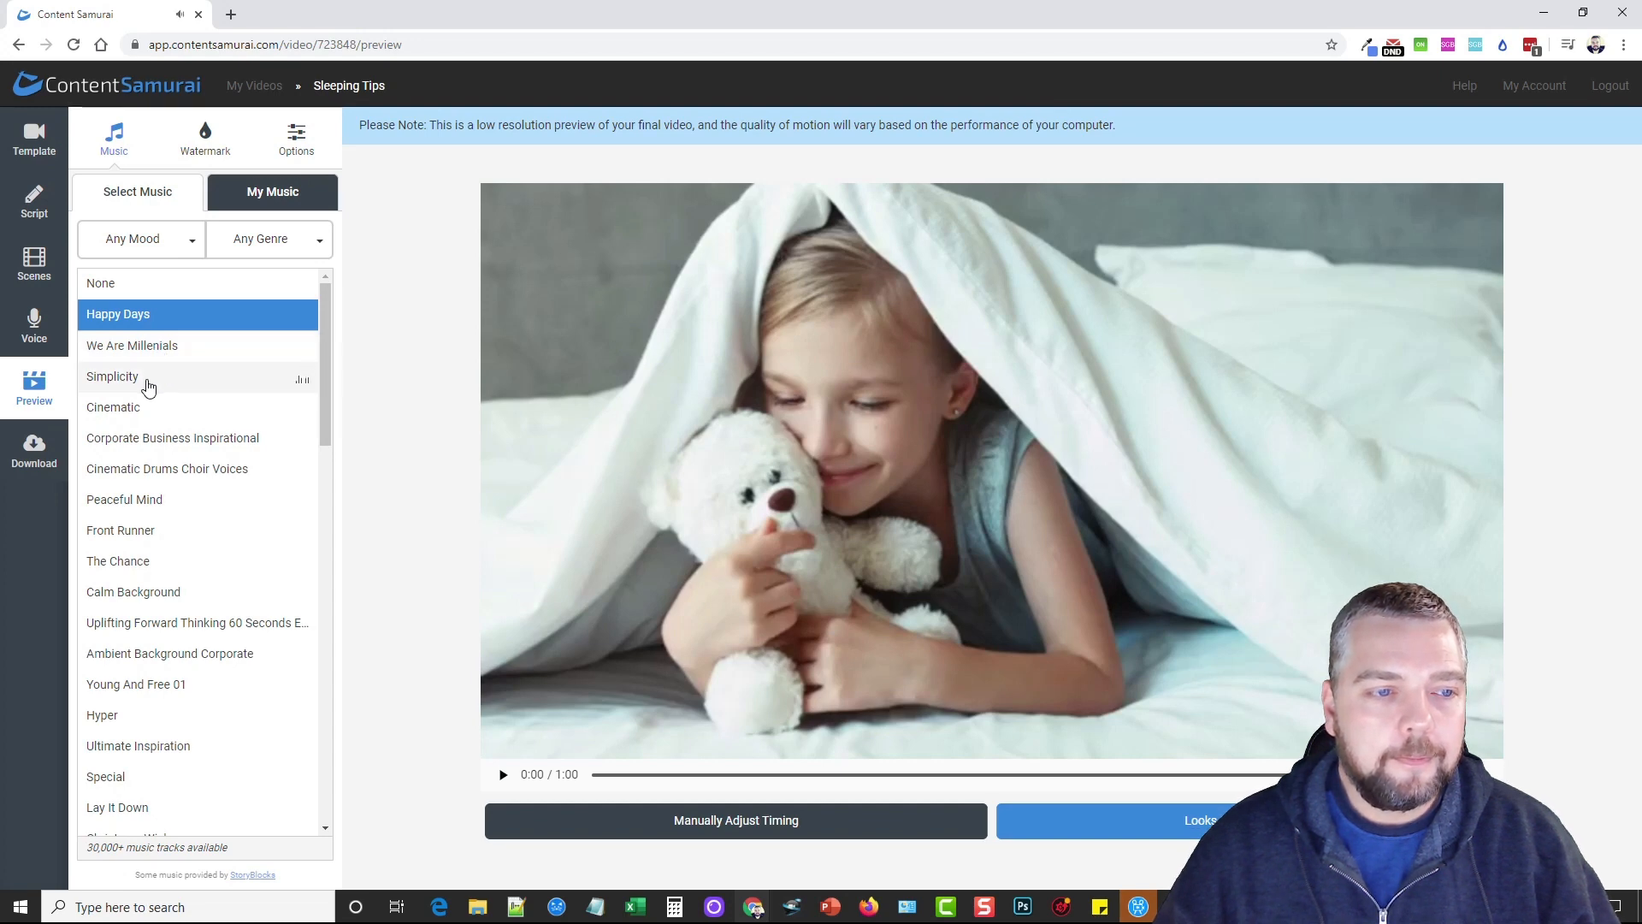
pyautogui.moveTo(145, 416)
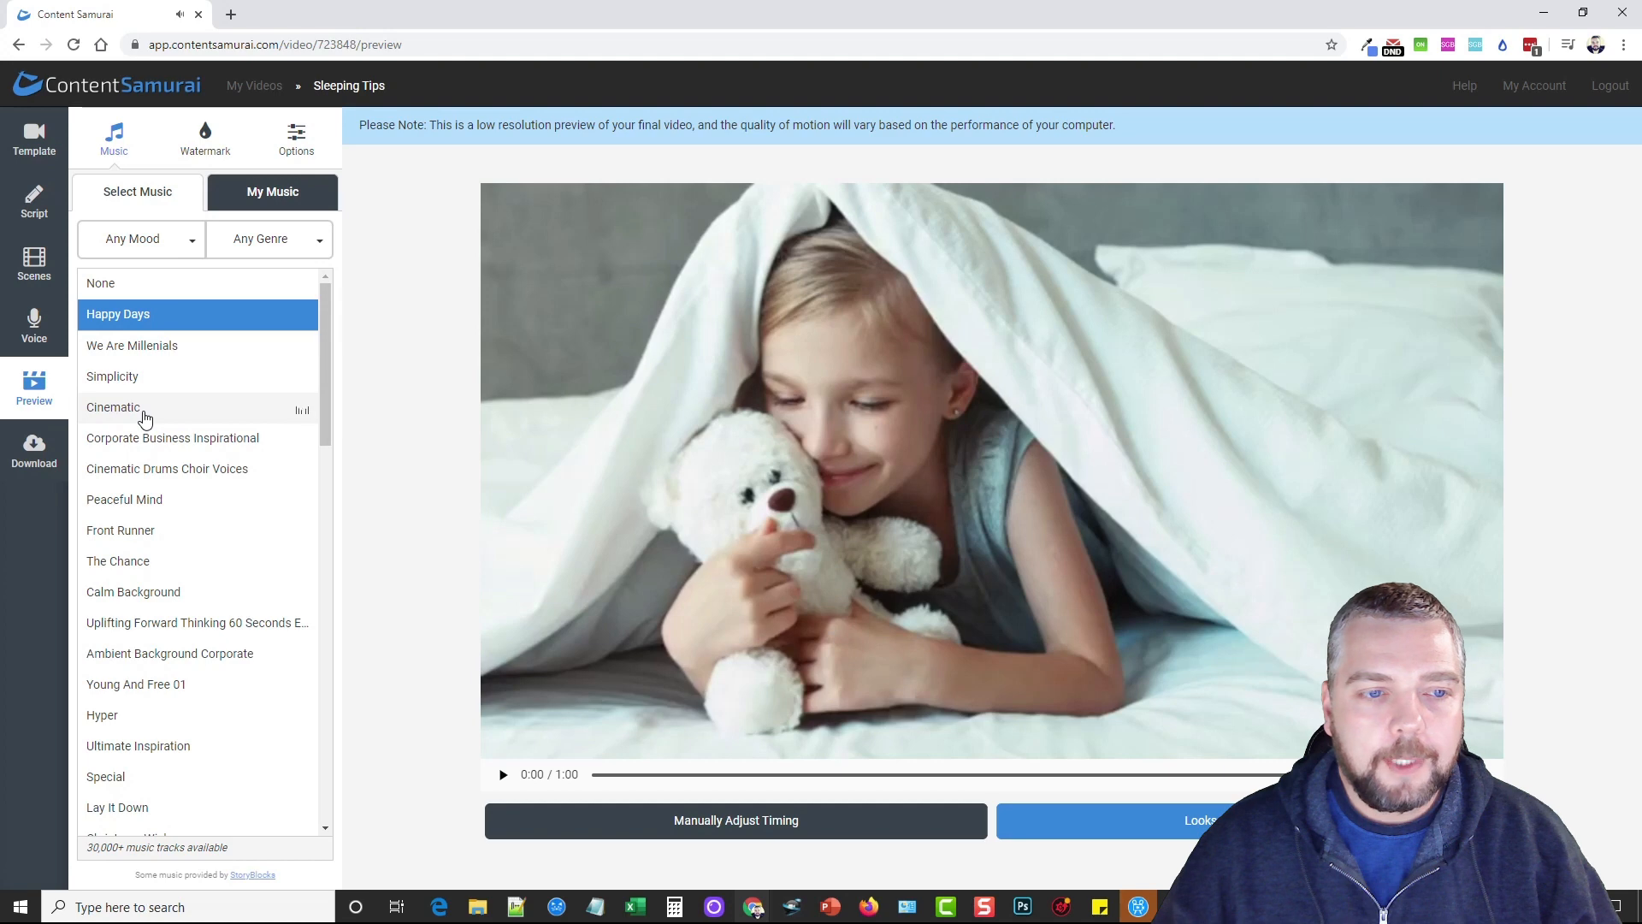
pyautogui.moveTo(314, 274)
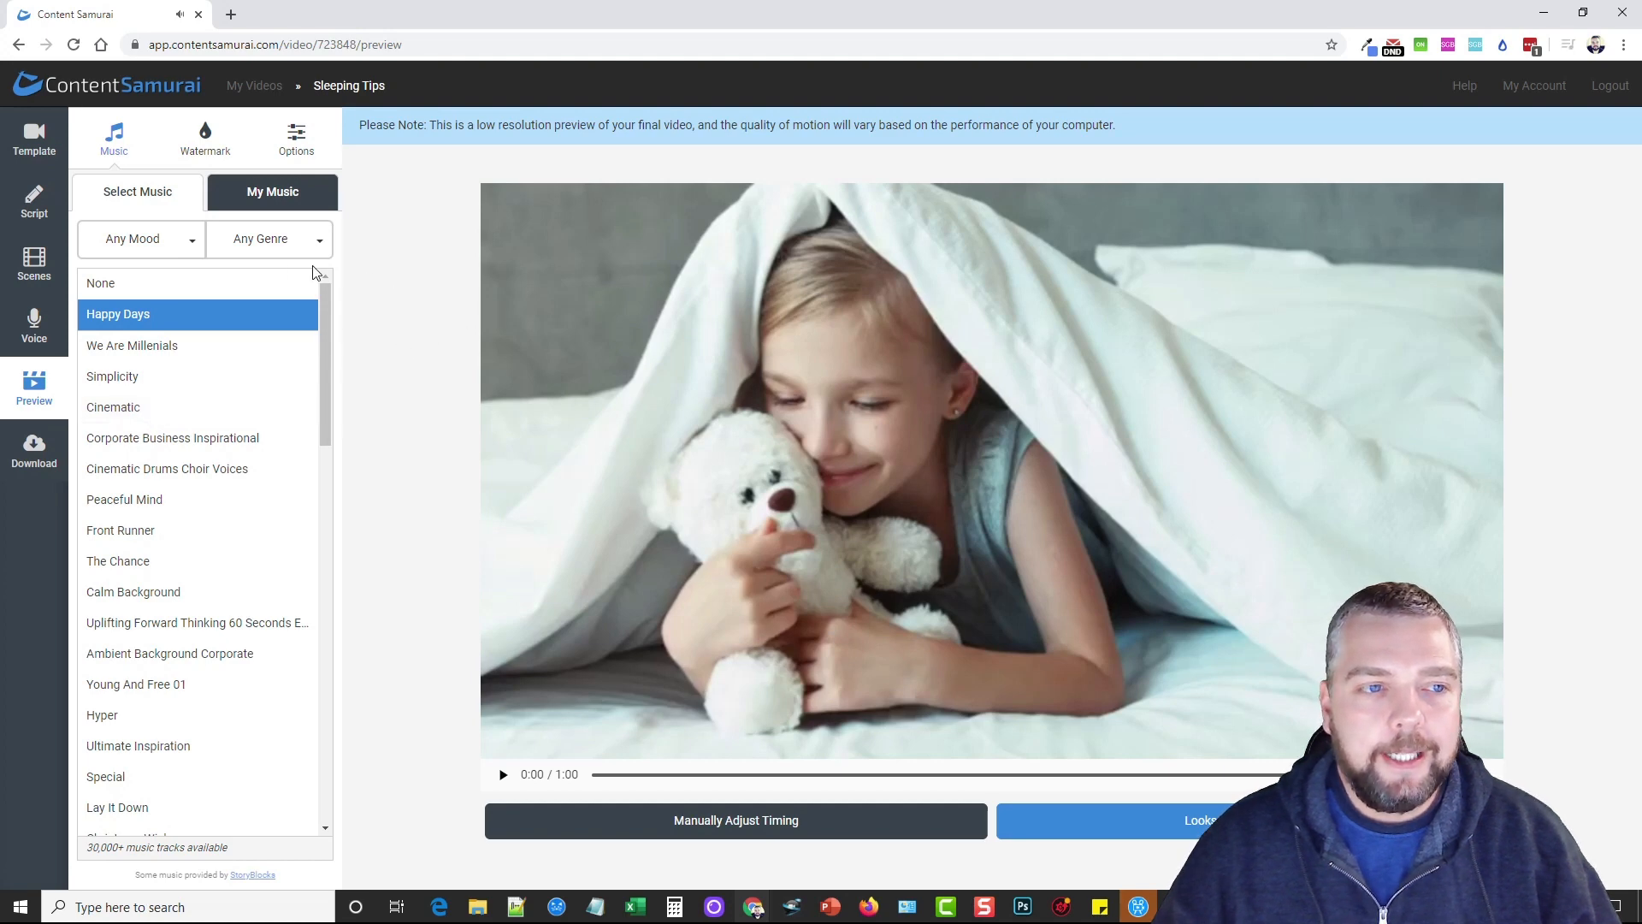
pyautogui.click(268, 240)
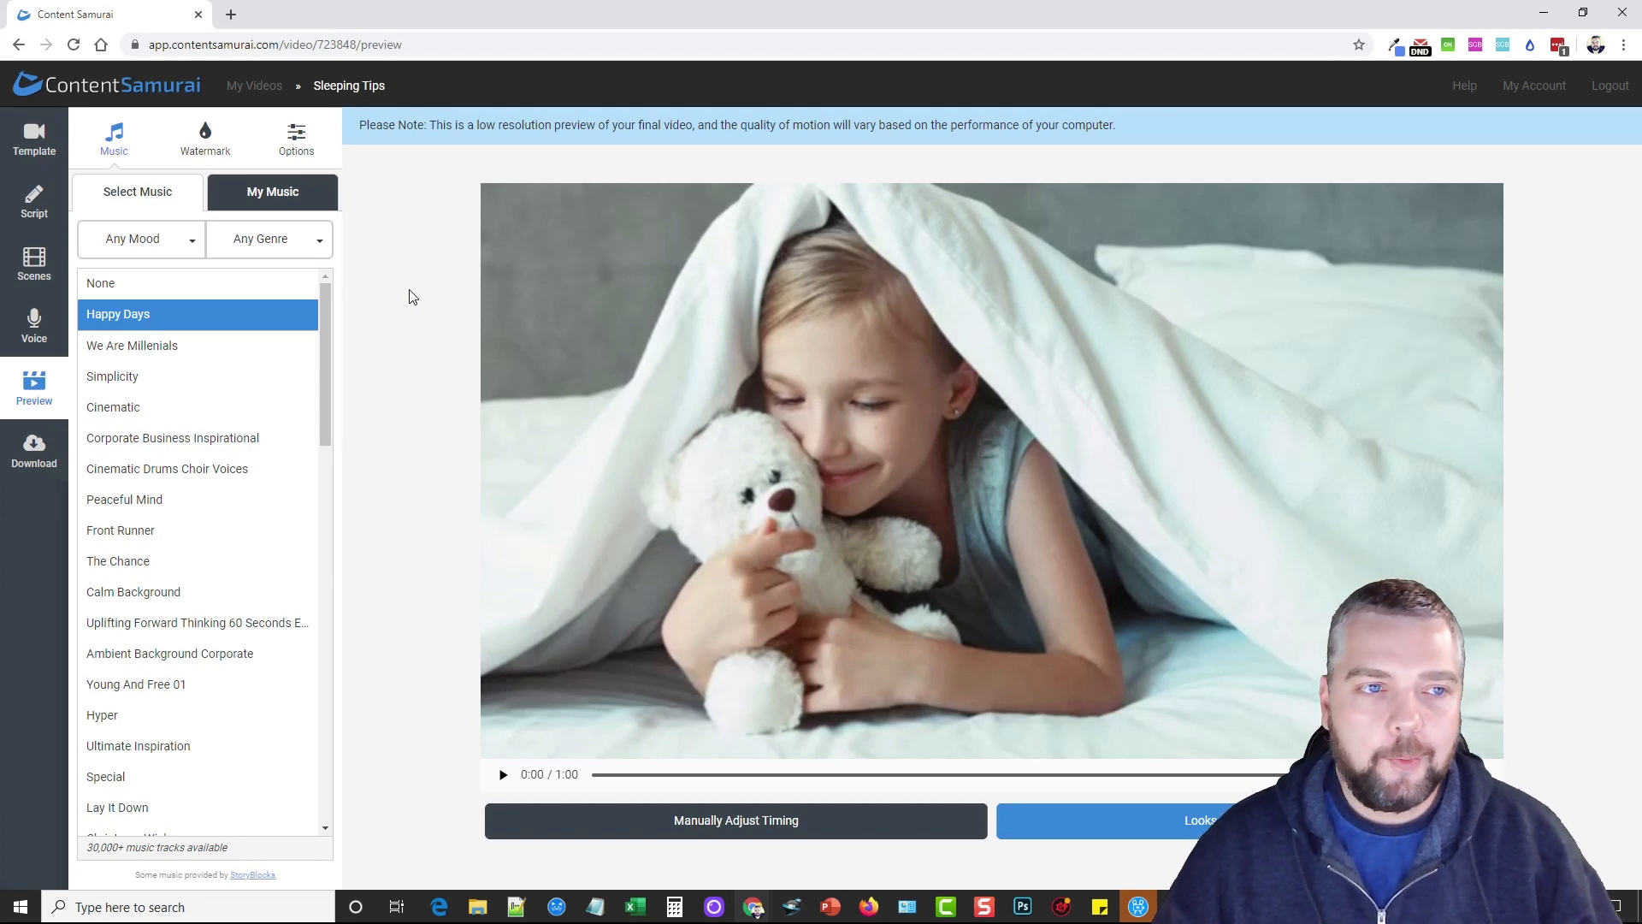
pyautogui.click(205, 137)
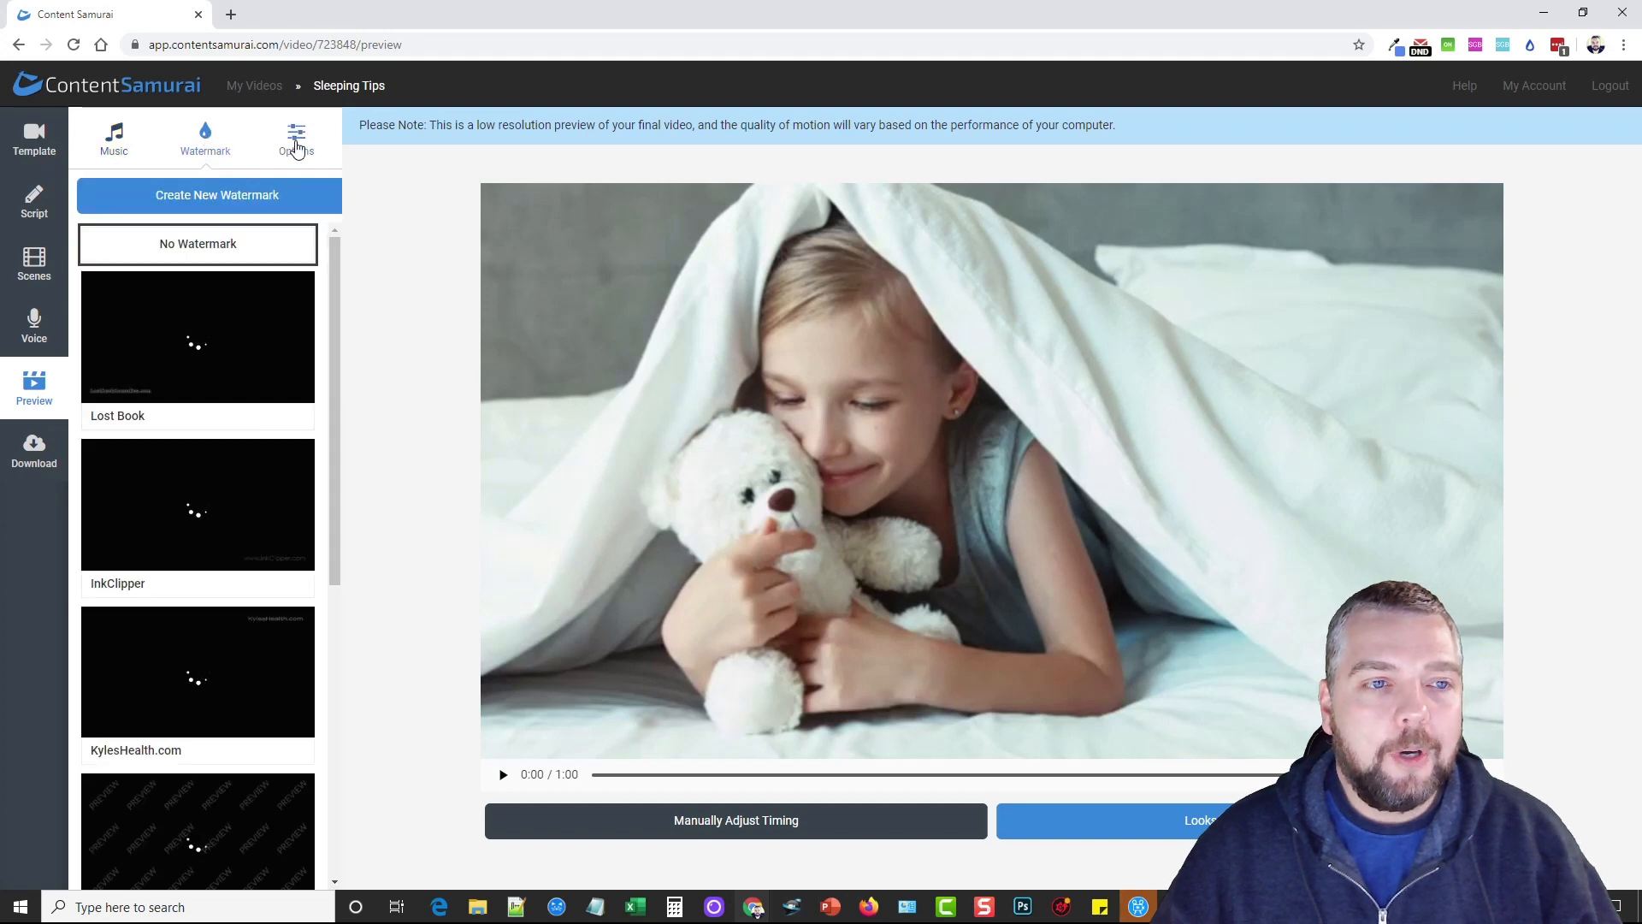
# - Set Voice Track Speed to 97% under Options and apply it
pyautogui.click(296, 137)
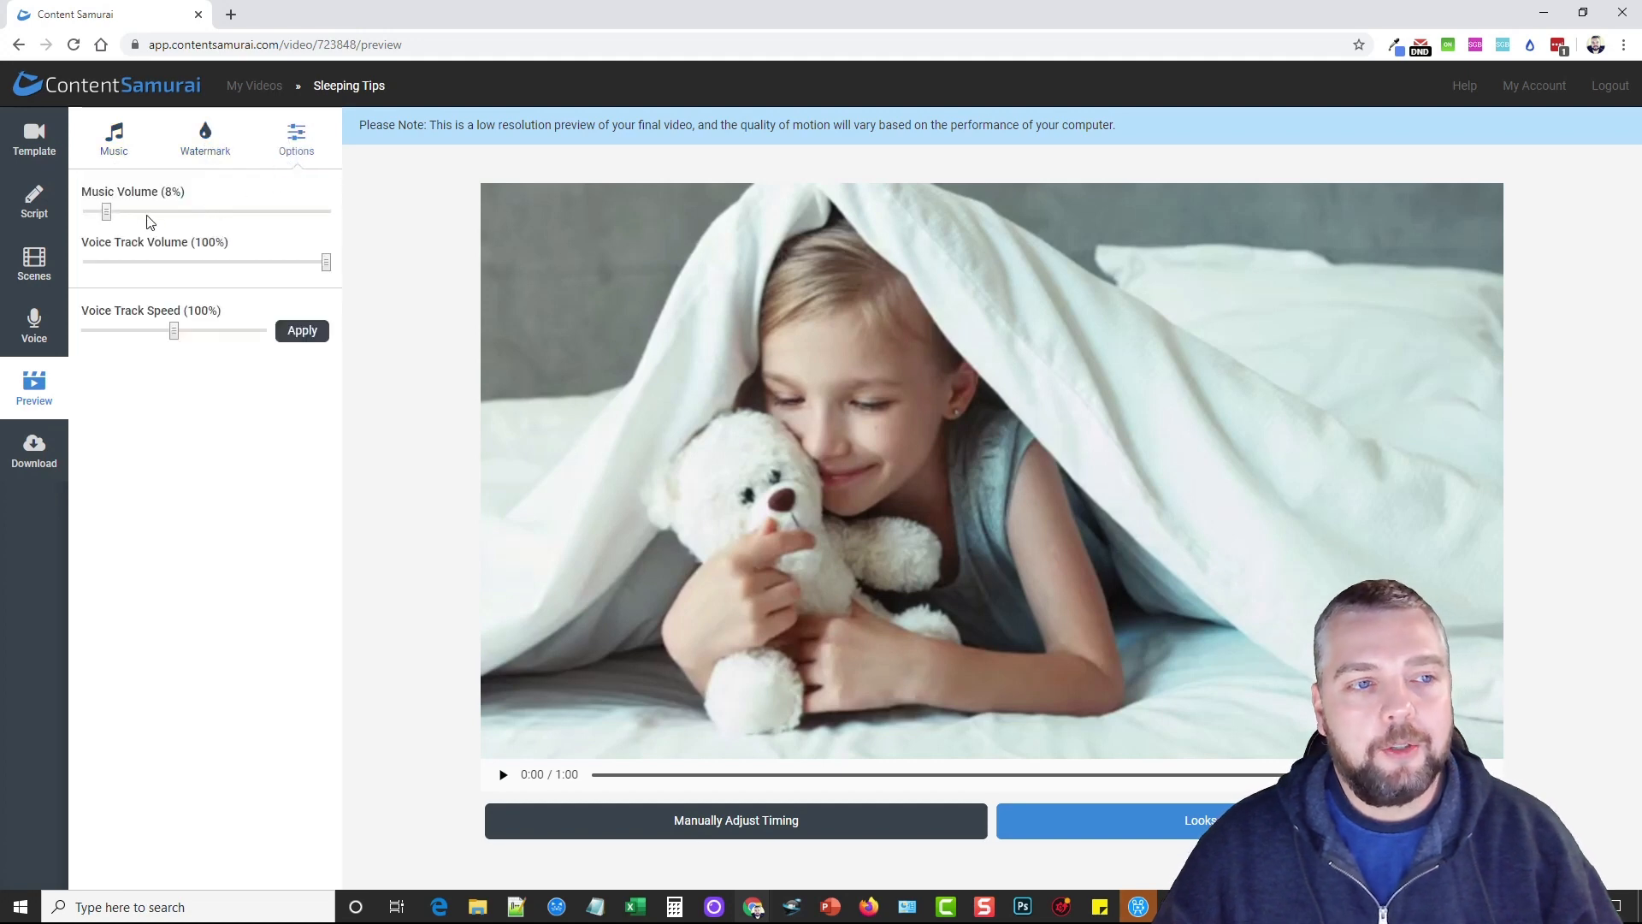
pyautogui.moveTo(143, 276)
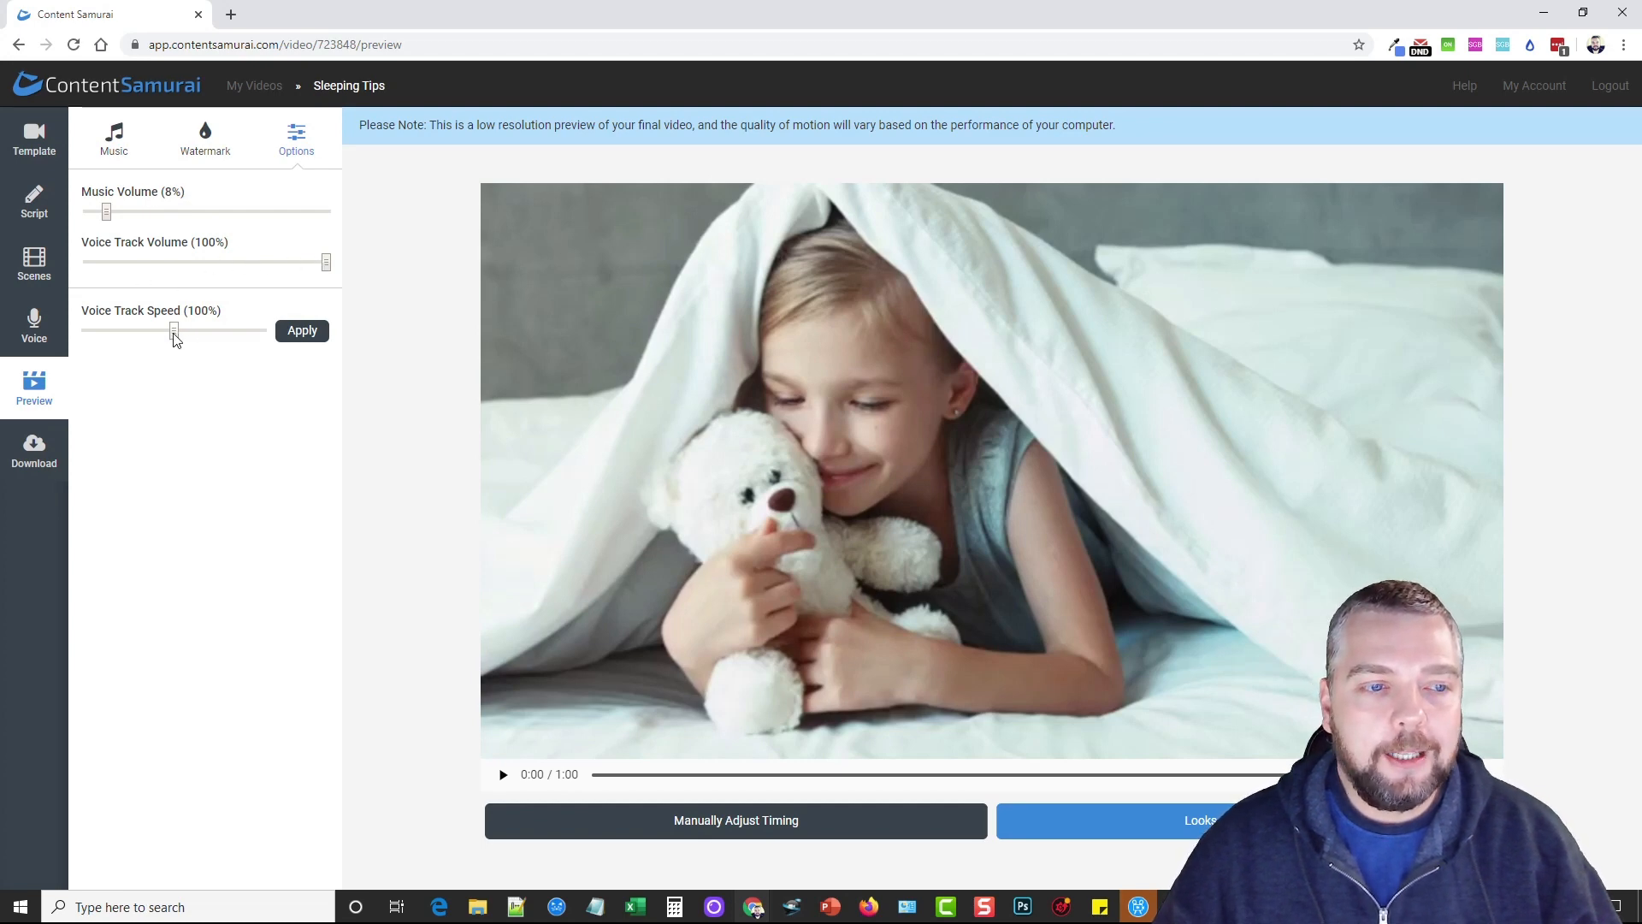
pyautogui.moveTo(174, 330); pyautogui.dragTo(164, 330)
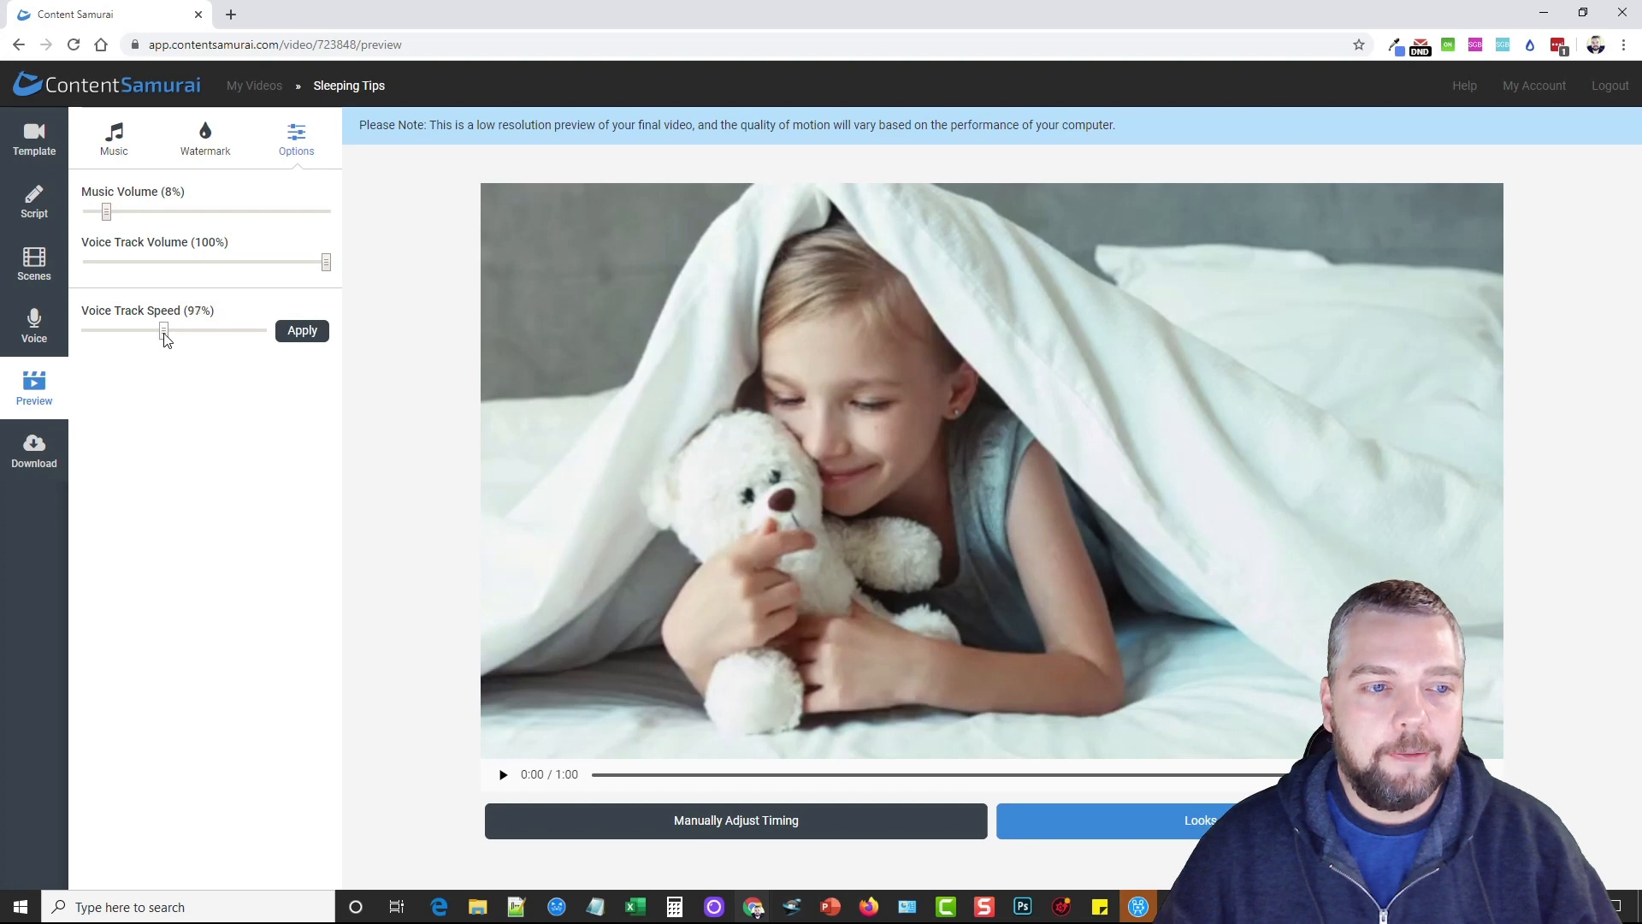
pyautogui.click(302, 330)
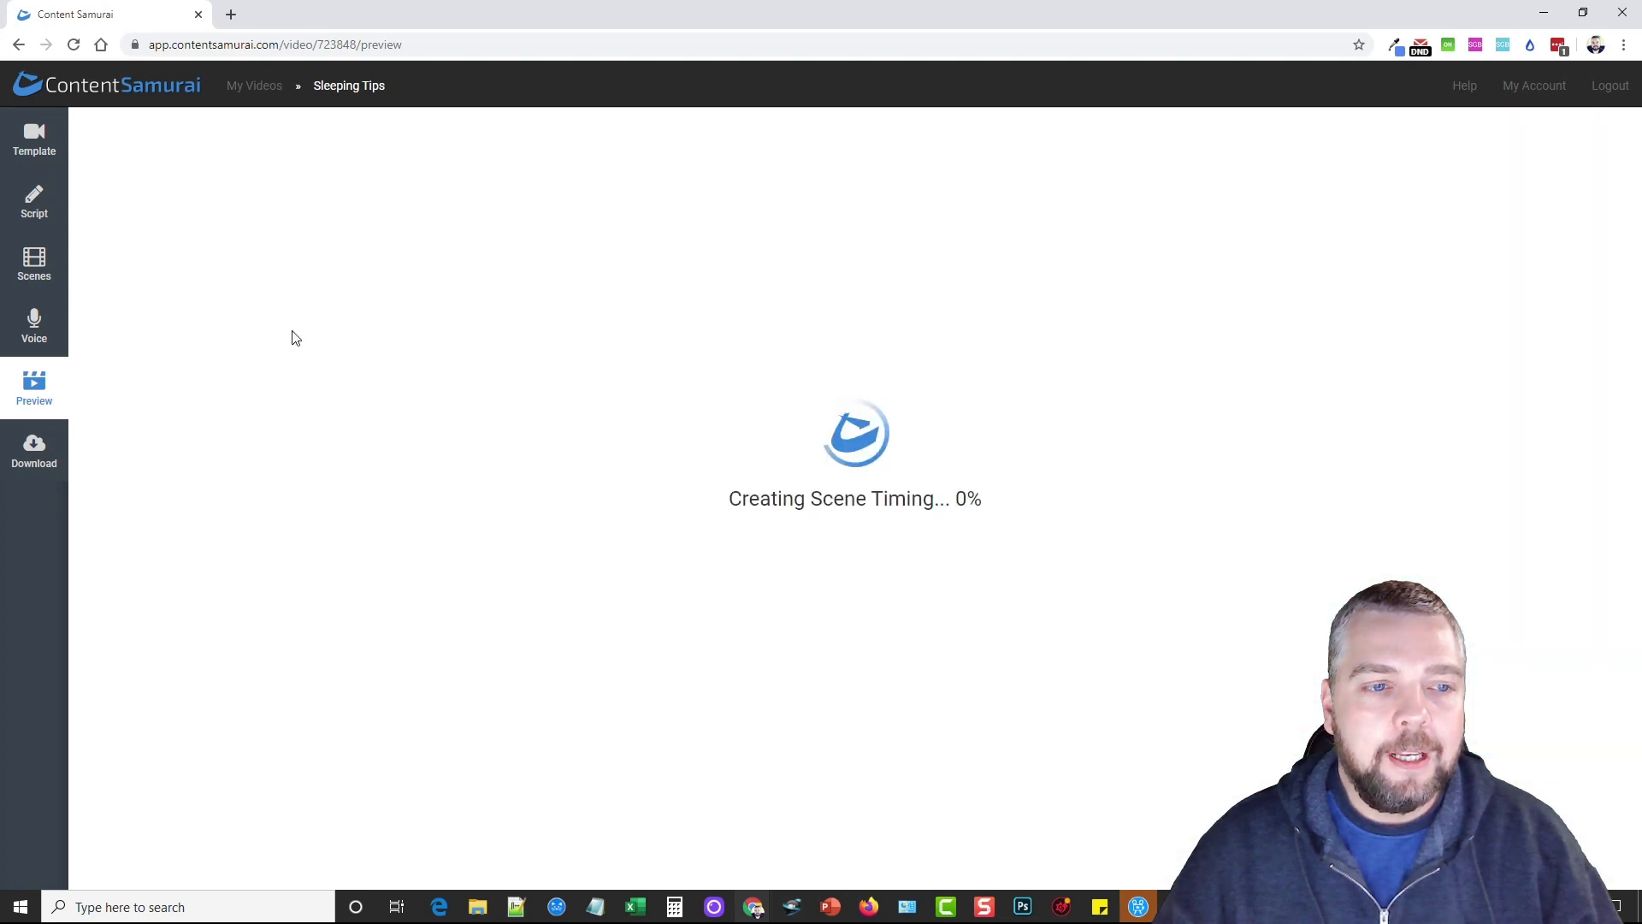
pyautogui.moveTo(429, 360)
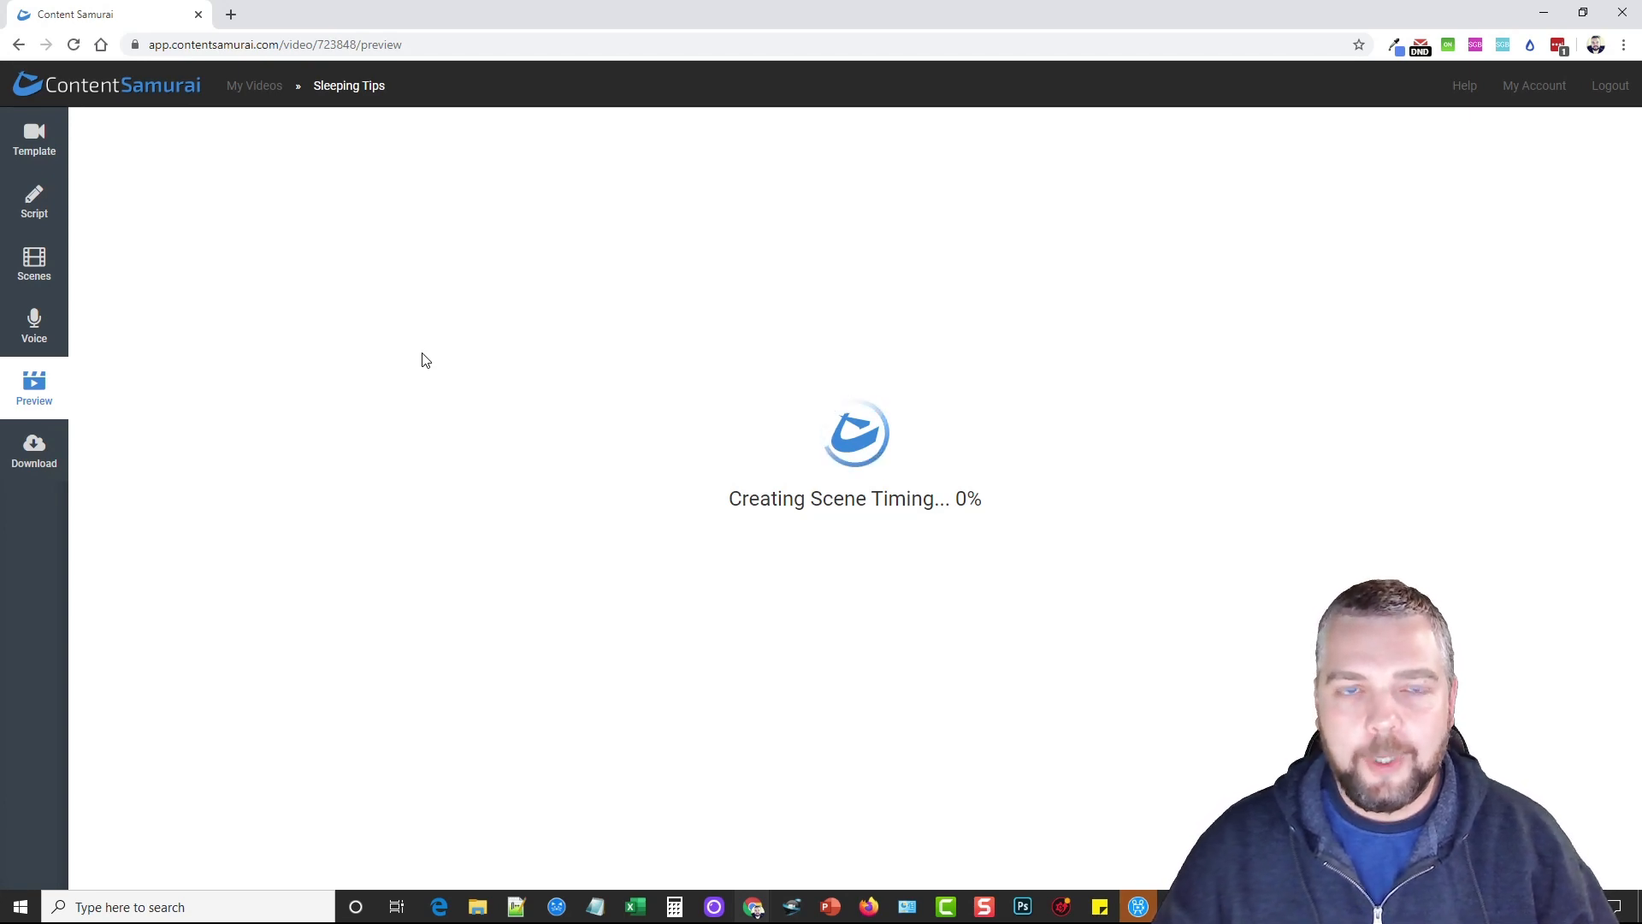
pyautogui.moveTo(331, 464)
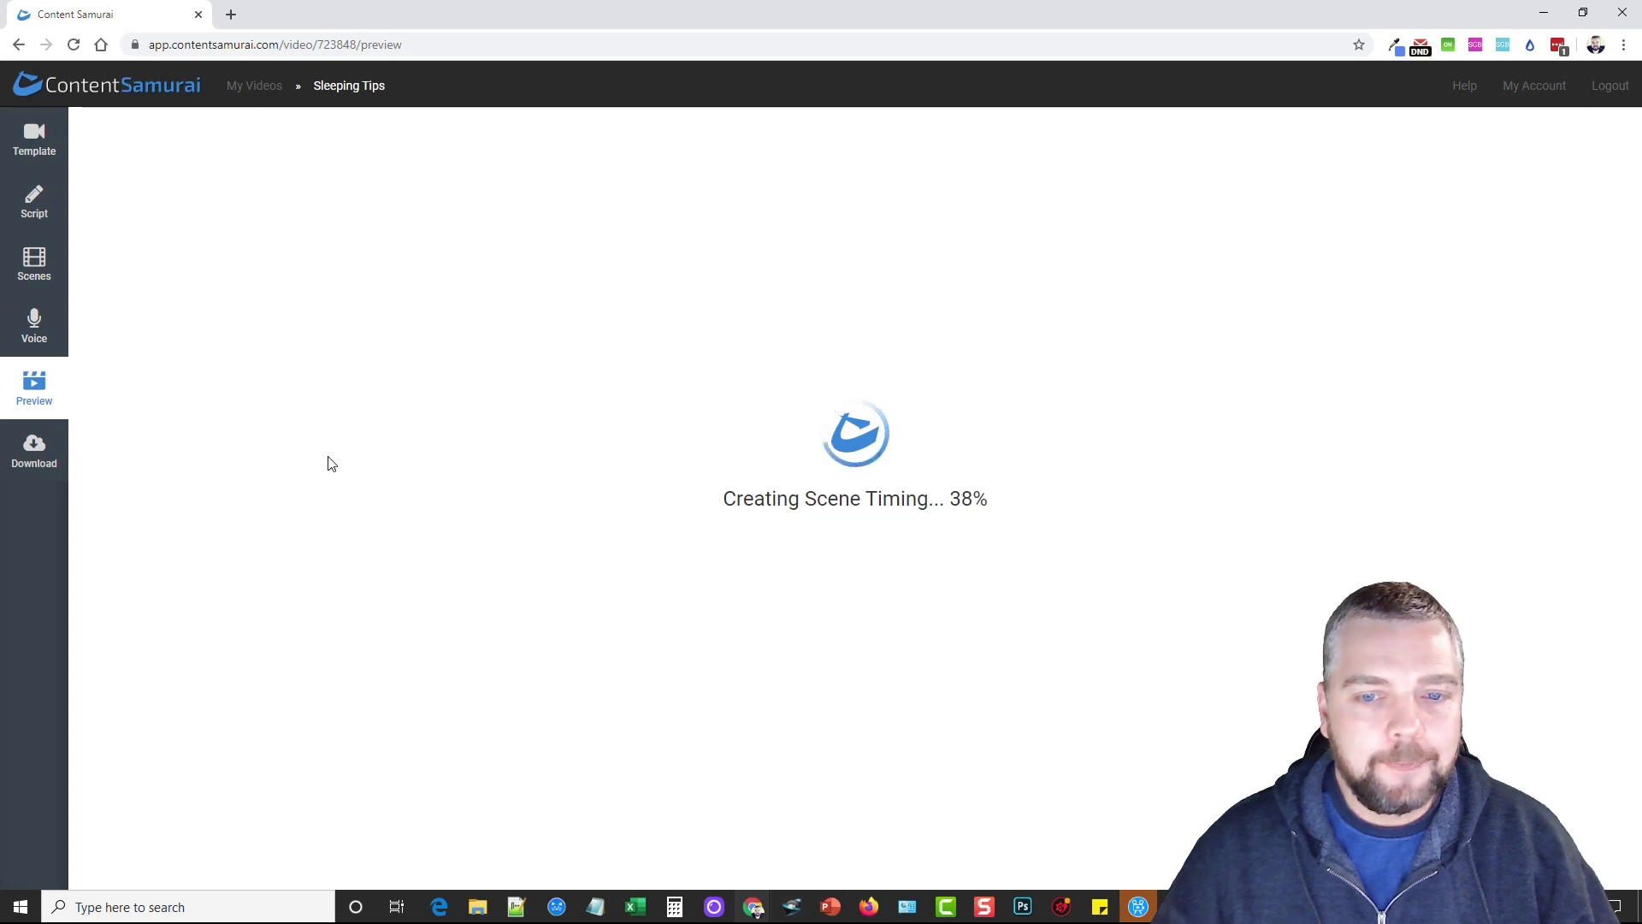
pyautogui.moveTo(359, 542)
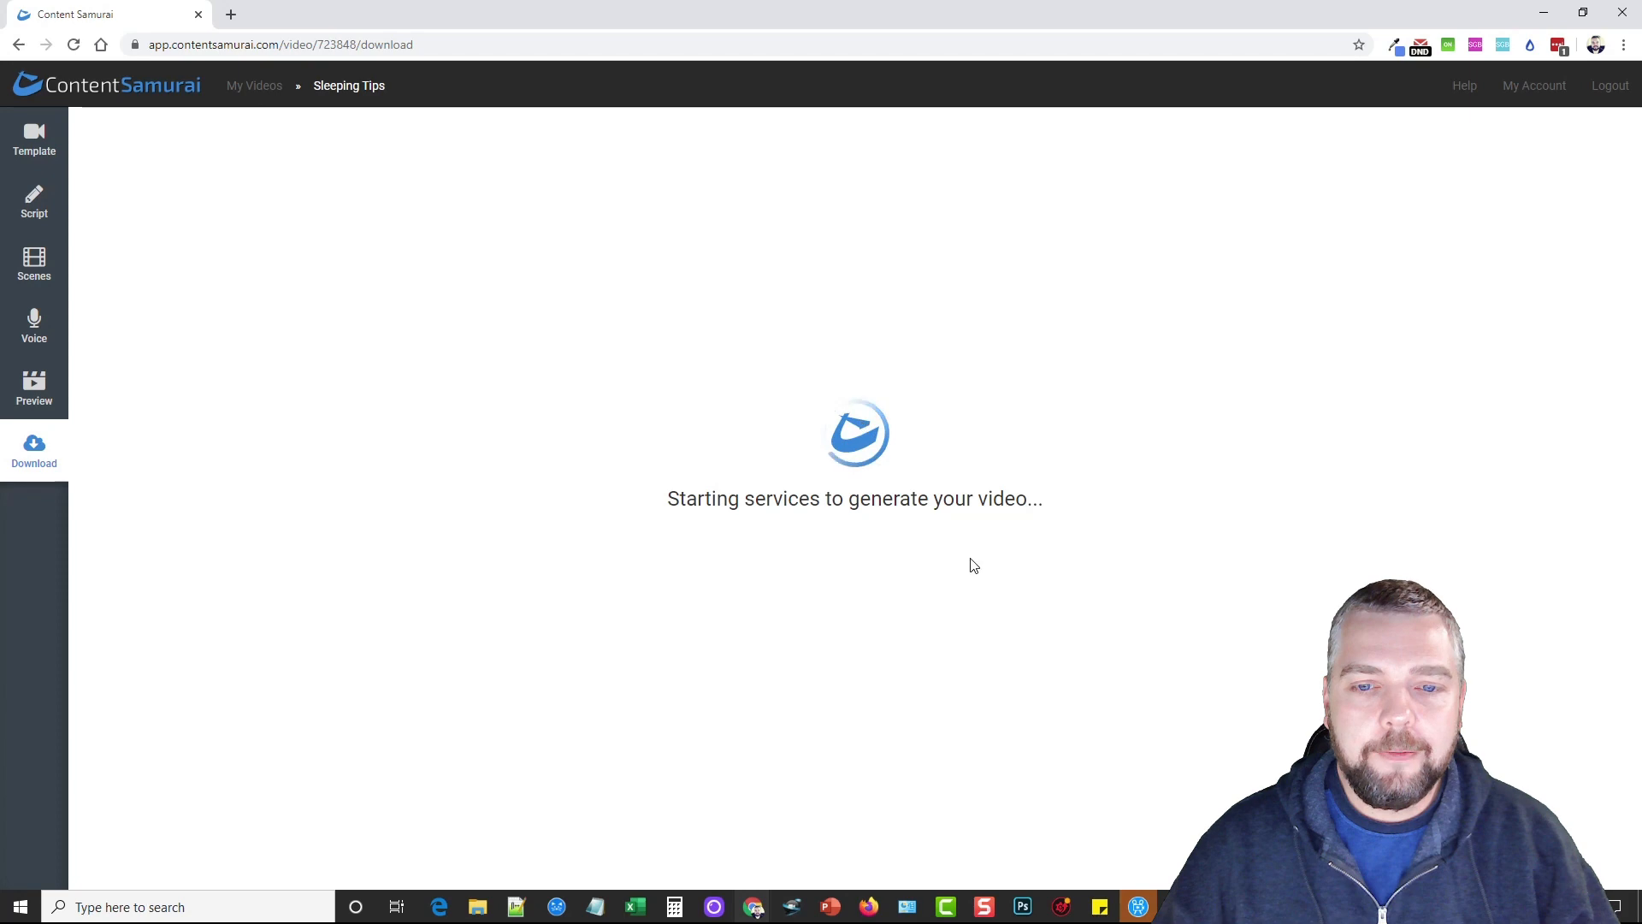
pyautogui.moveTo(928, 594)
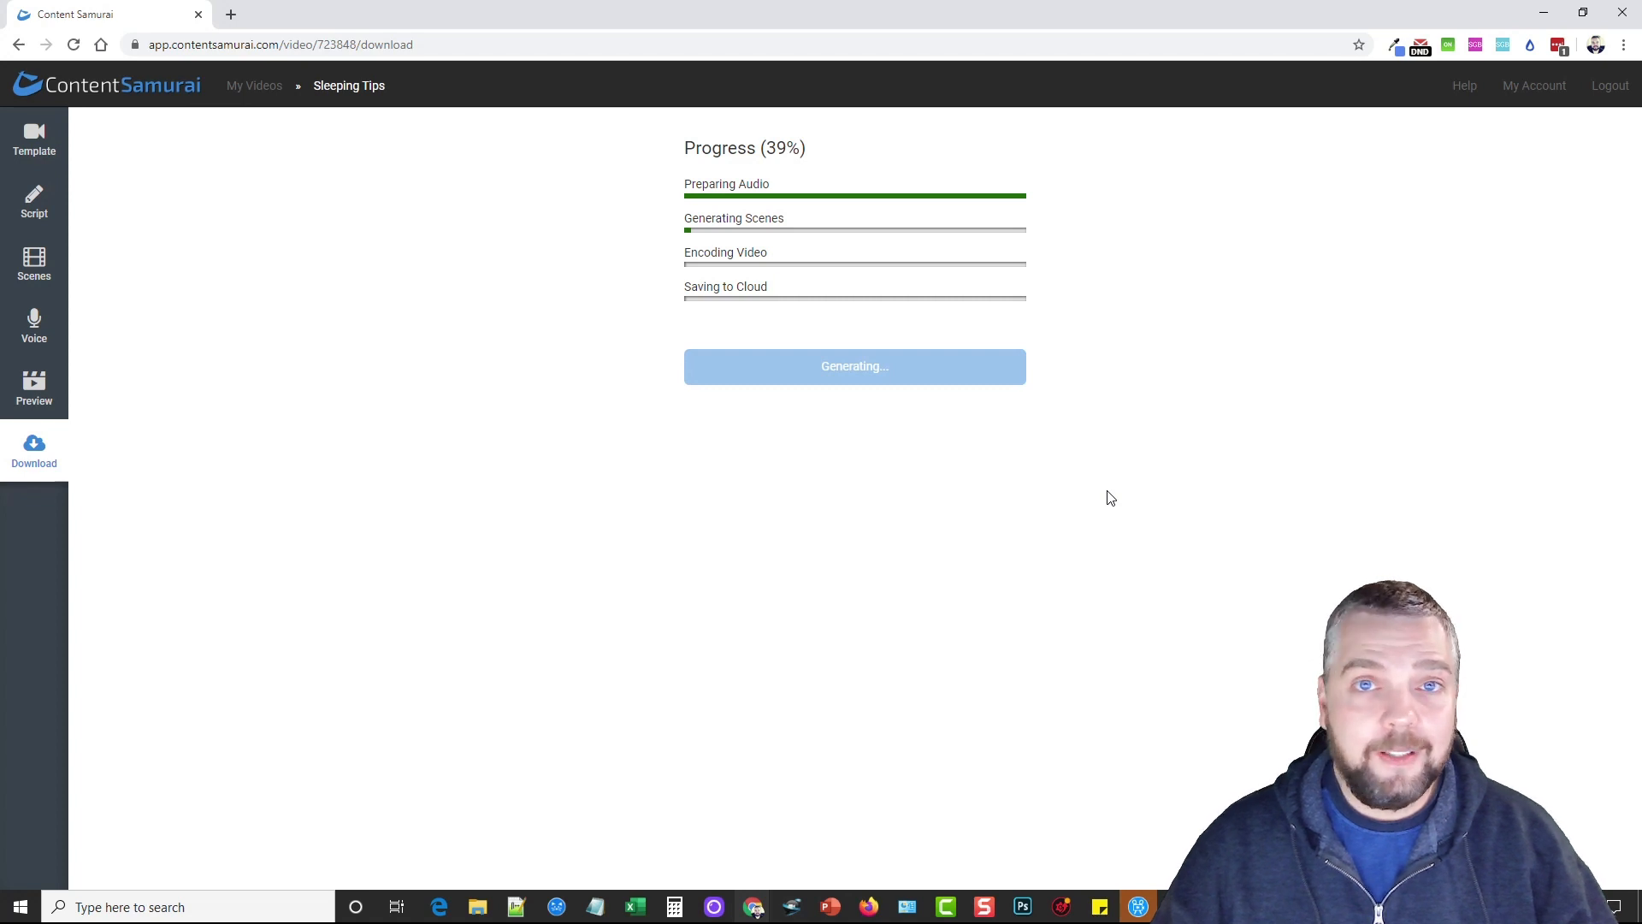
pyautogui.moveTo(1235, 558)
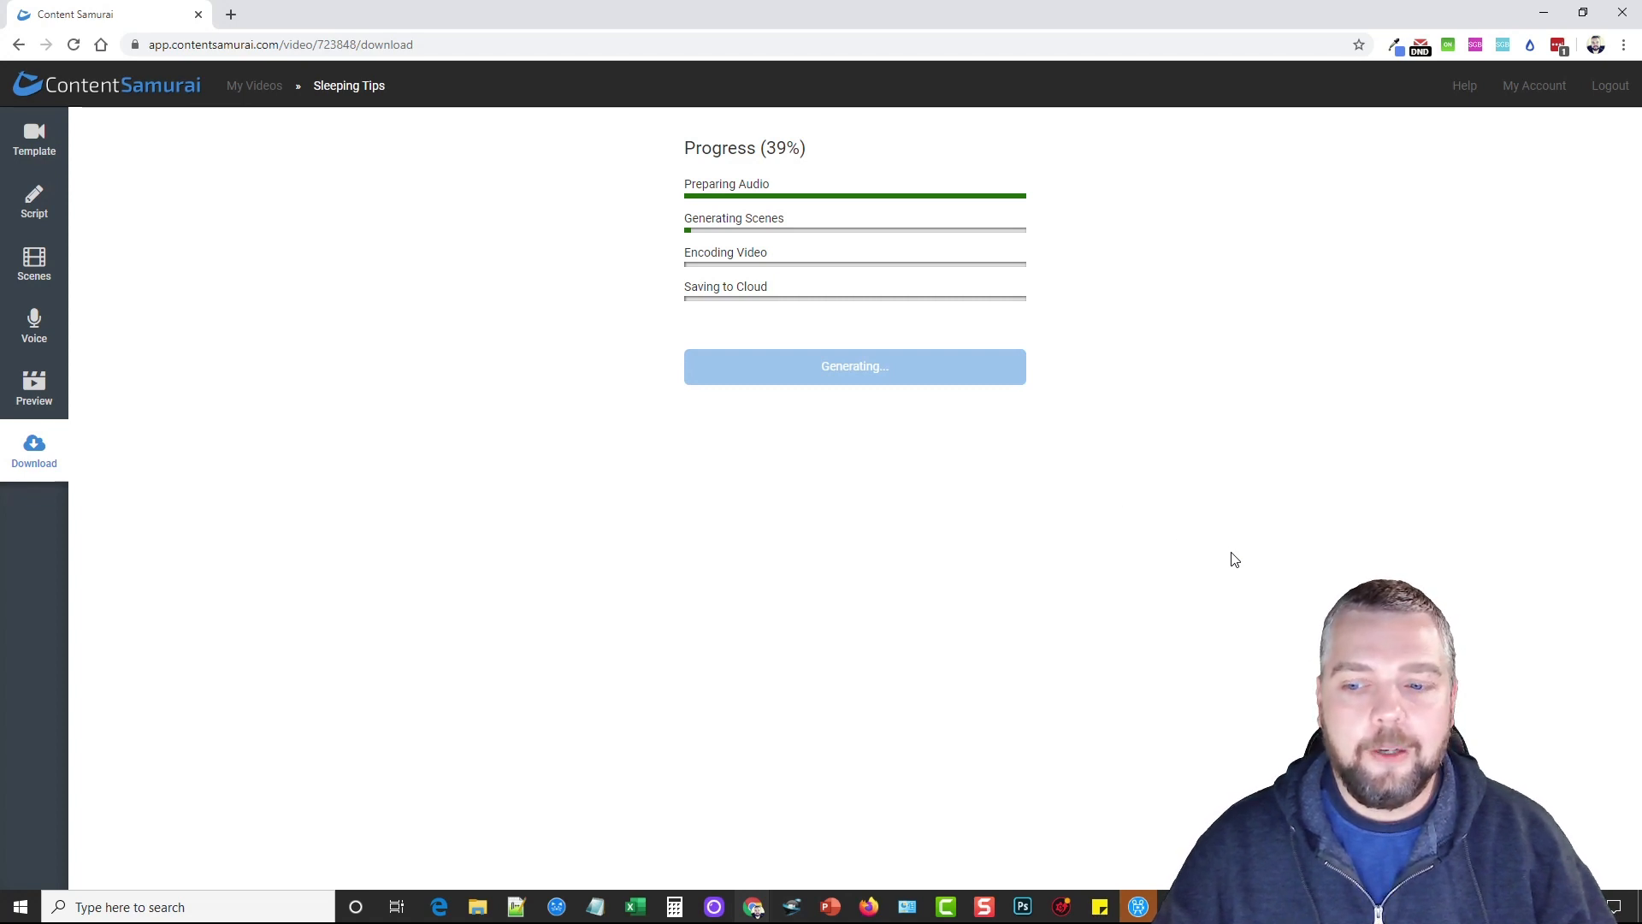